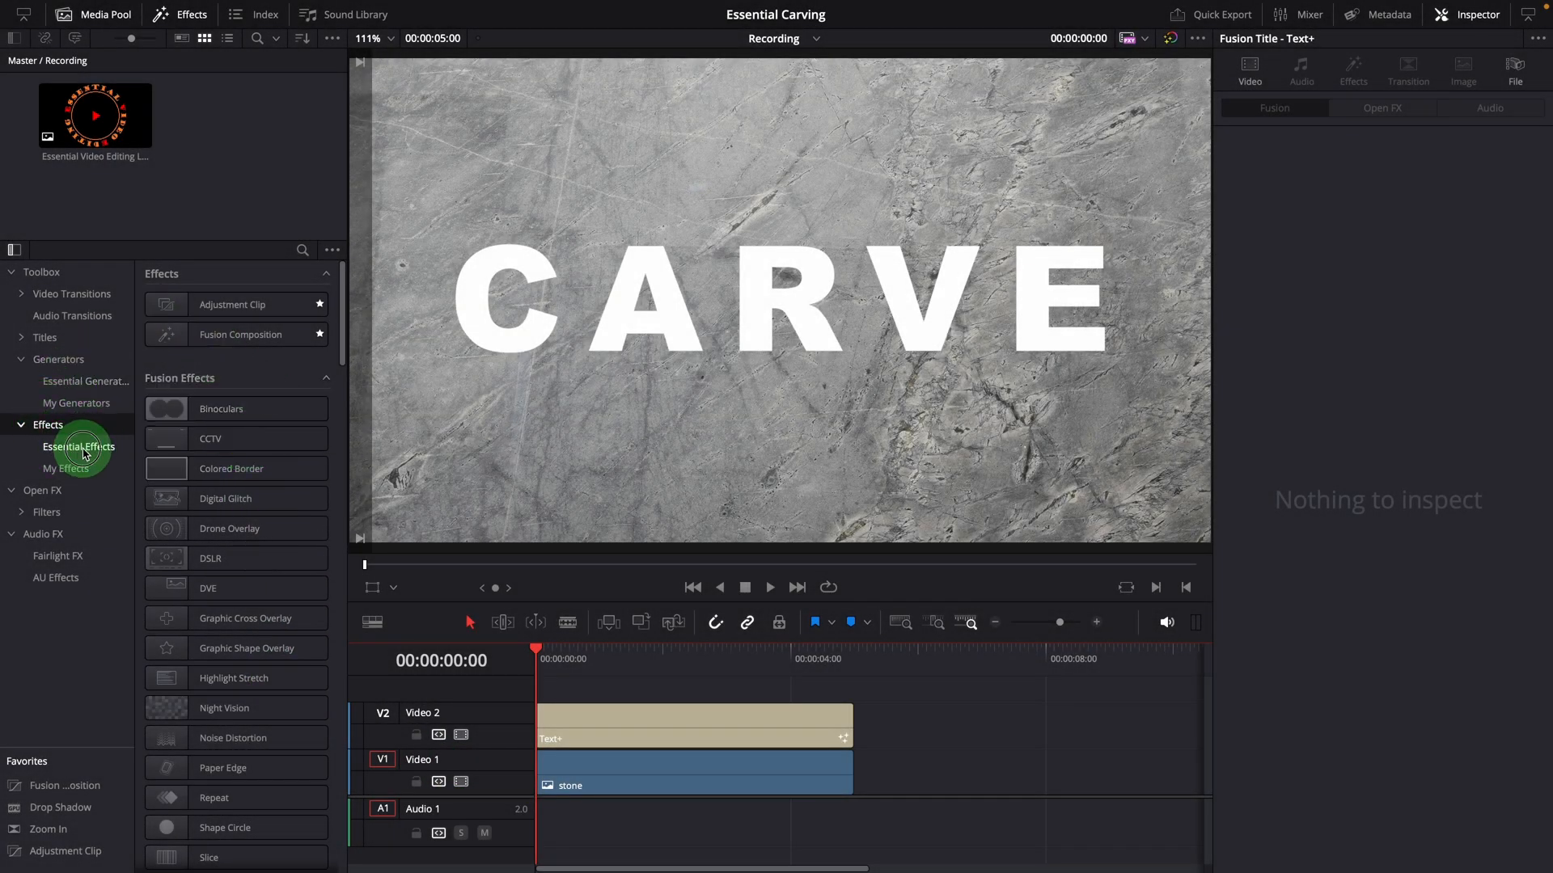
Show the Essential Effects collection and select the stone background clip under the CARVE title.
{"action": "left_click", "coordinate": [78, 446]}
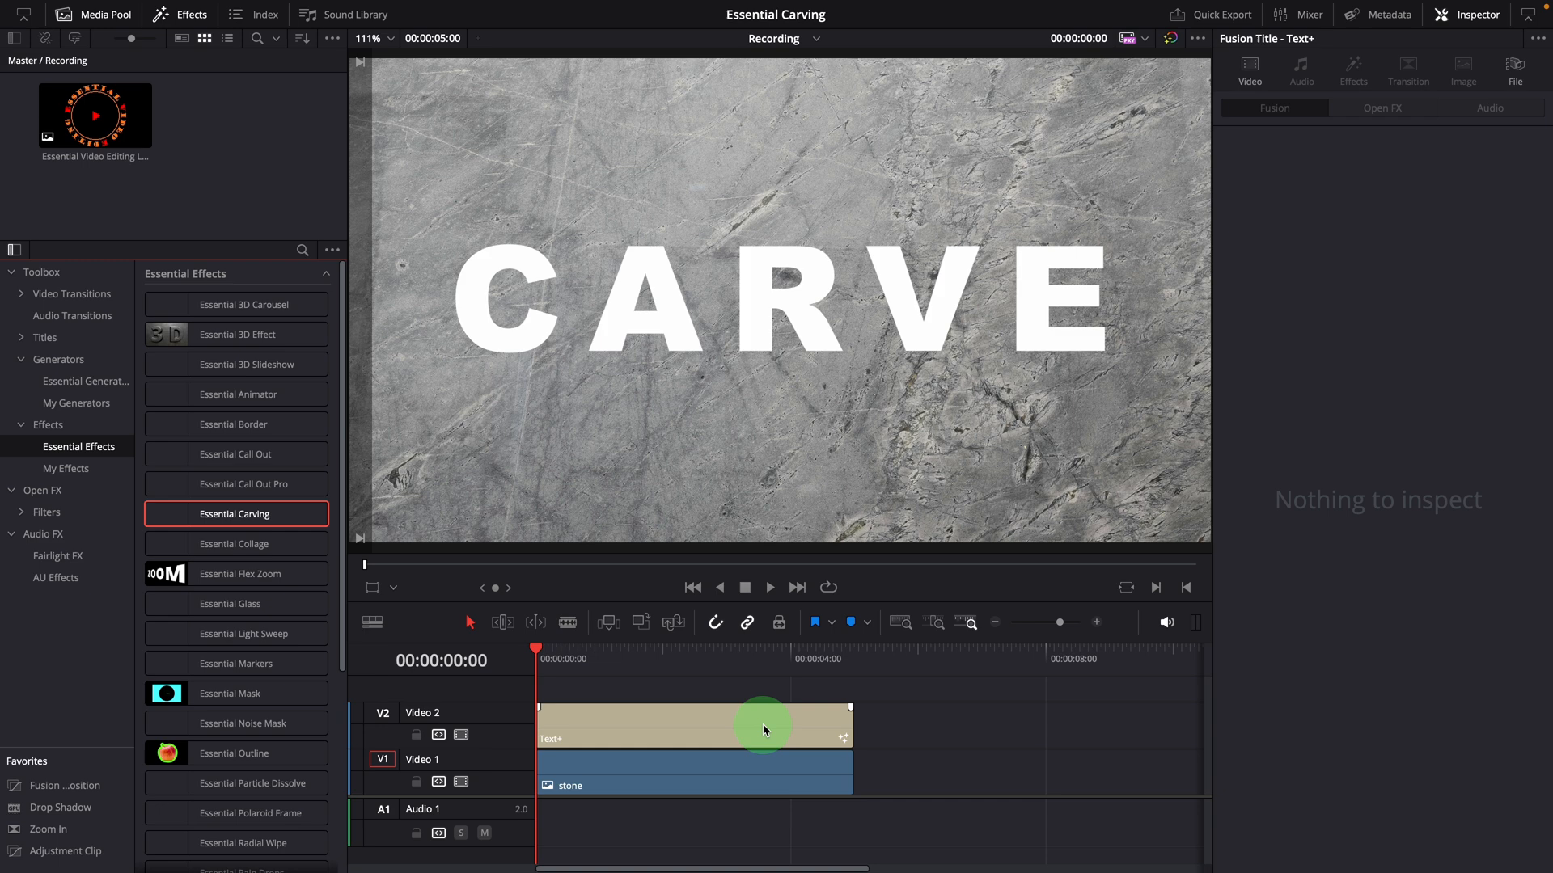
{"action": "mouse_move", "coordinate": [789, 830]}
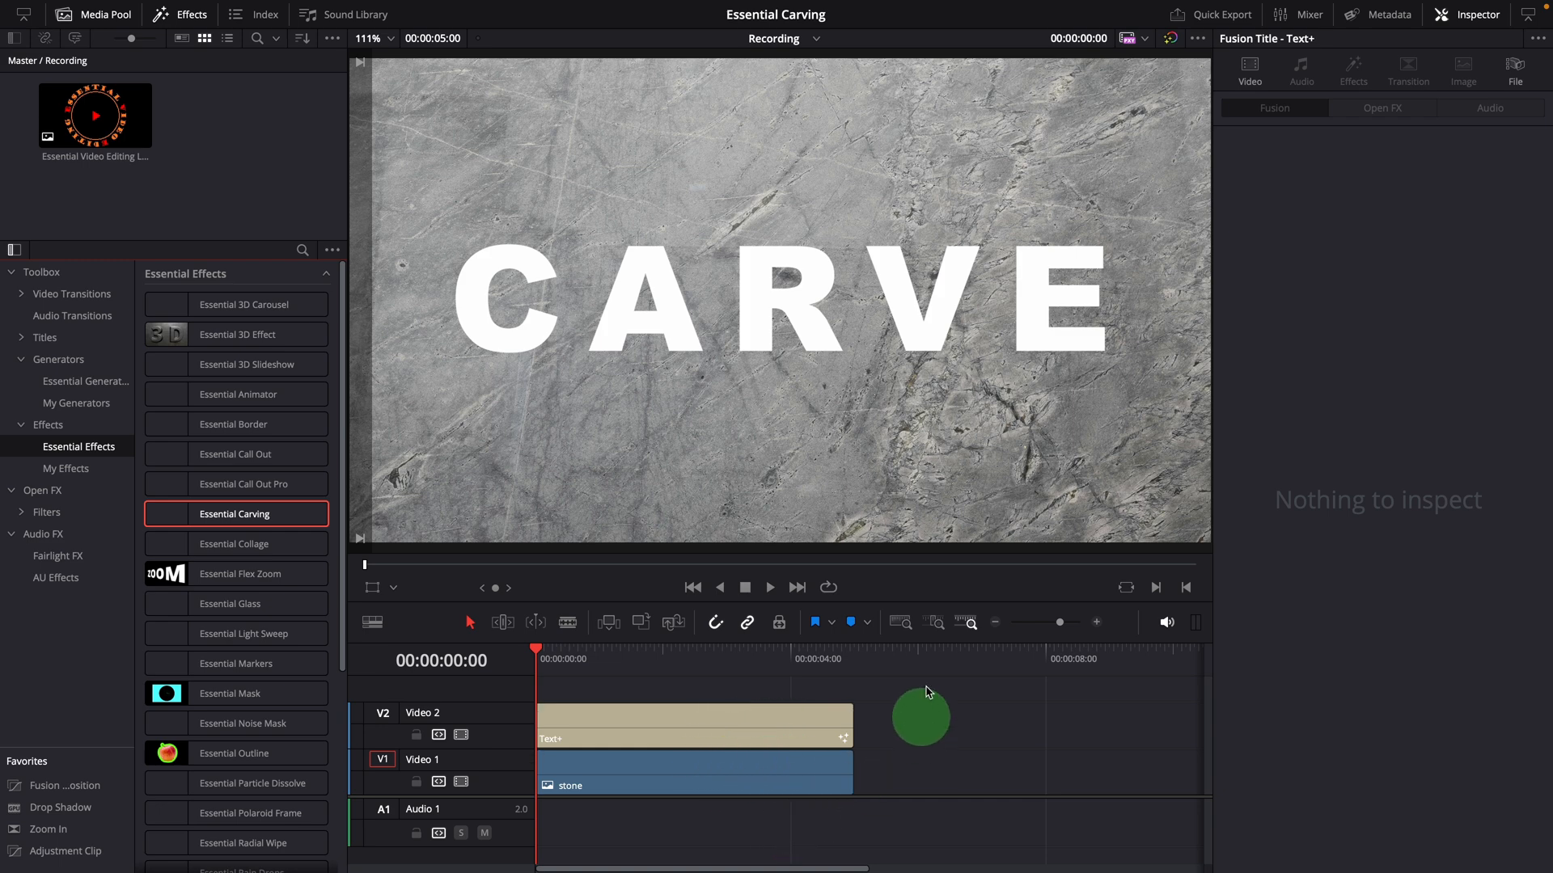
{"action": "left_click", "coordinate": [694, 773]}
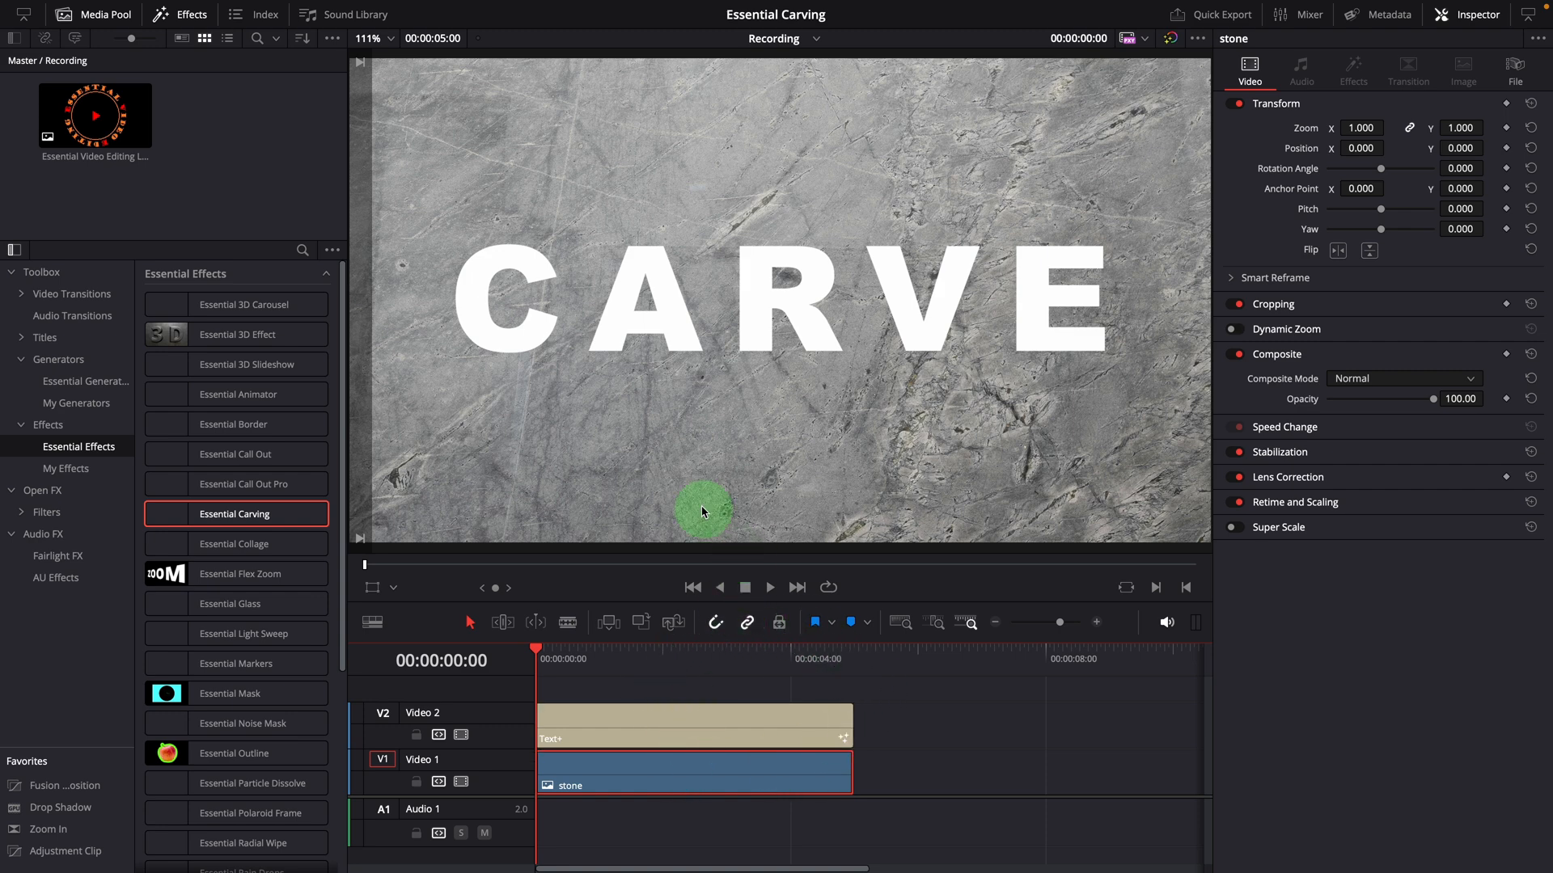
{"action": "left_click", "coordinate": [694, 724]}
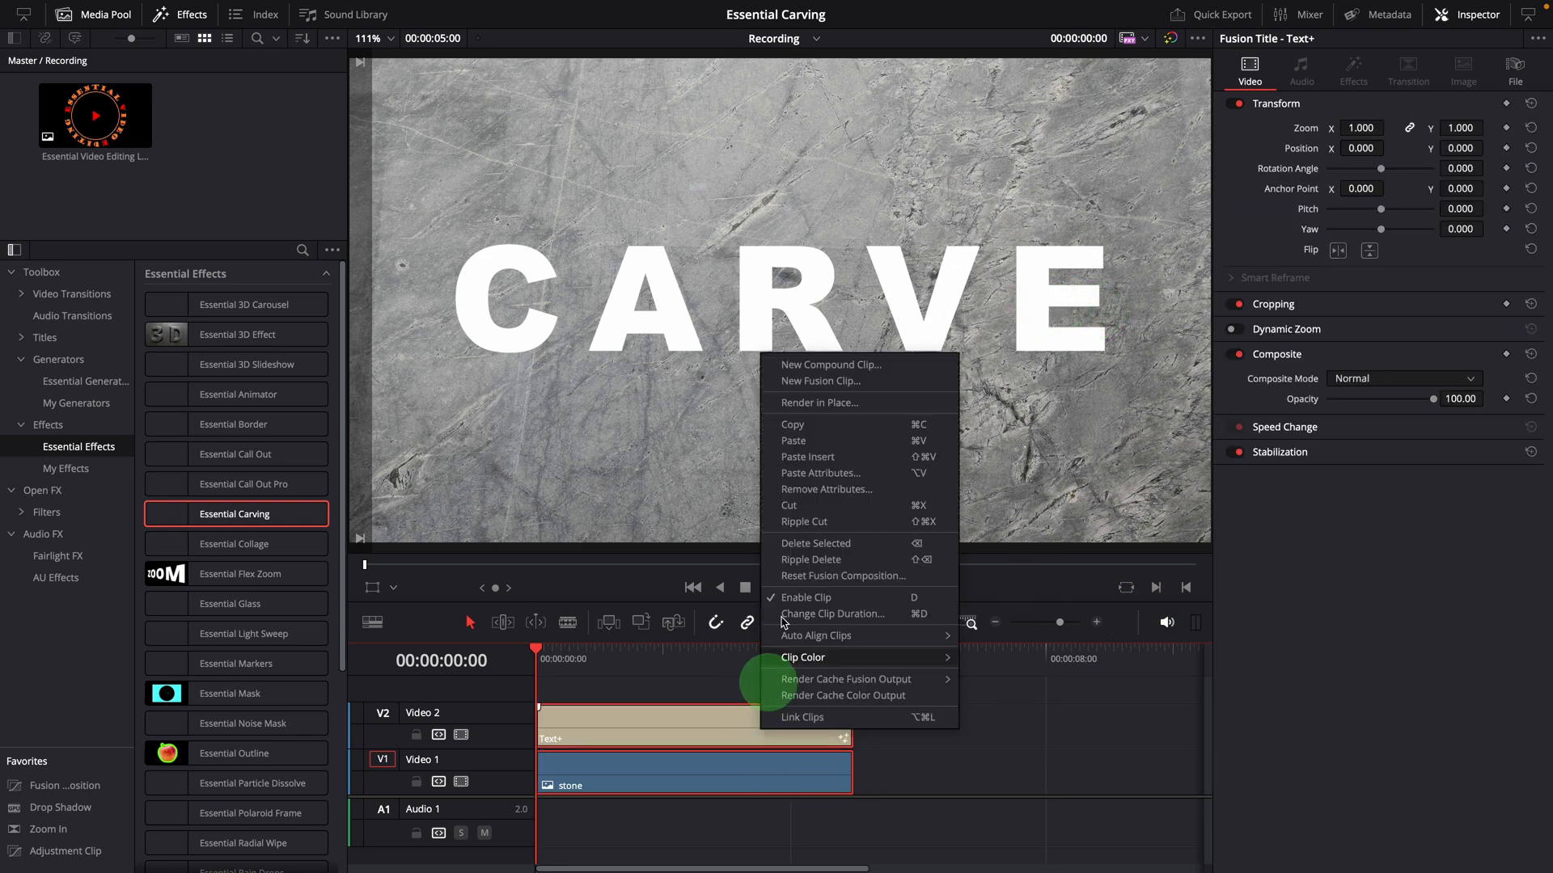
Combine the CARVE title and stone into Fusion Clip 1 for the Essential Carving effect.
{"action": "left_click", "coordinate": [821, 382]}
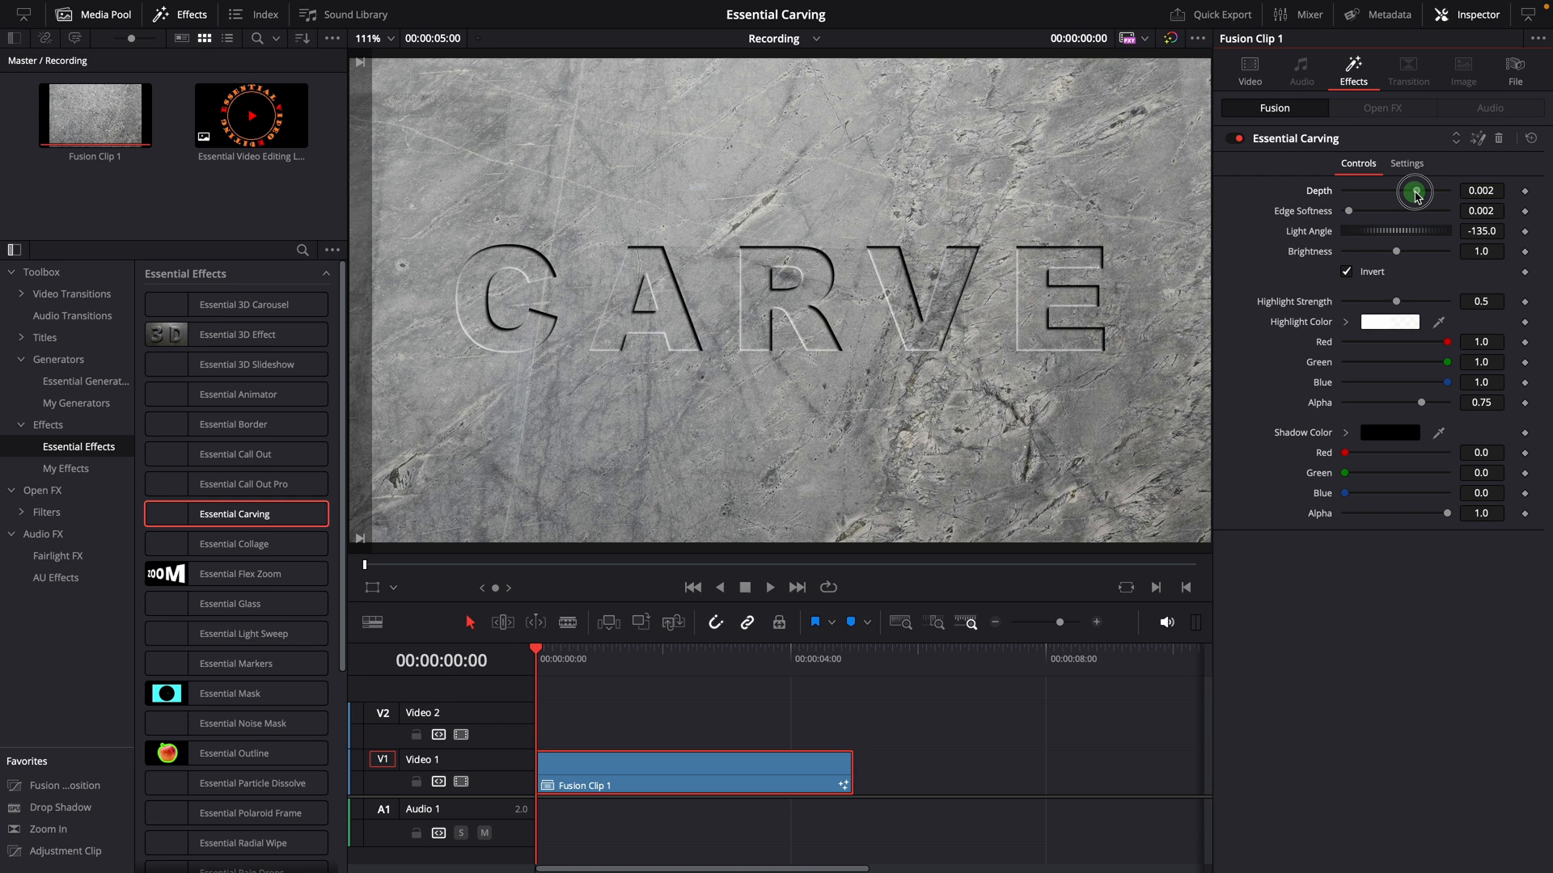
Test Depth and Edge Softness, returning both to 0.002, then try Light Angle and Brightness.
{"action": "left_click_drag", "start_coordinate": [1413, 190], "coordinate": [1398, 196]}
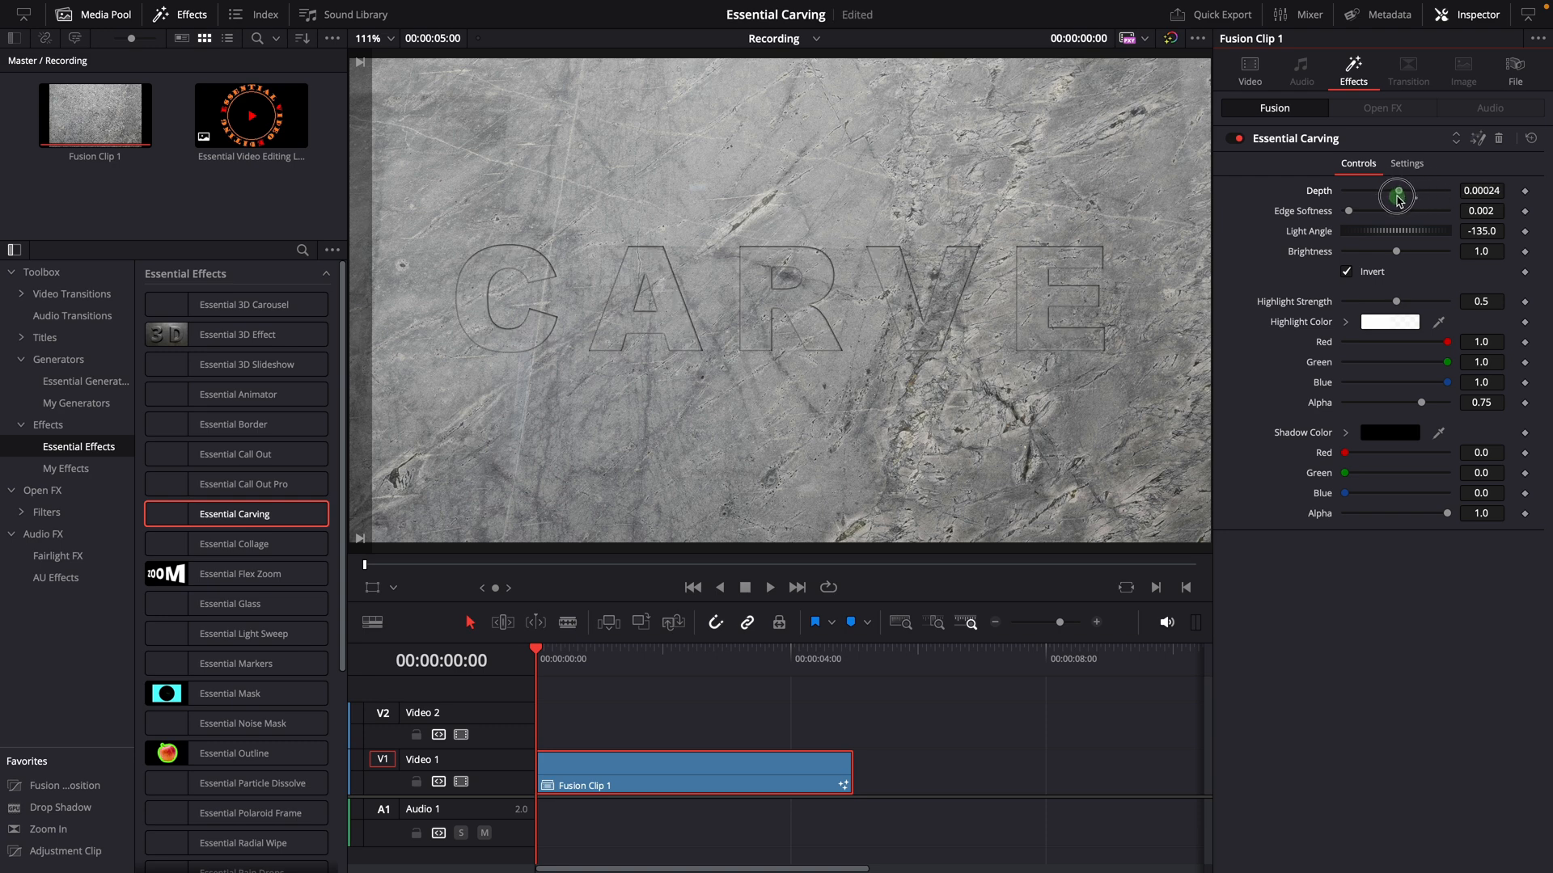
{"action": "left_click_drag", "start_coordinate": [1393, 198], "coordinate": [1404, 200]}
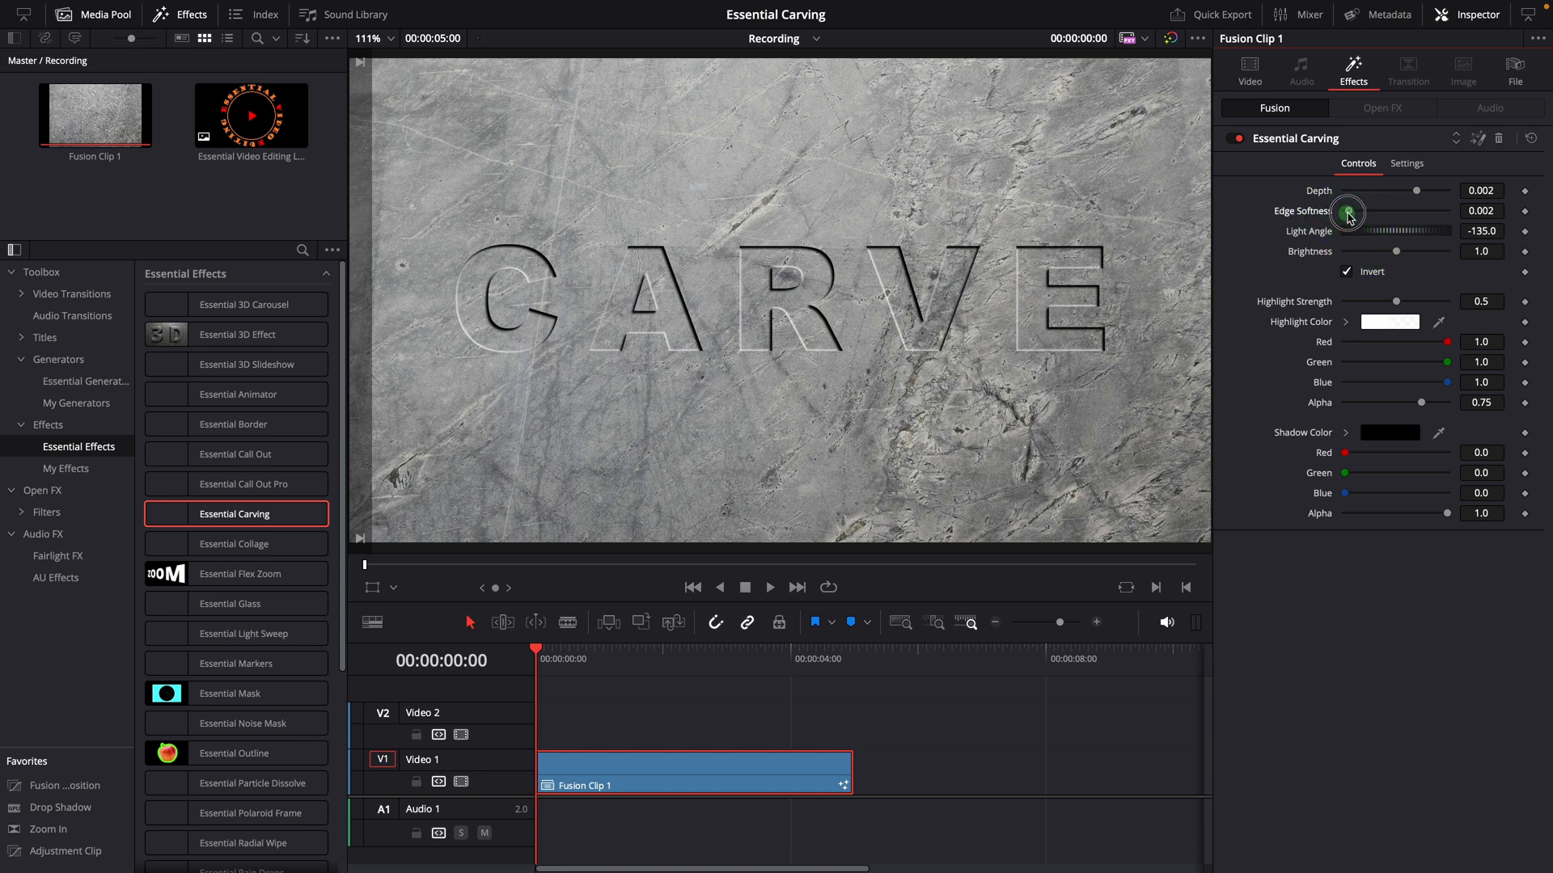
{"action": "left_click_drag", "start_coordinate": [1349, 212], "coordinate": [1334, 212]}
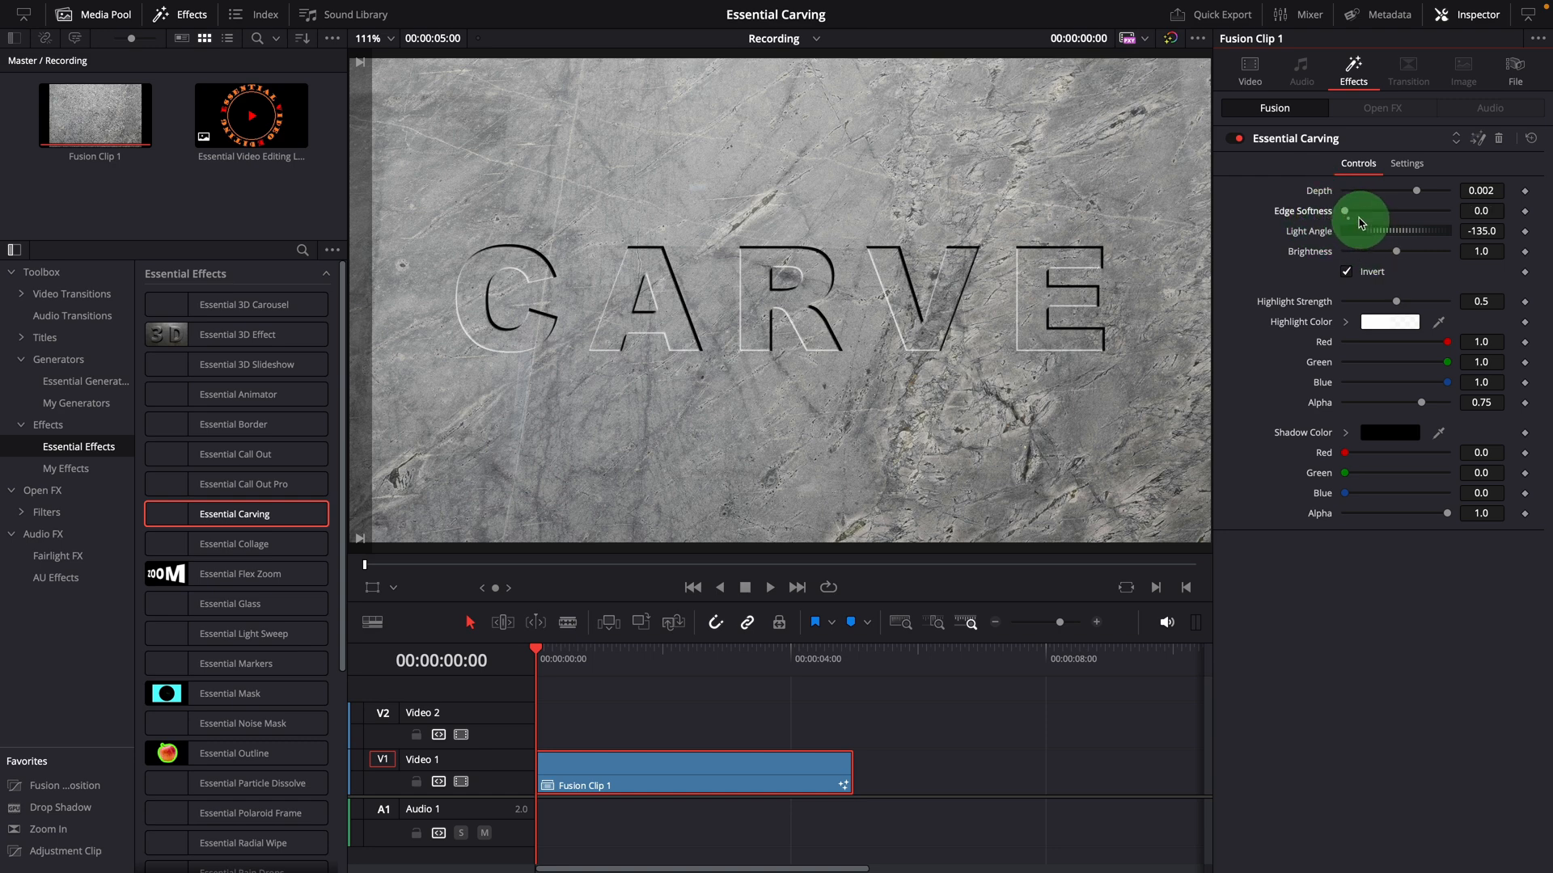
{"action": "left_click_drag", "start_coordinate": [1339, 210], "coordinate": [1365, 210]}
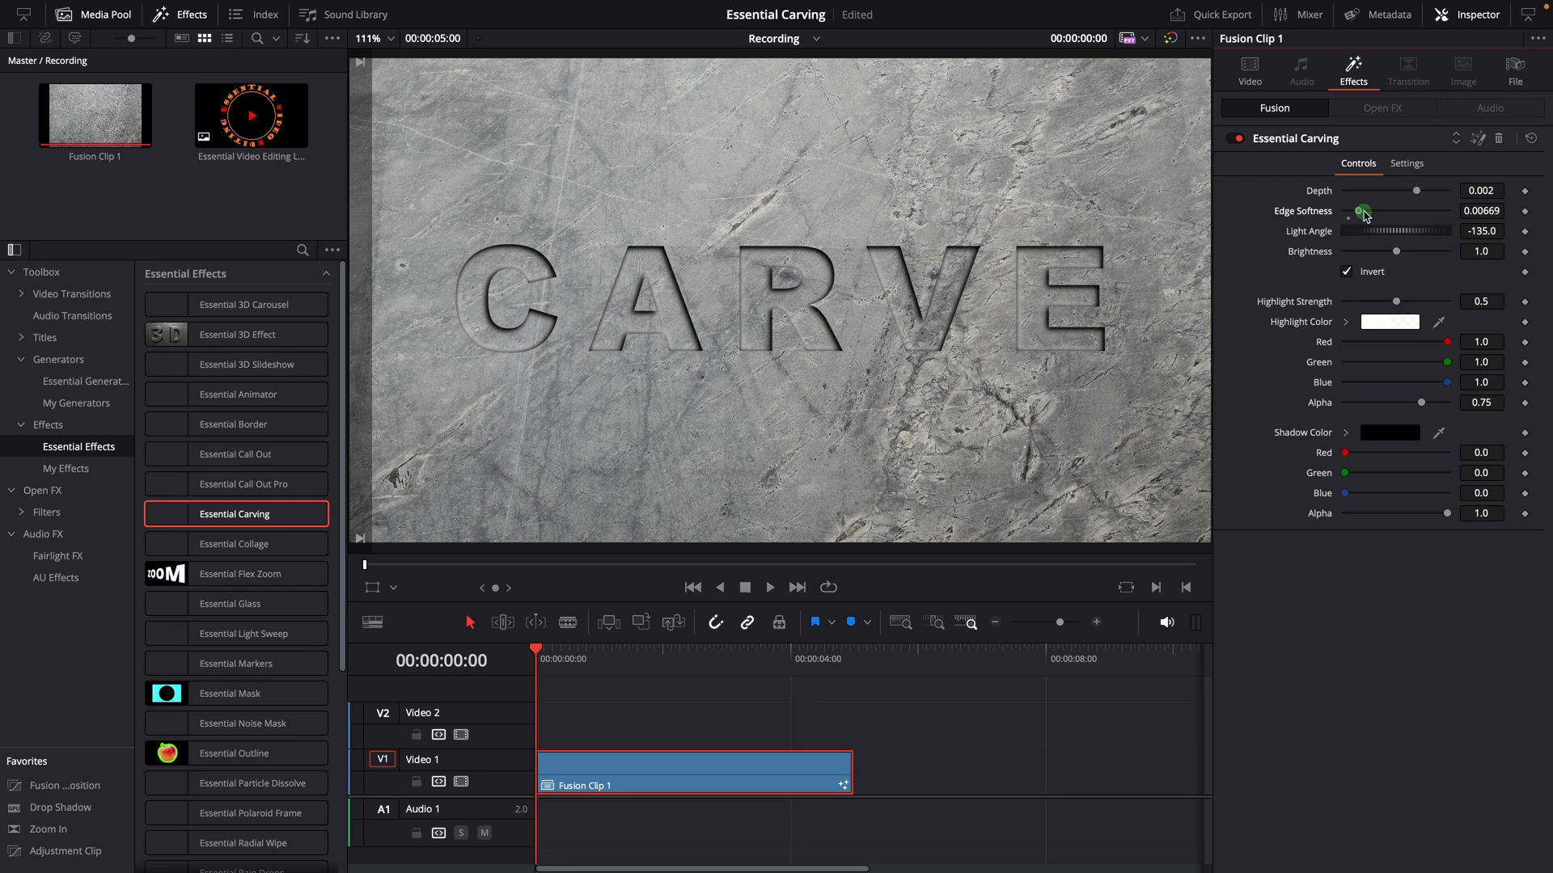
{"action": "left_click_drag", "start_coordinate": [1365, 210], "coordinate": [1357, 210]}
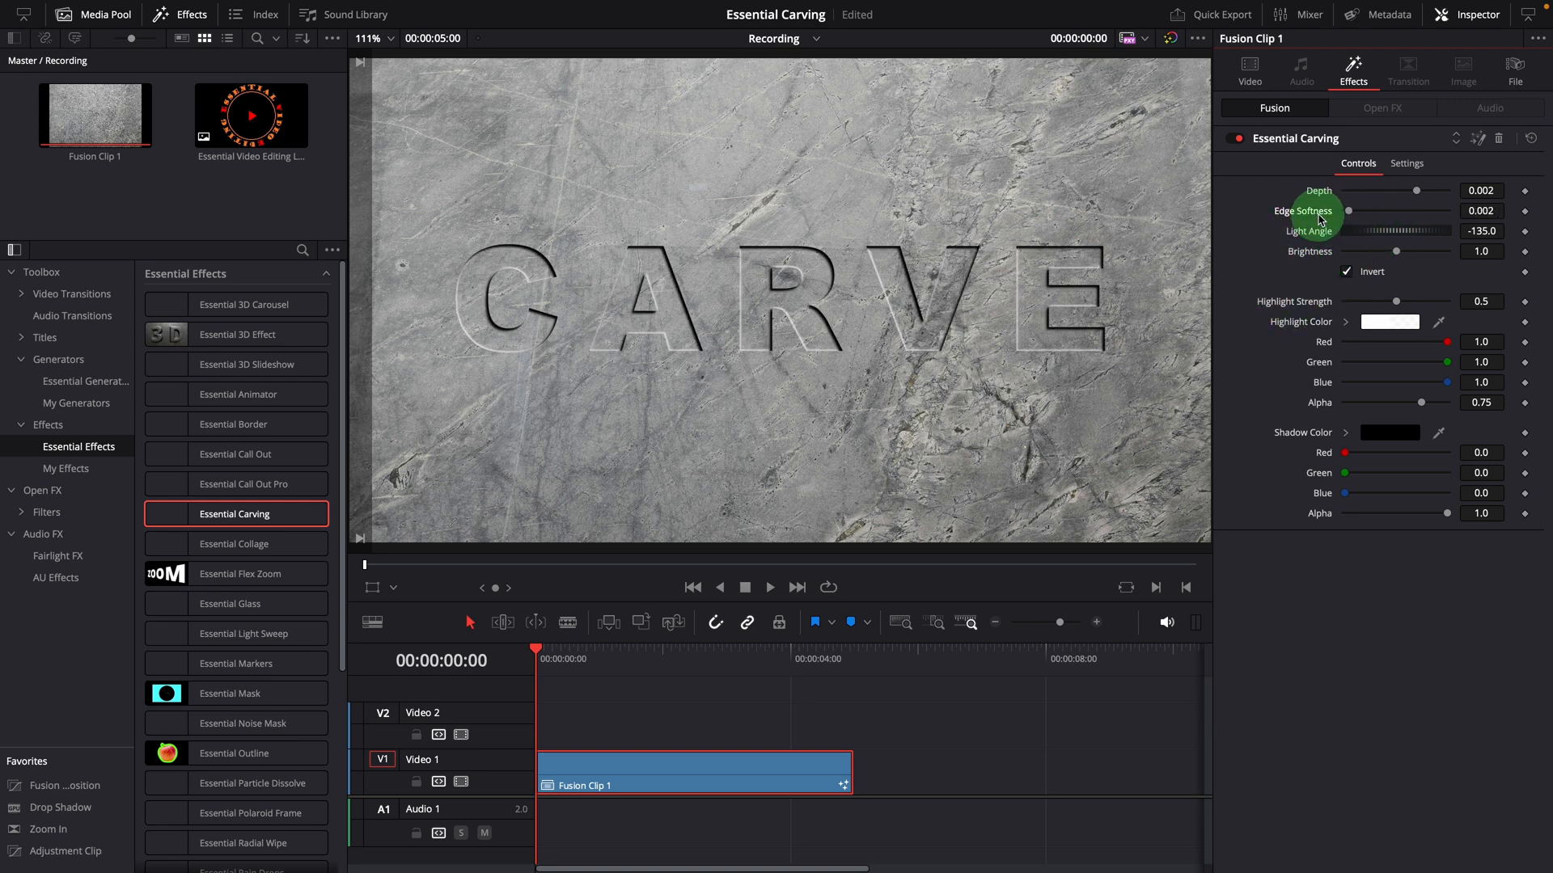
{"action": "mouse_move", "coordinate": [1354, 231]}
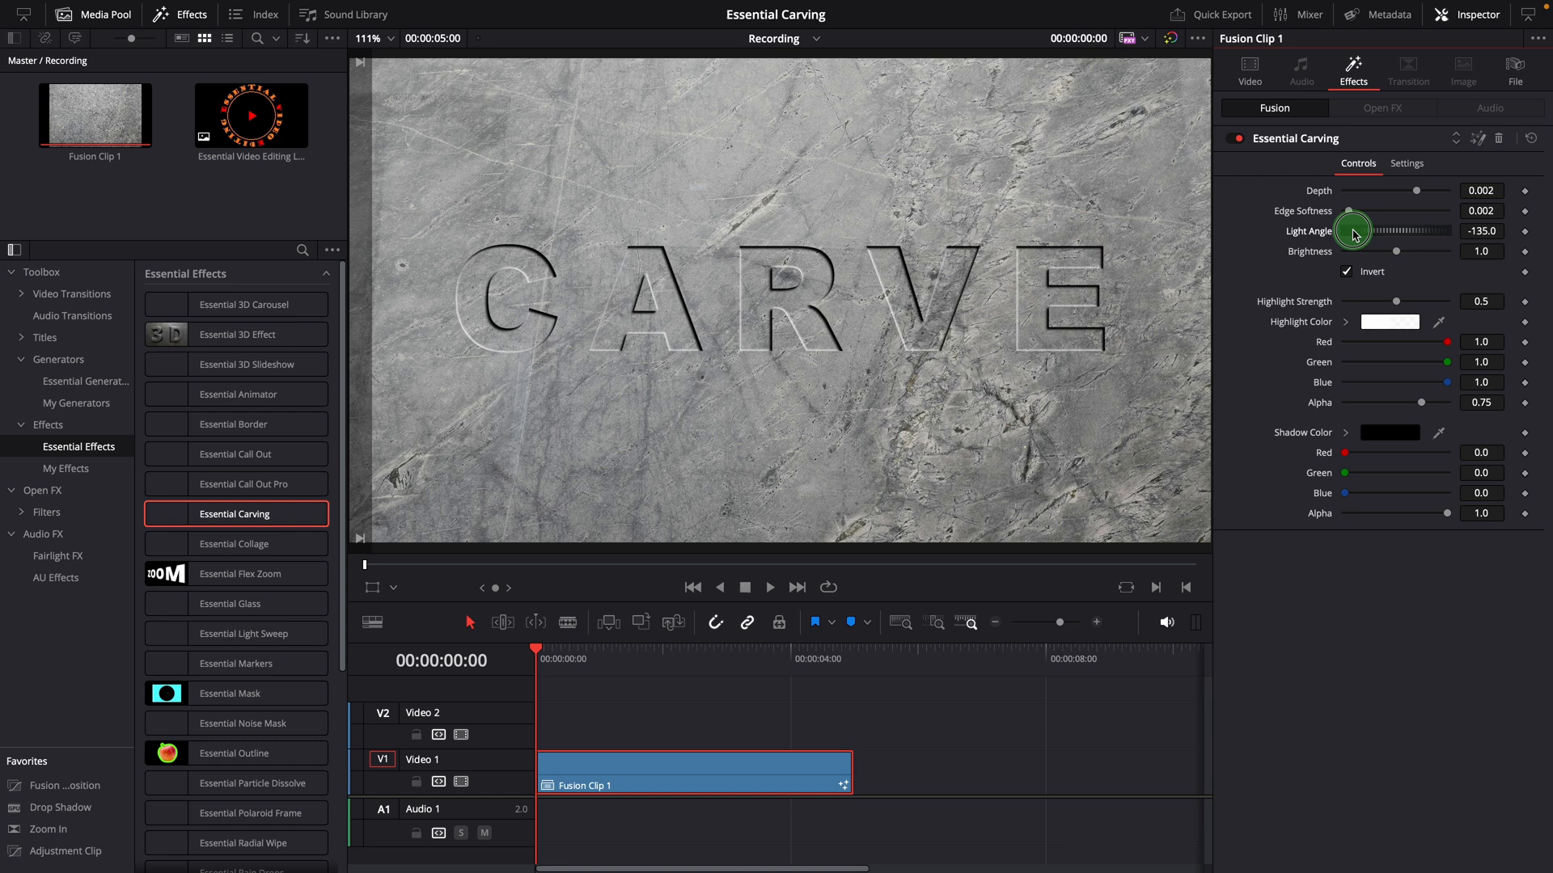
{"action": "left_click_drag", "start_coordinate": [1354, 232], "coordinate": [1428, 238]}
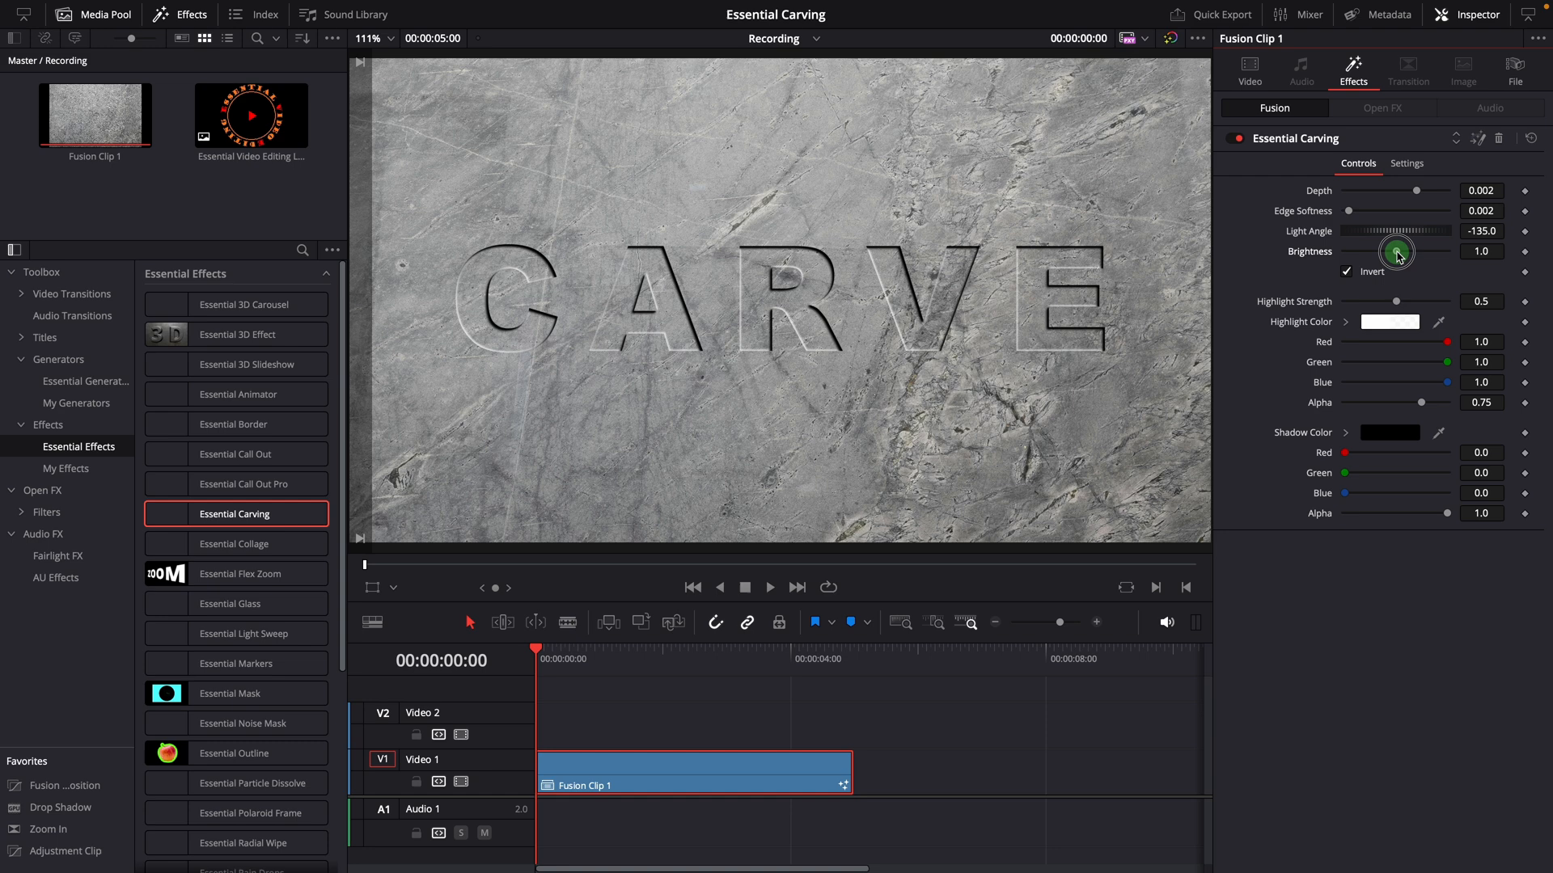
{"action": "left_click_drag", "start_coordinate": [1400, 251], "coordinate": [1395, 253]}
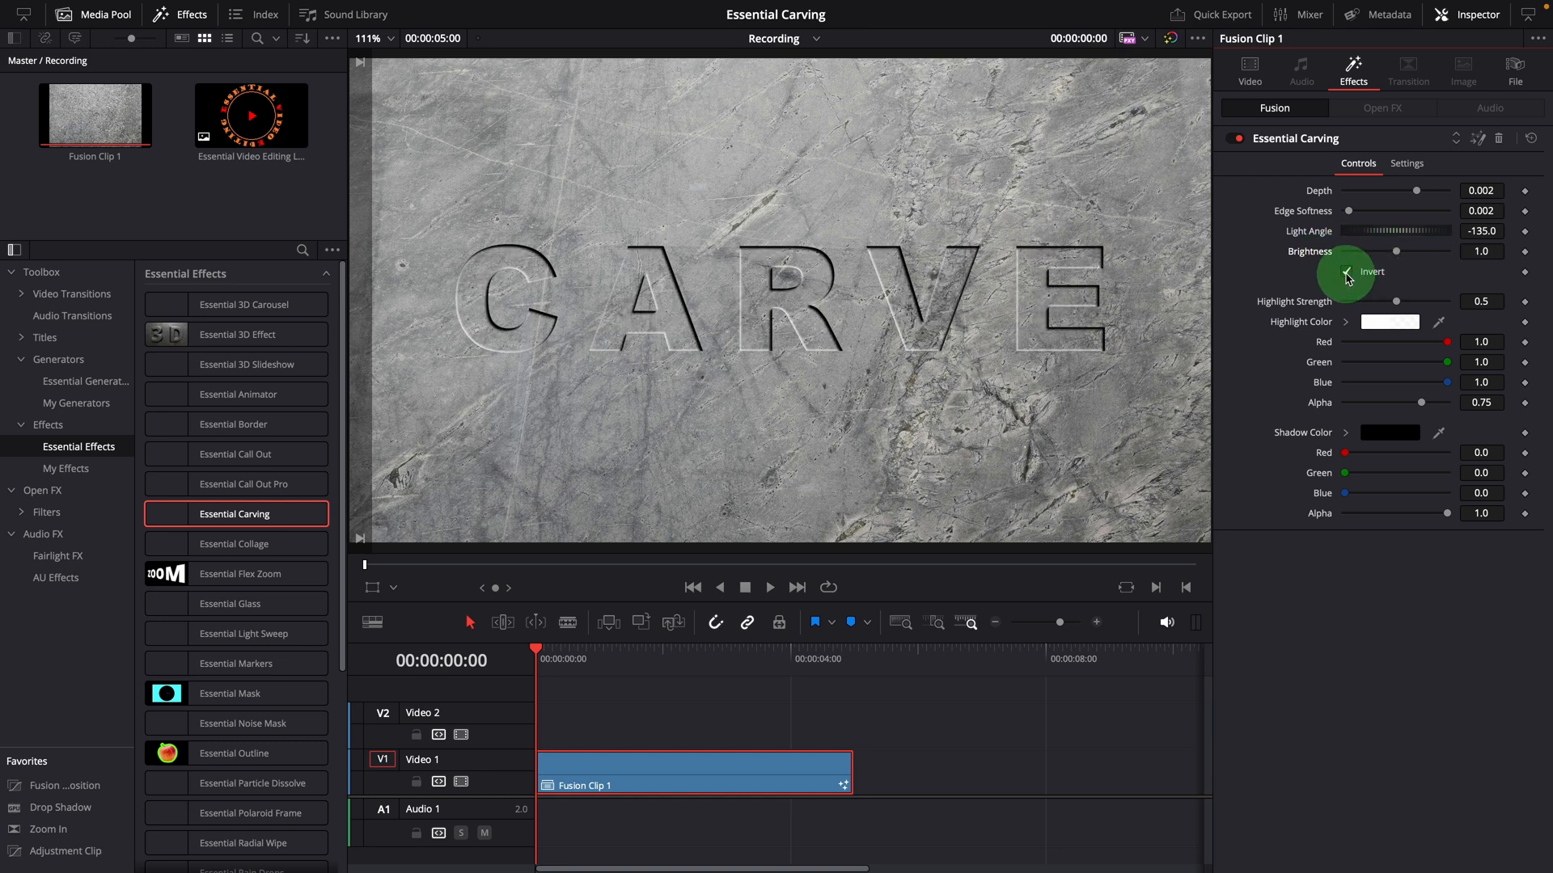
Toggle Invert back on, keep Highlight Strength at 0.5 and raise highlight Alpha to 1.0.
{"action": "left_click", "coordinate": [1344, 272]}
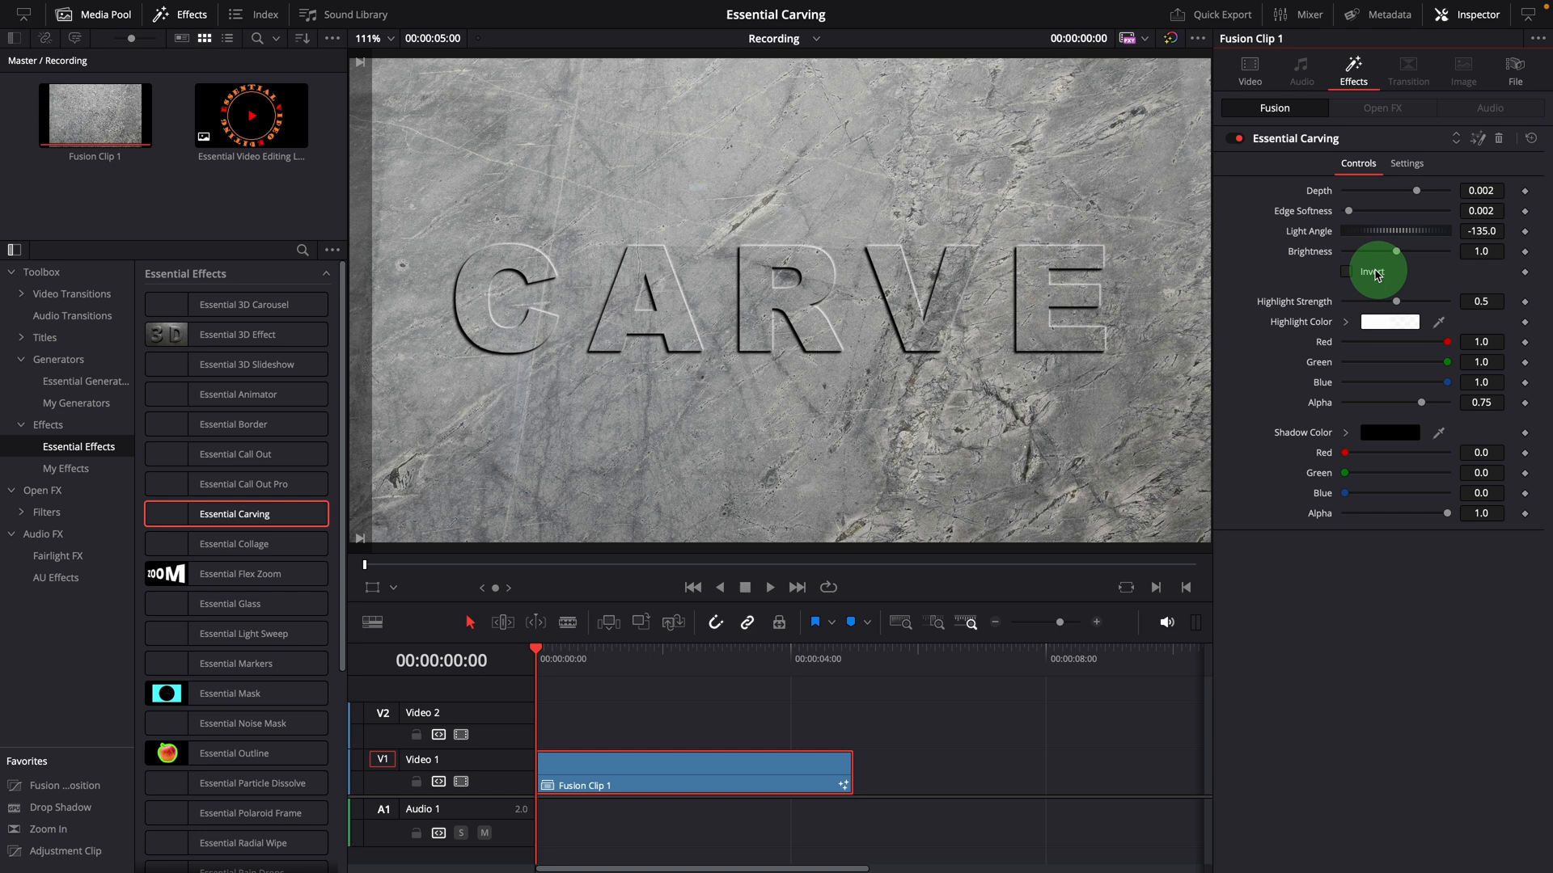
{"action": "left_click", "coordinate": [1345, 272]}
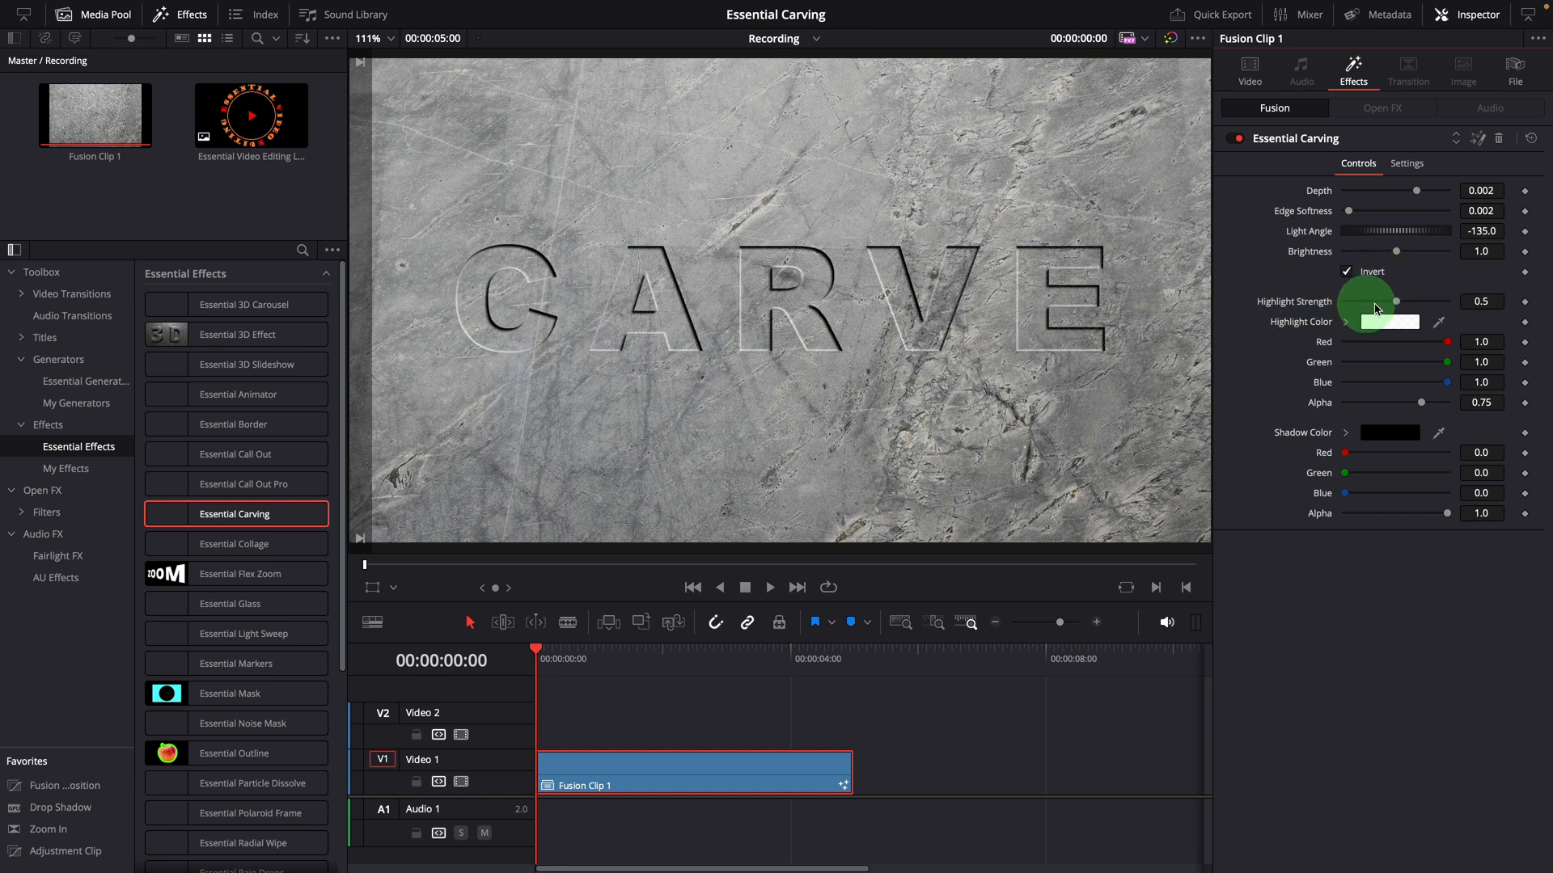
{"action": "left_click_drag", "start_coordinate": [1396, 301], "coordinate": [1373, 301]}
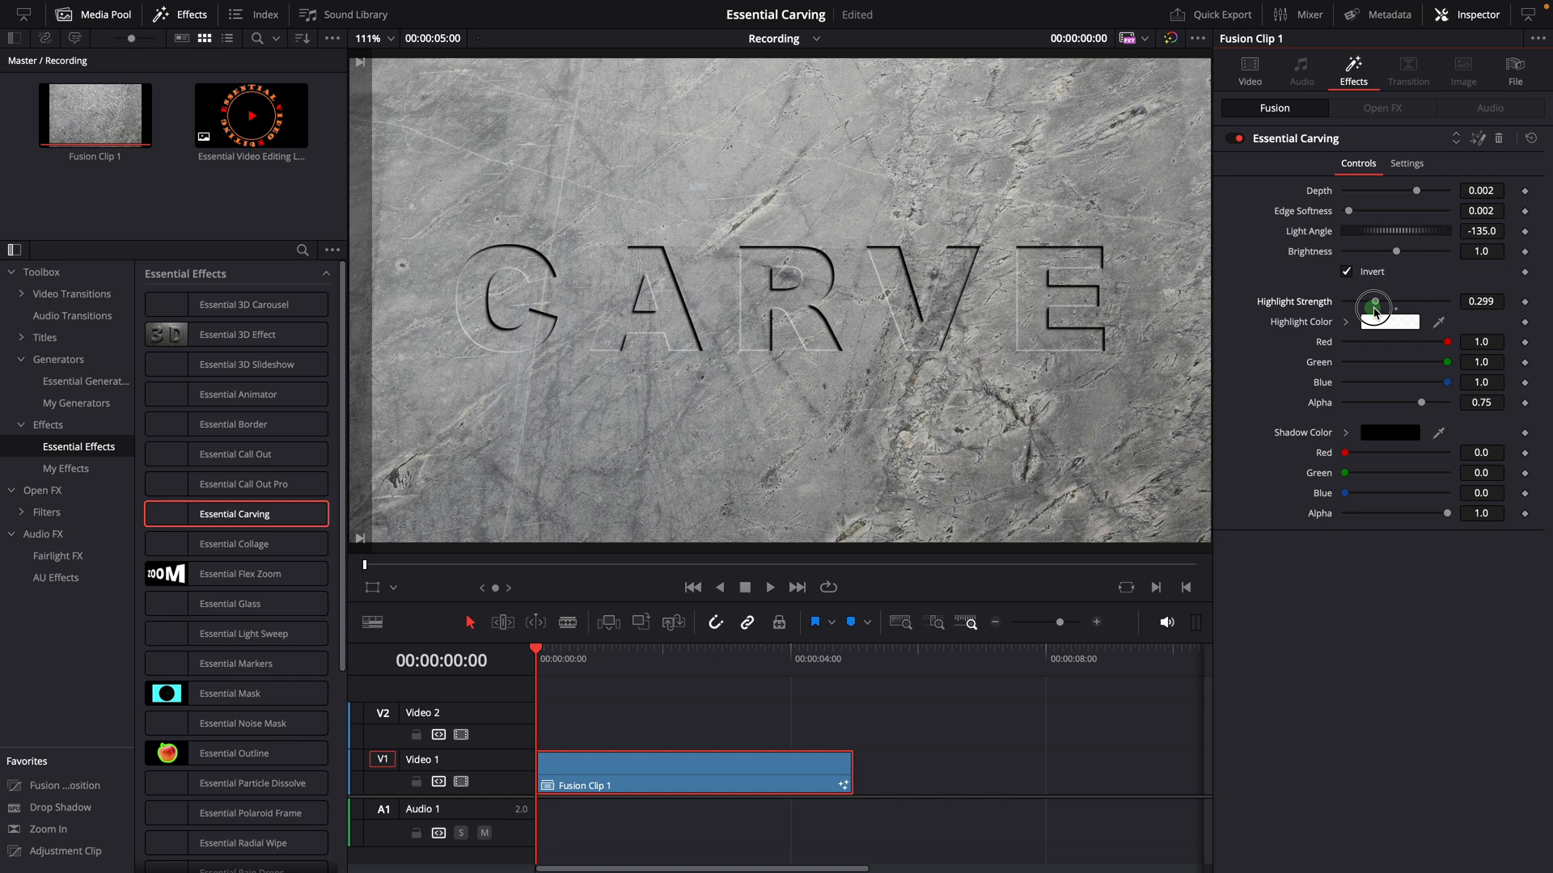
{"action": "left_click_drag", "start_coordinate": [1375, 305], "coordinate": [1396, 300]}
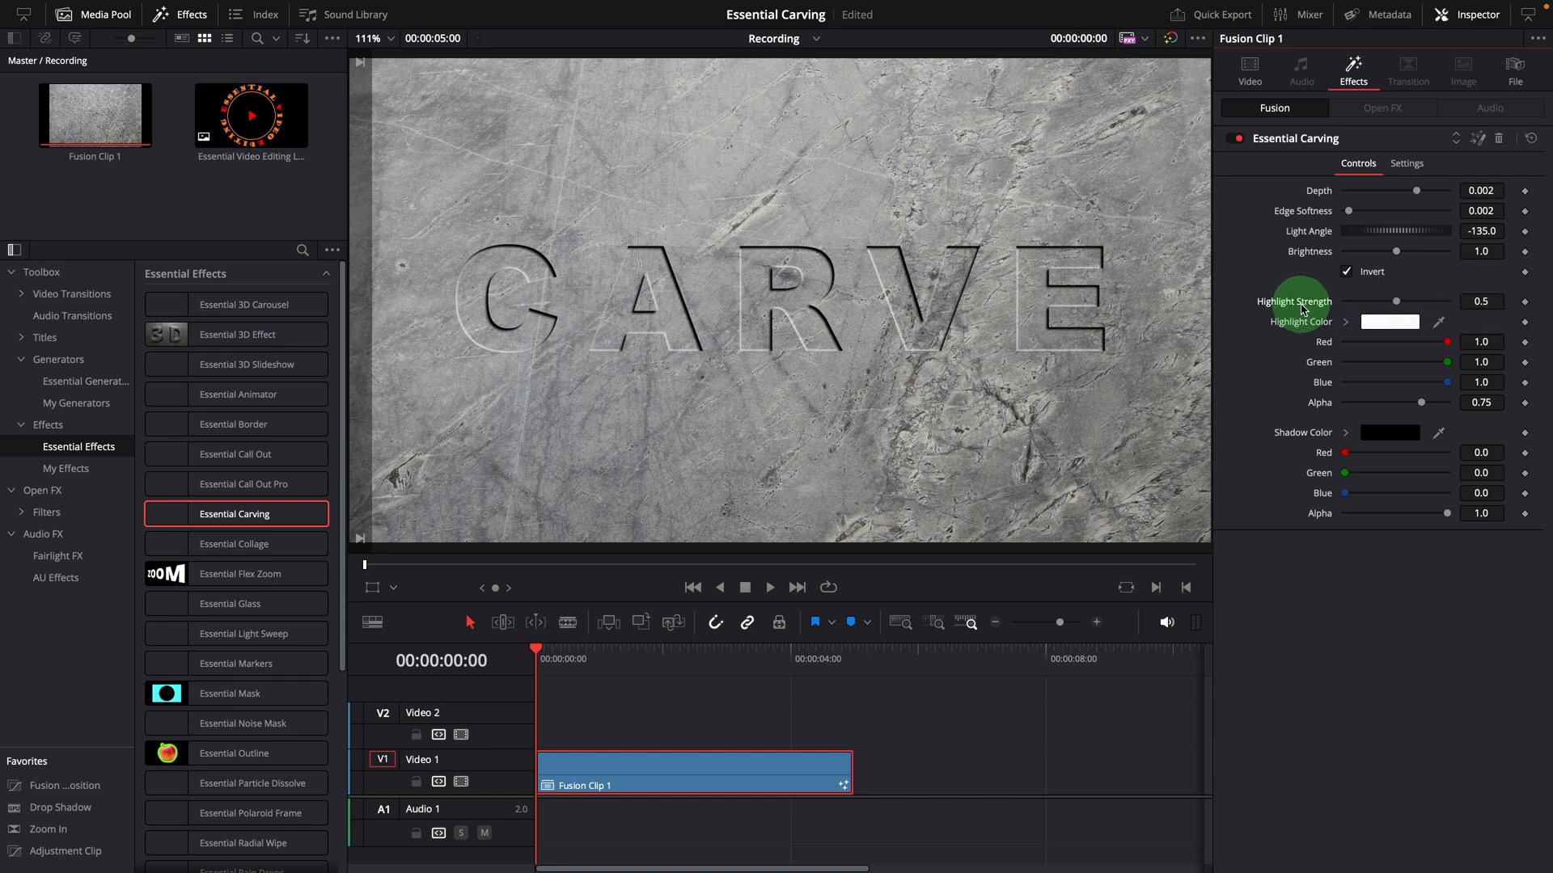
{"action": "left_click_drag", "start_coordinate": [1446, 361], "coordinate": [1371, 361]}
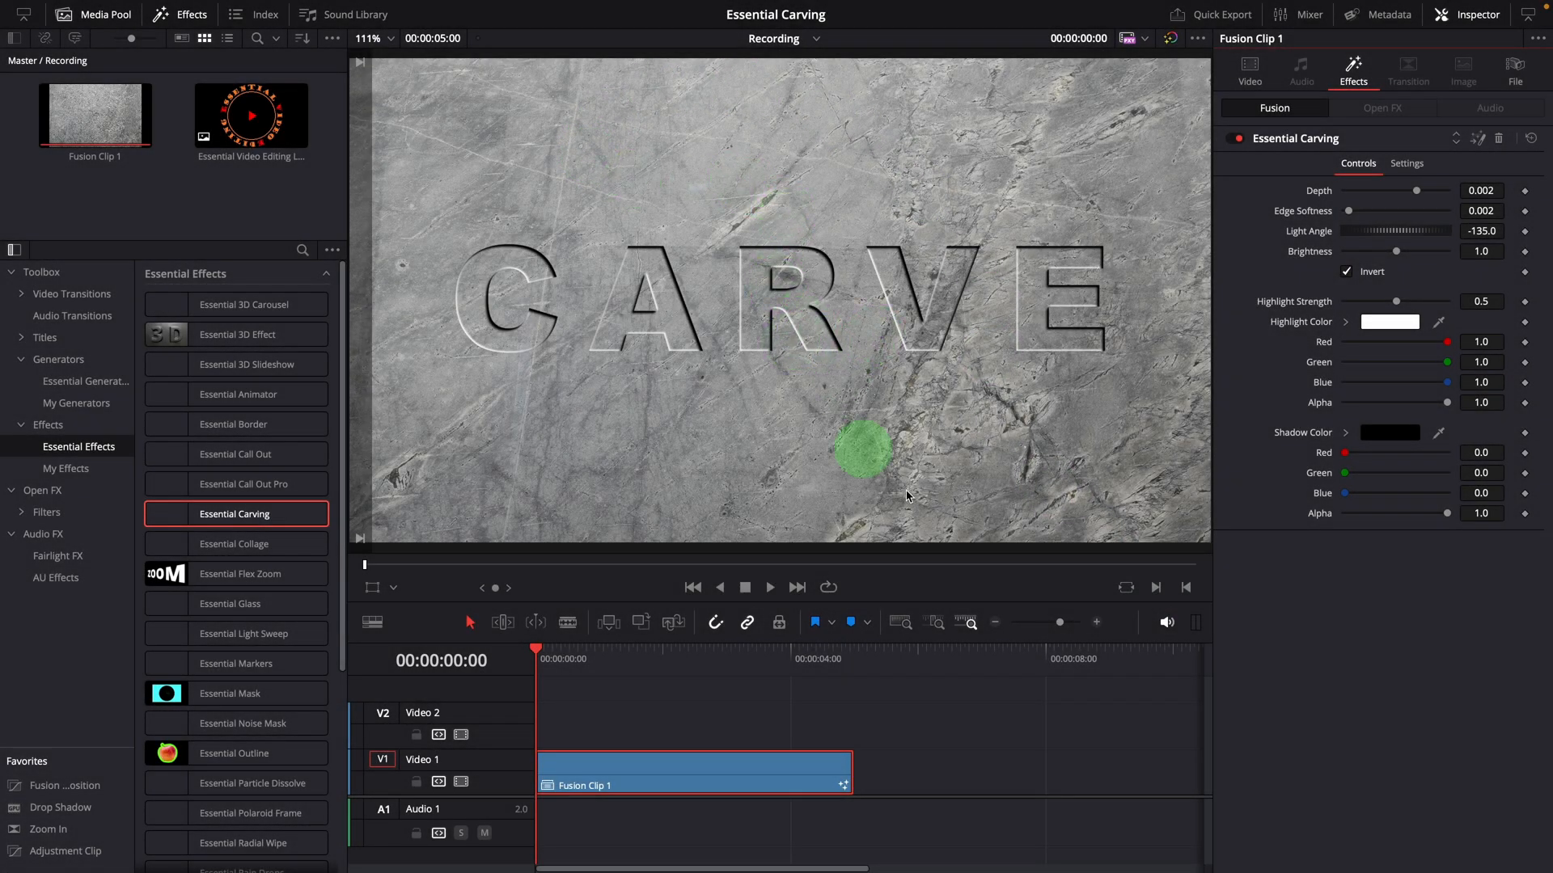
Open Fusion Clip 1 in the timeline and select the logo clip above the CARVE text.
{"action": "right_click", "coordinate": [673, 770]}
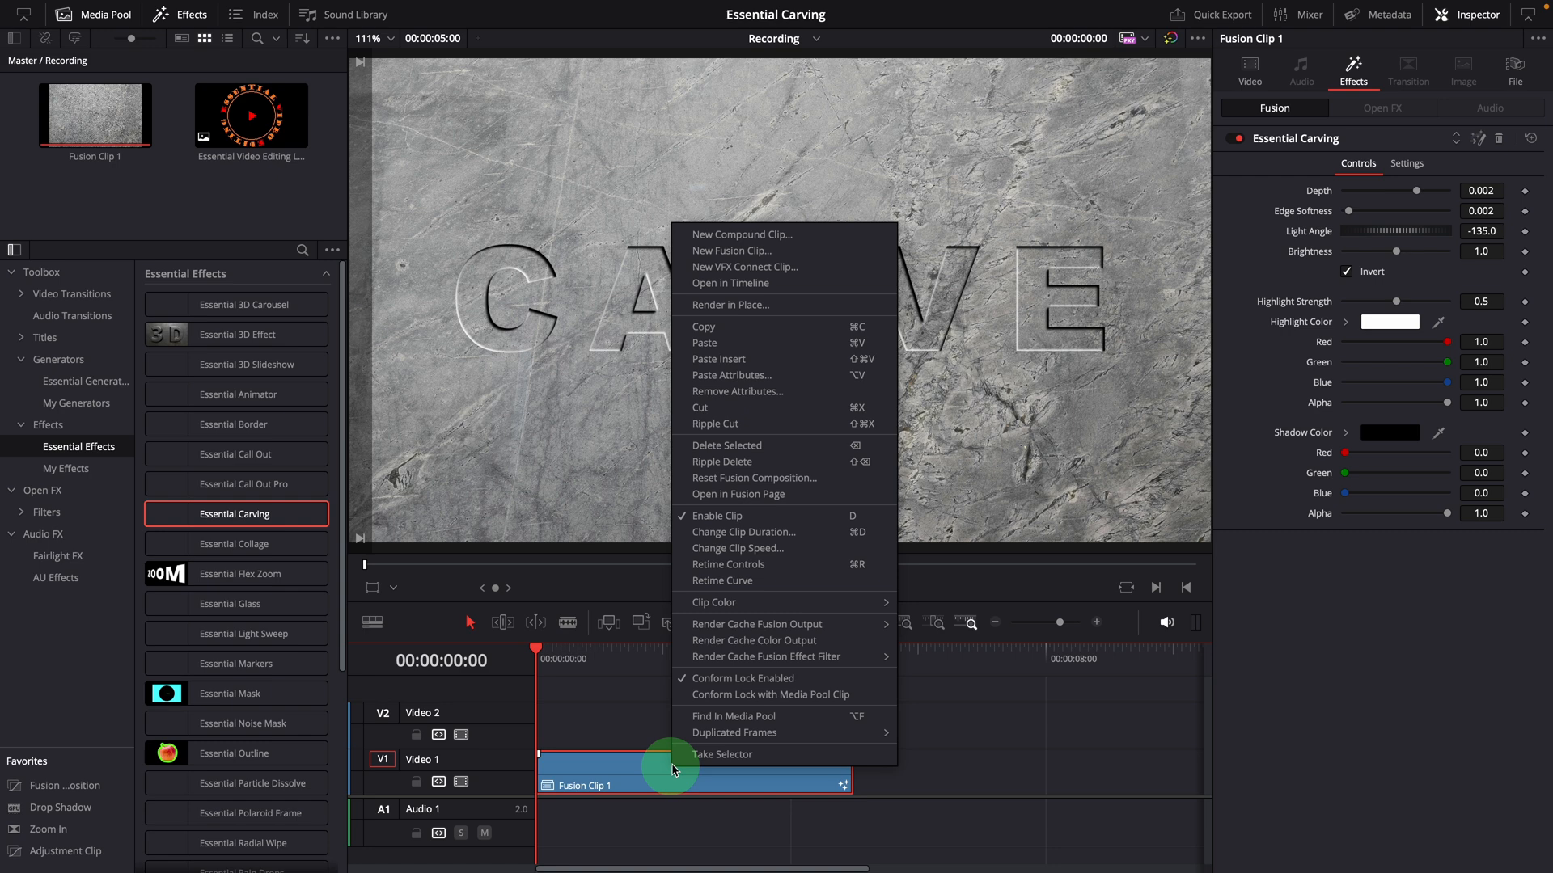
{"action": "left_click", "coordinate": [730, 267]}
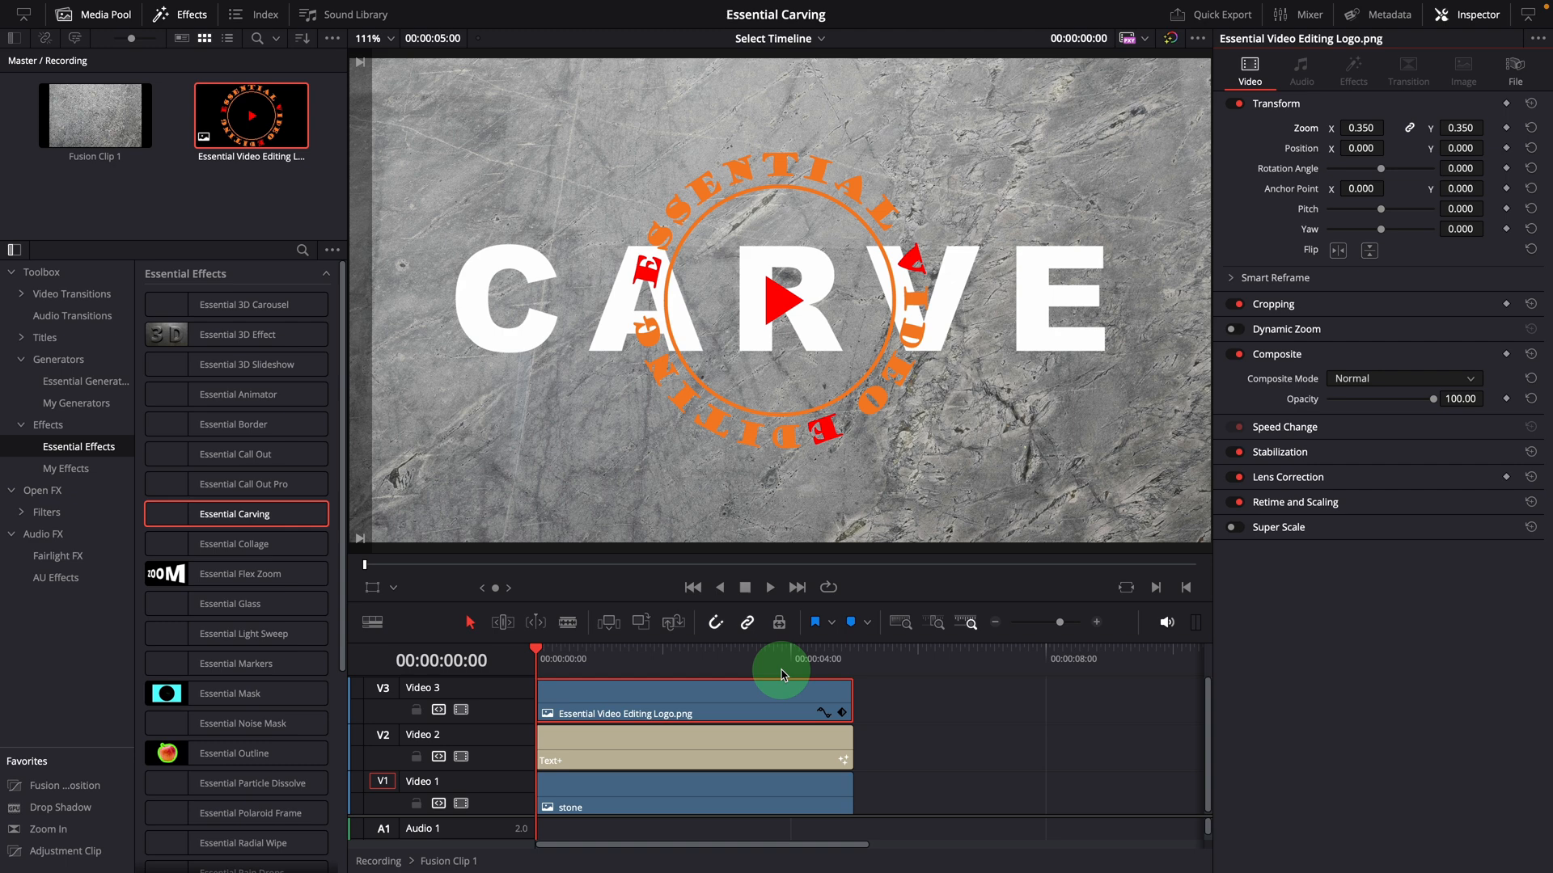
{"action": "left_click", "coordinate": [691, 747]}
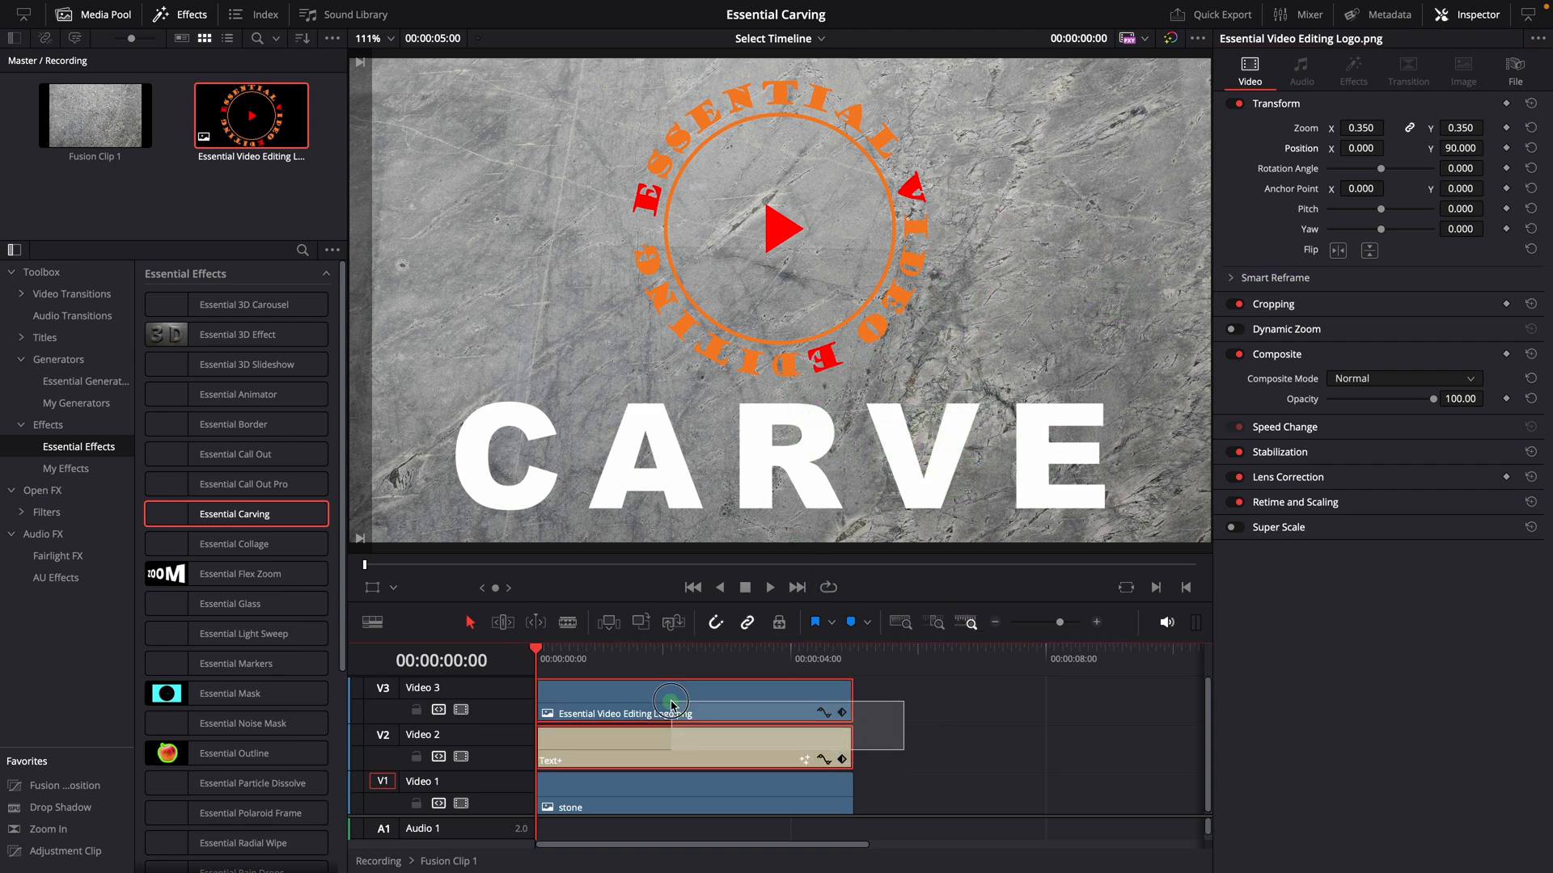
Combine the logo and CARVE title clips into one compound clip.
{"action": "right_click", "coordinate": [671, 700]}
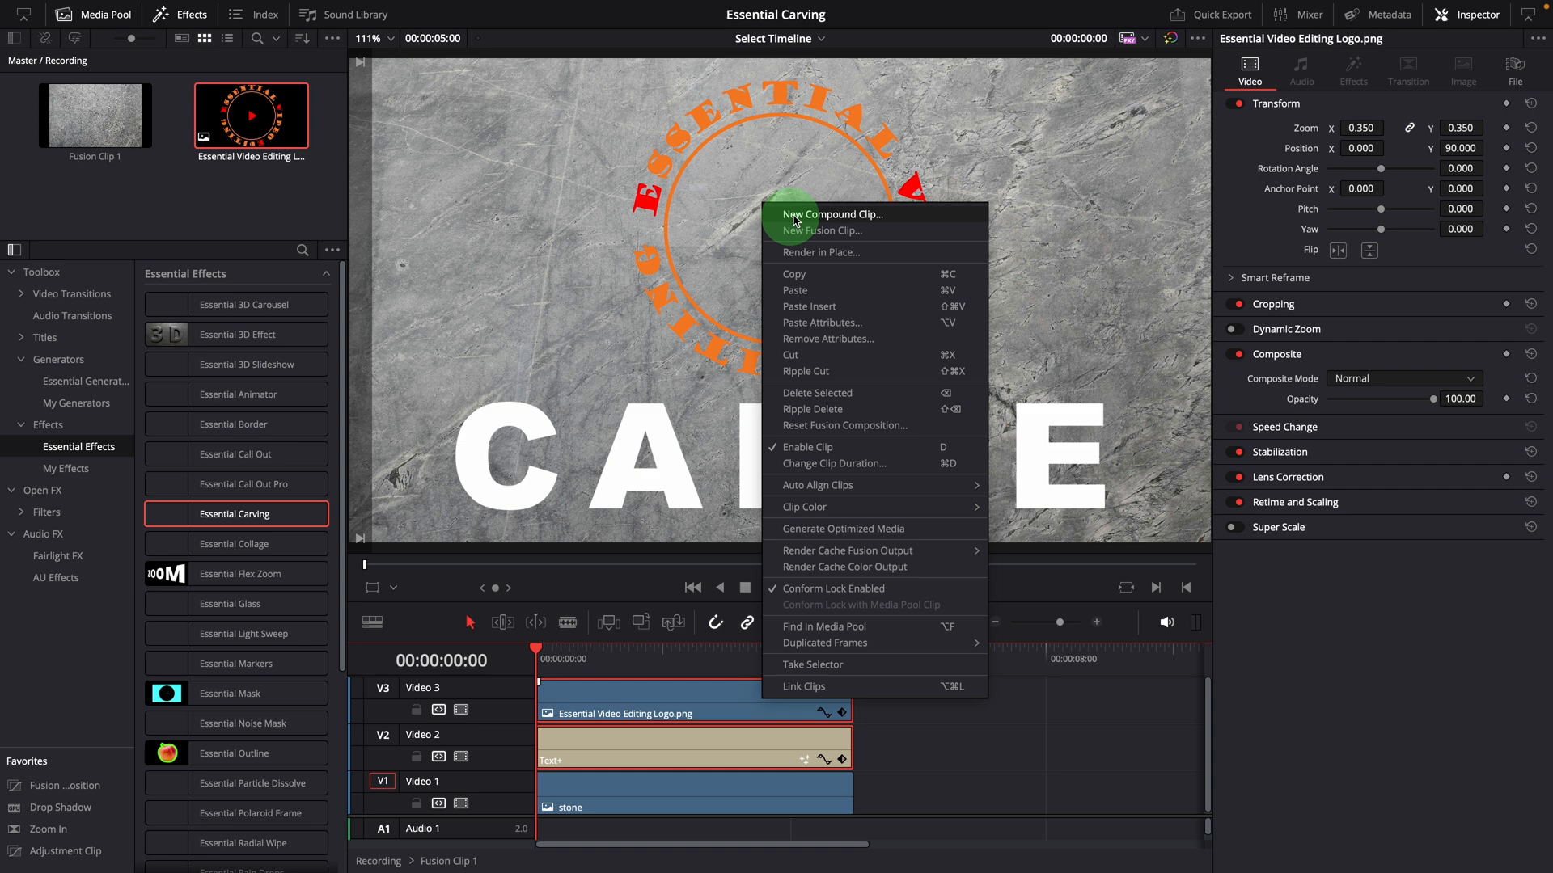
{"action": "left_click", "coordinate": [832, 214]}
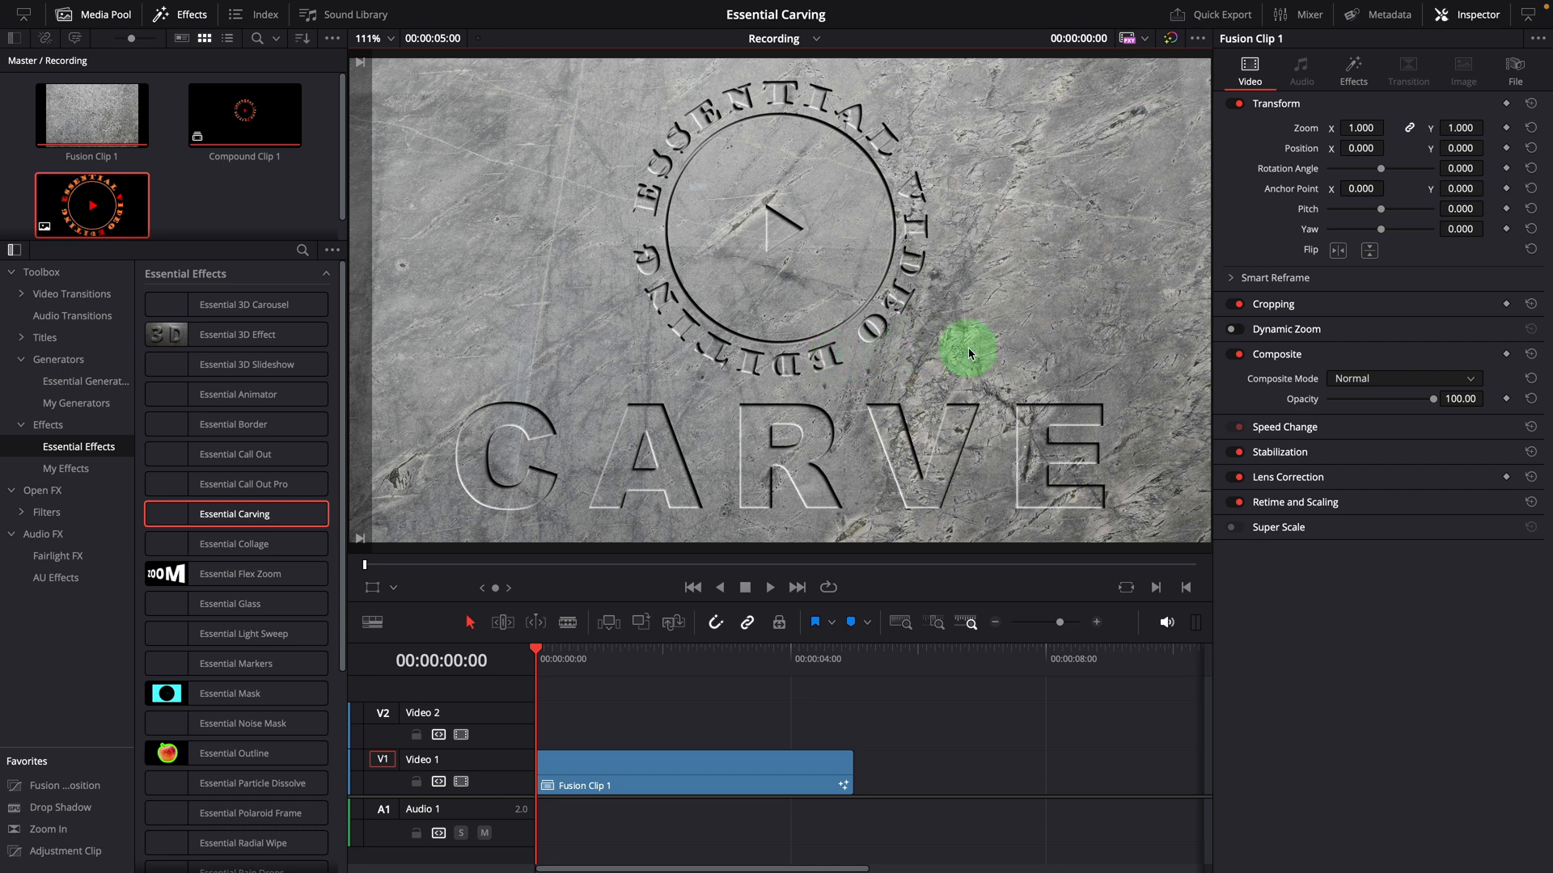
Open the compound clip in the timeline and set the Essential Shapes generator to Star.
{"action": "right_click", "coordinate": [647, 786]}
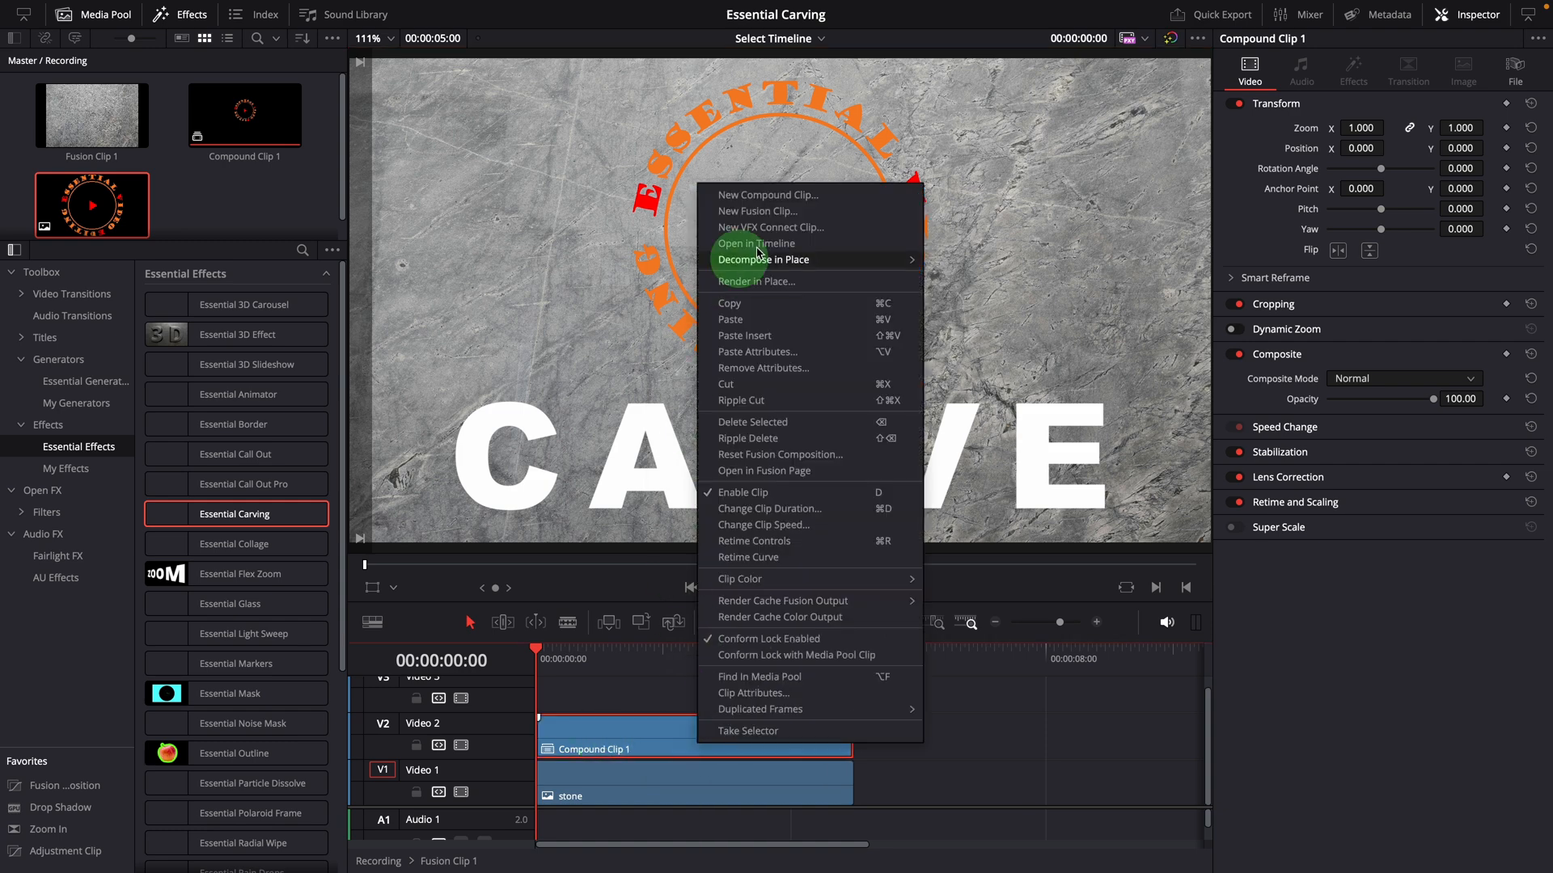
{"action": "left_click", "coordinate": [762, 259]}
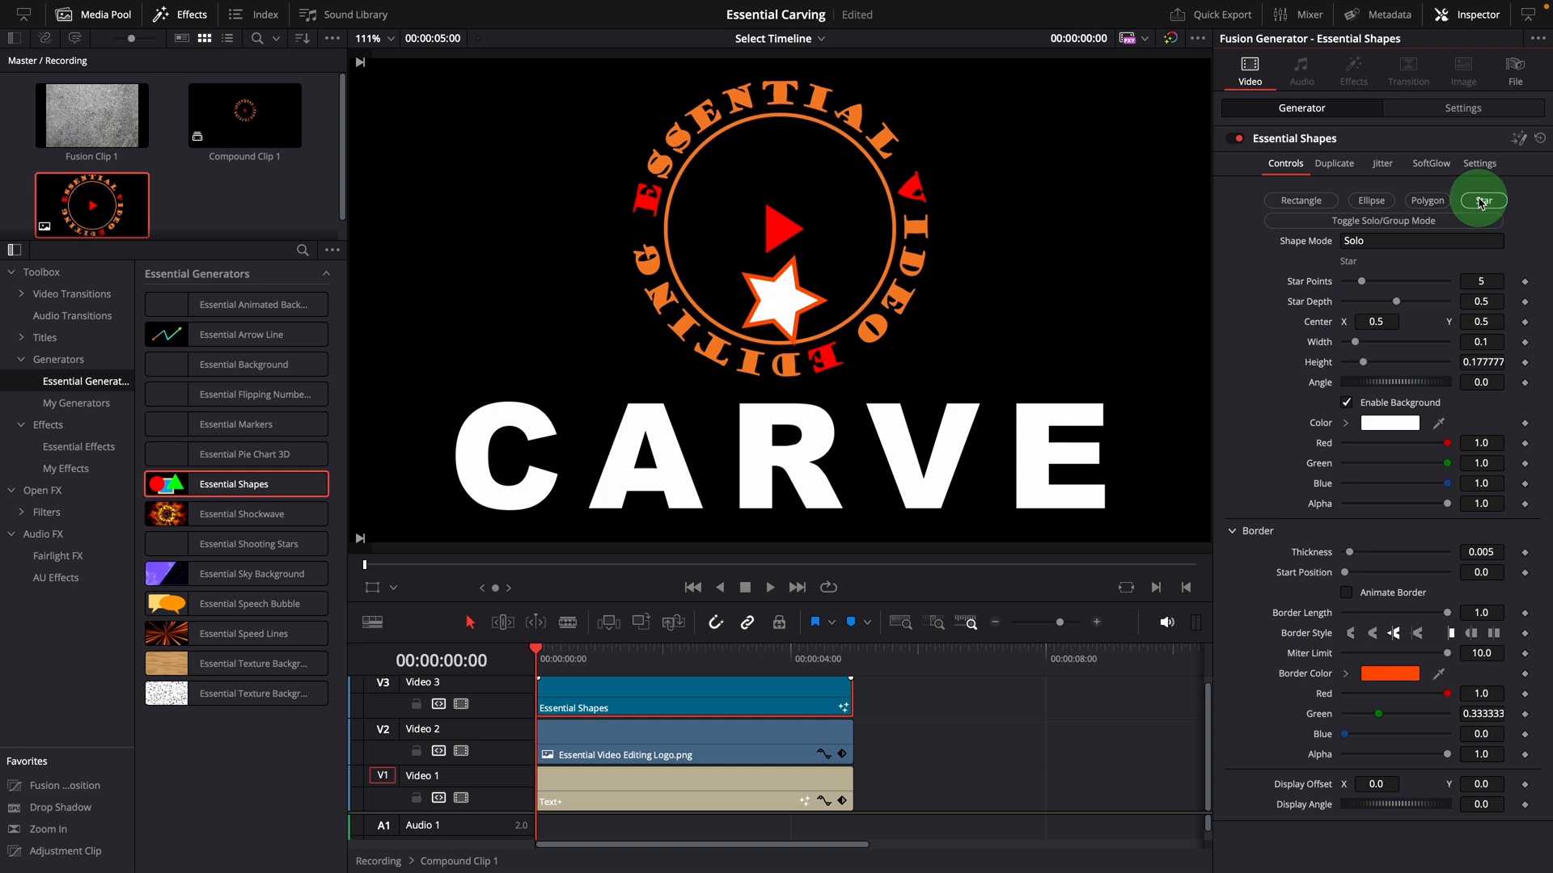
{"action": "left_click", "coordinate": [1481, 341]}
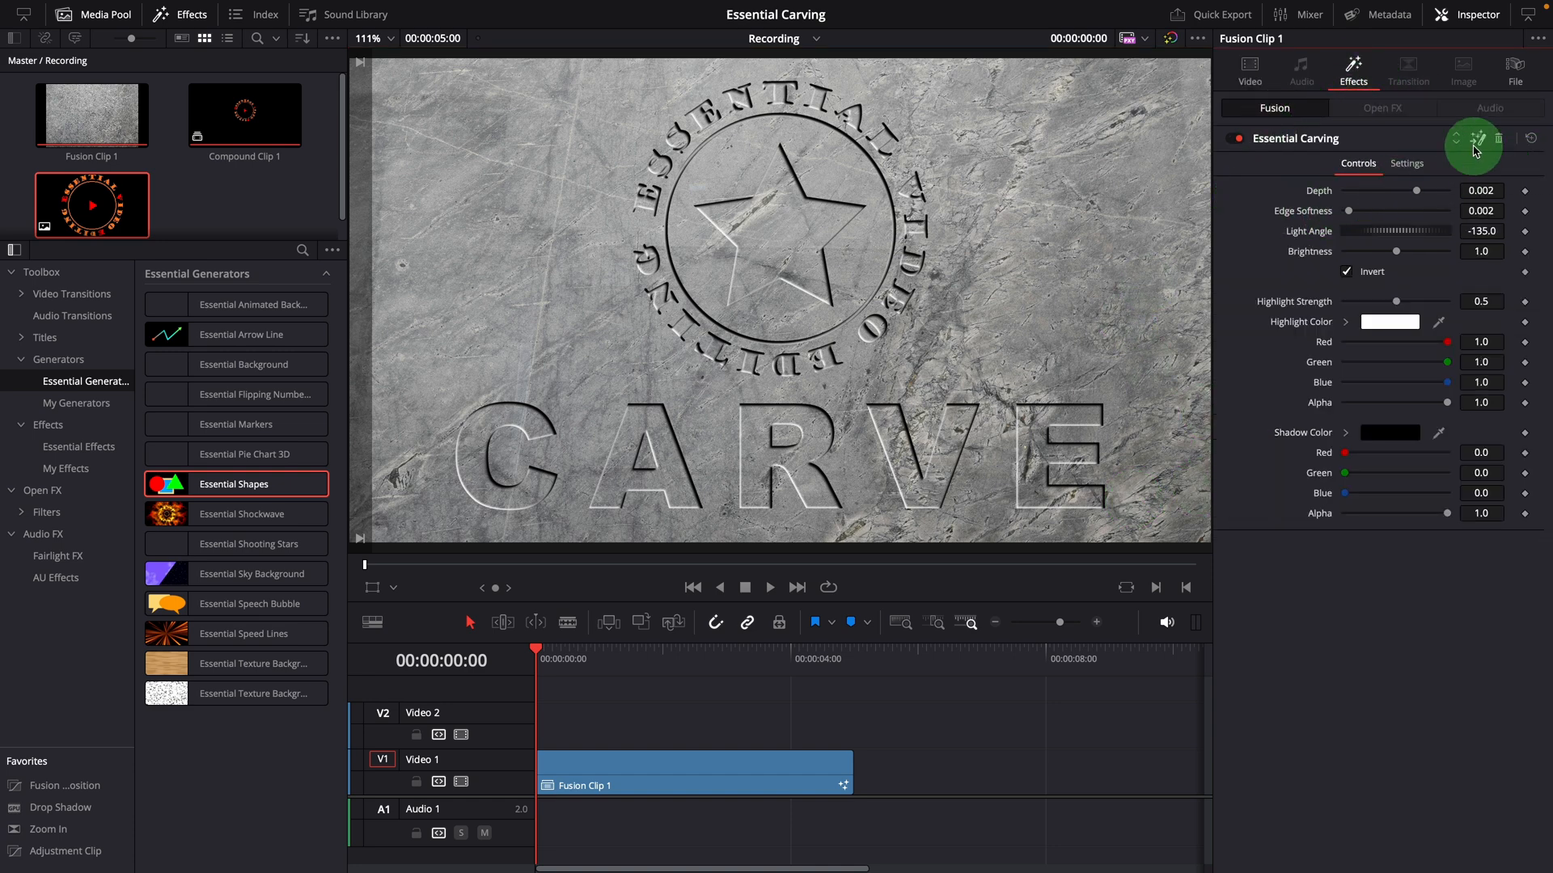
Open the Essential Carving nodes and view MediaIn2 and ChannelBoolean1 outputs separately.
{"action": "left_click", "coordinate": [1475, 144]}
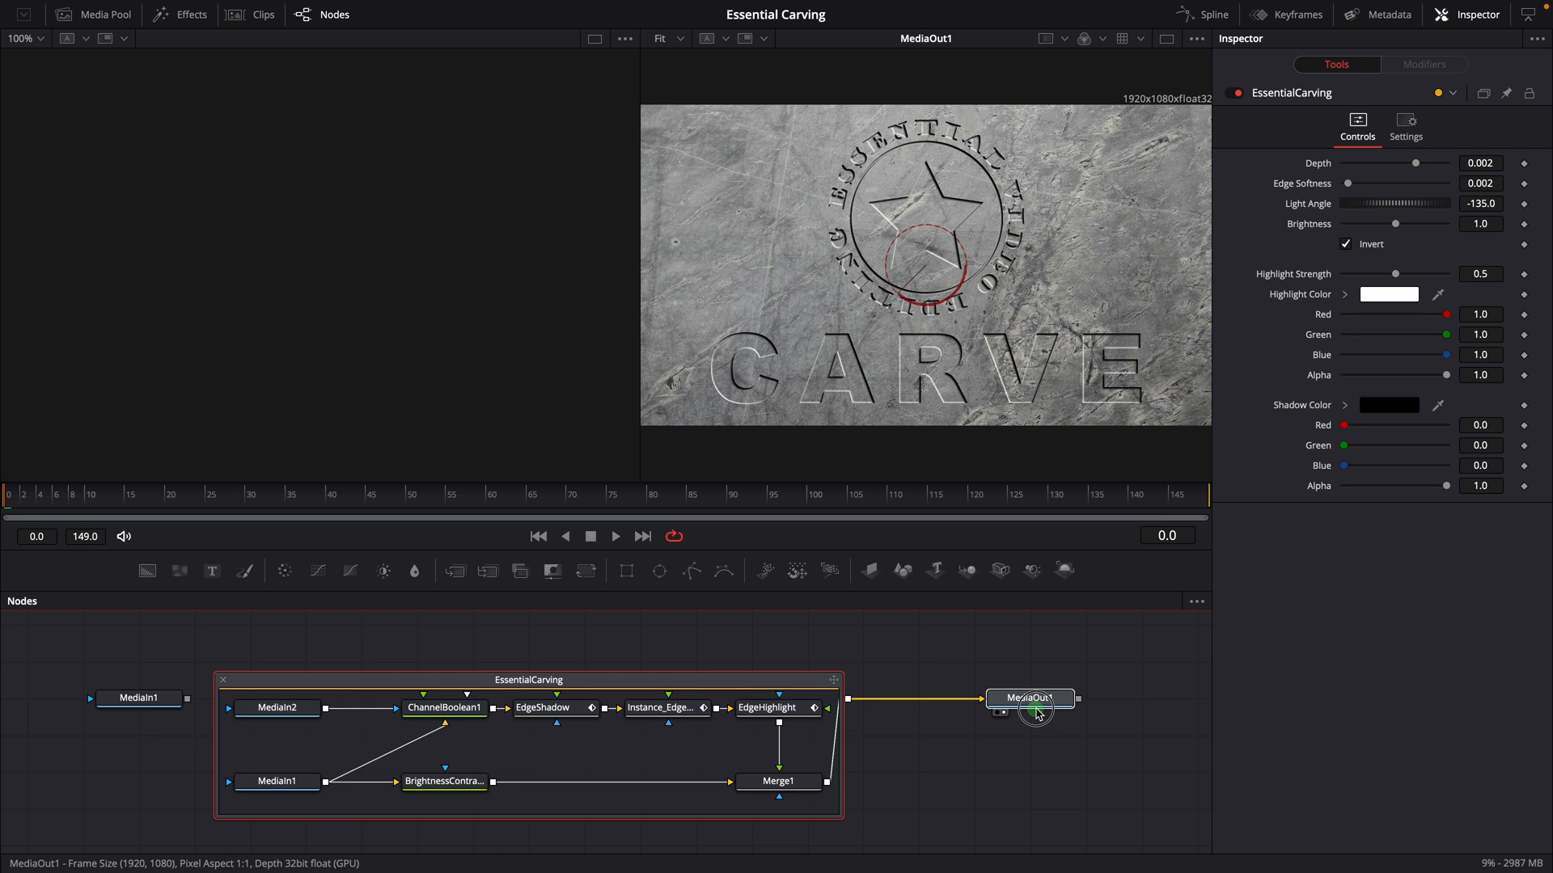
{"action": "left_click", "coordinate": [1030, 698]}
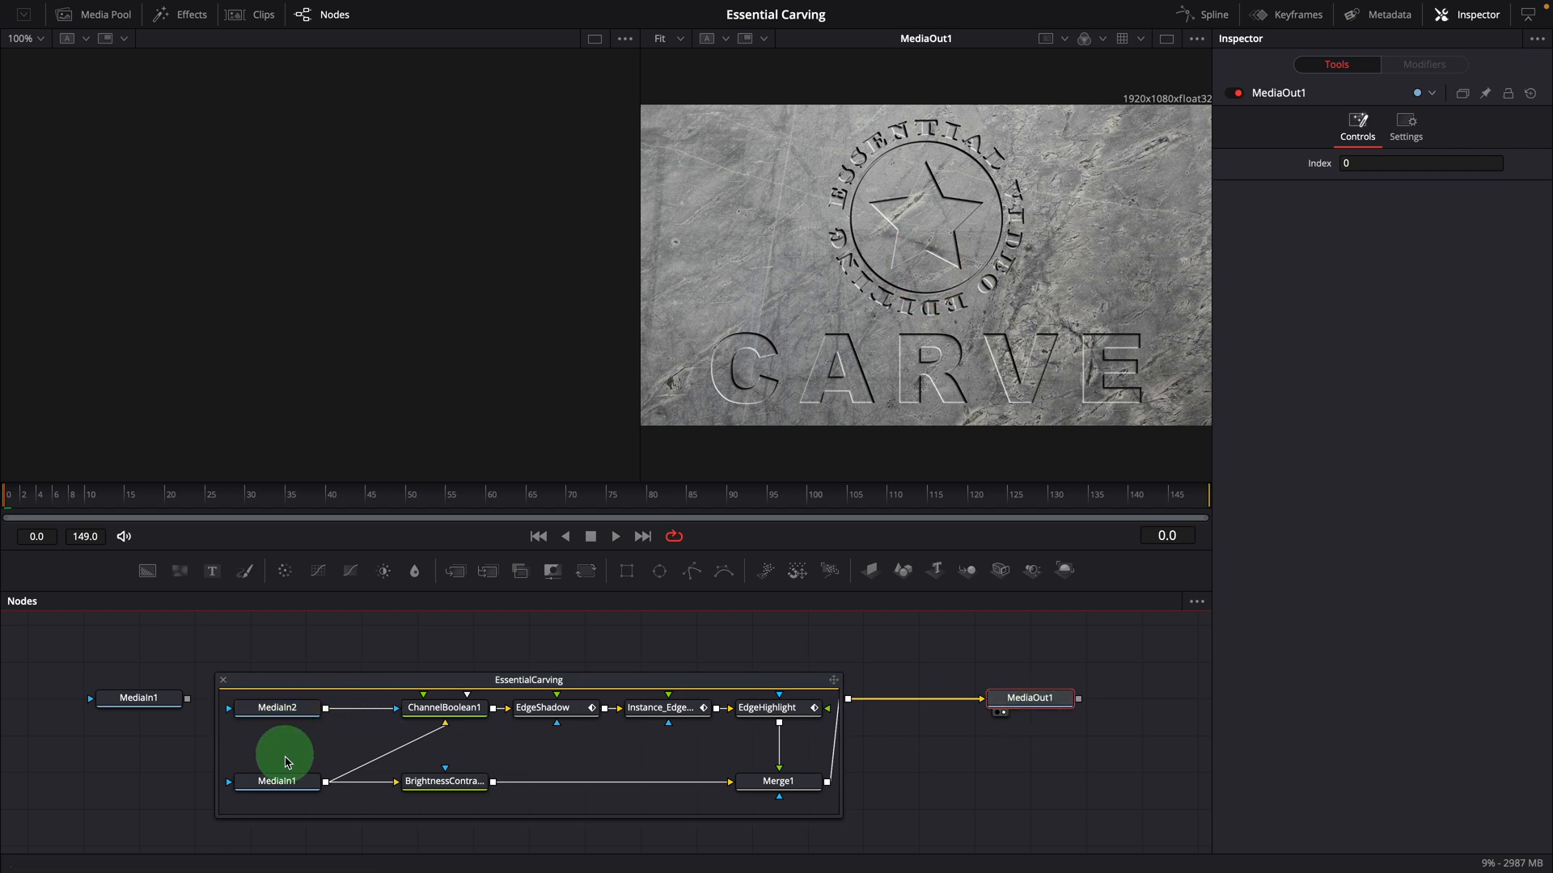
{"action": "left_click", "coordinate": [277, 781]}
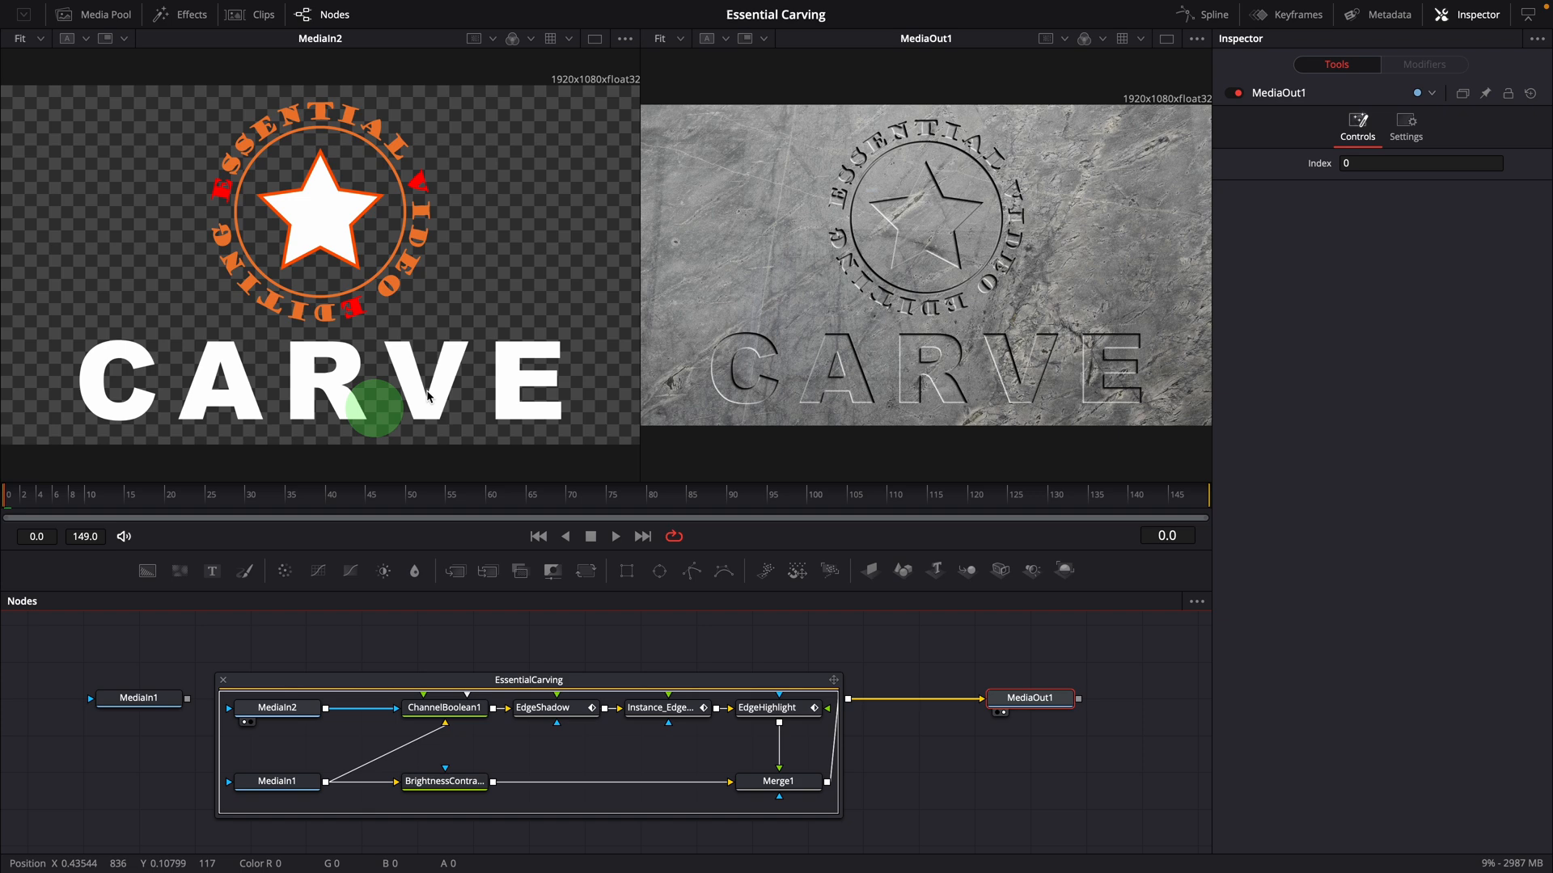
{"action": "left_click", "coordinate": [443, 707]}
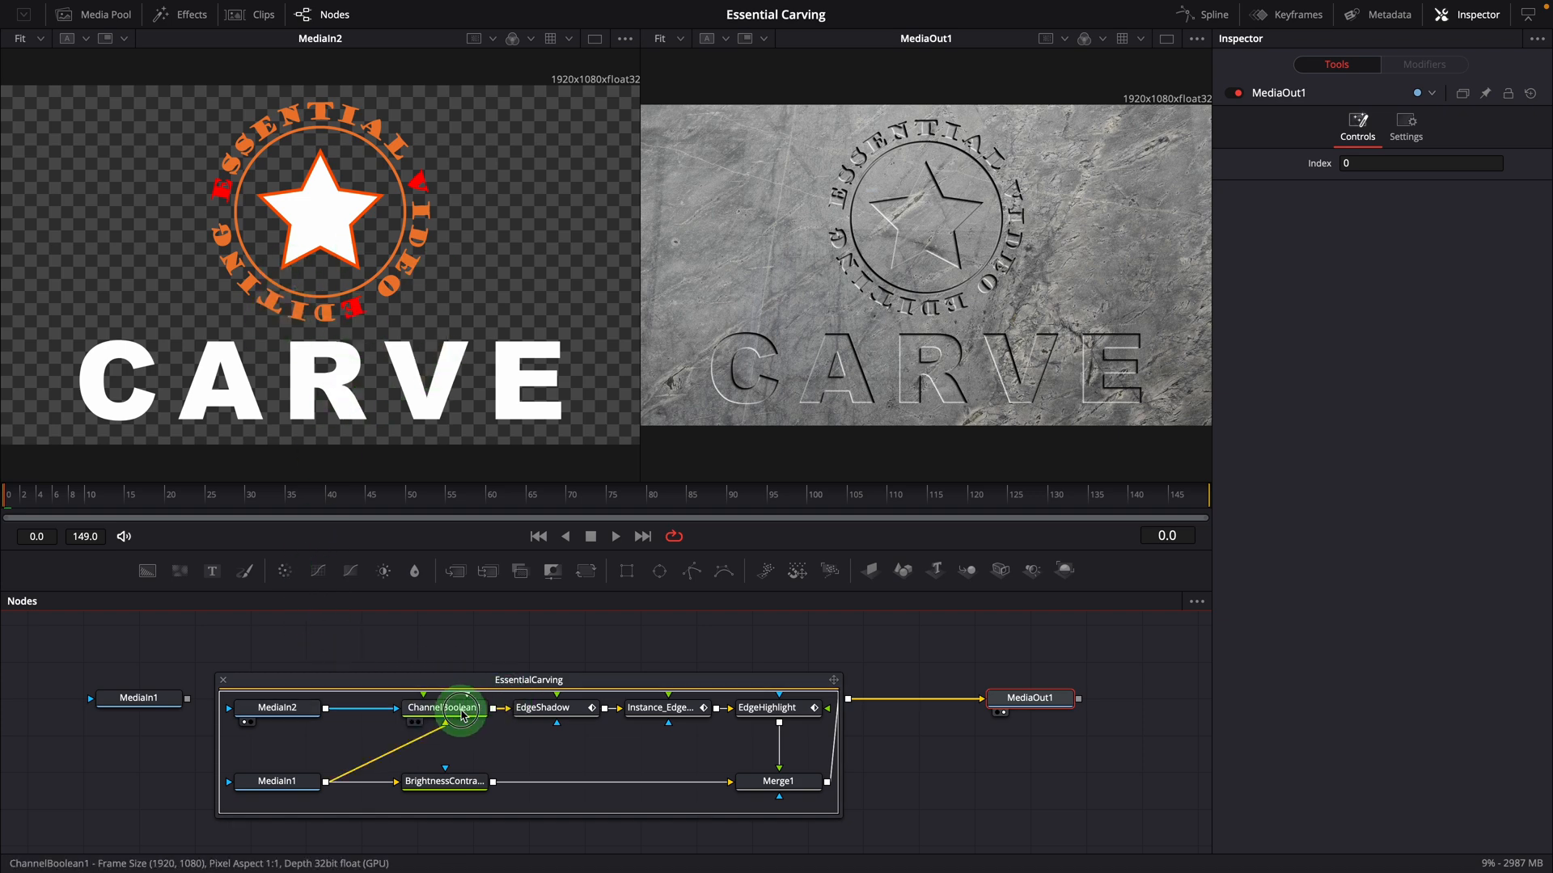
{"action": "left_click", "coordinate": [443, 707]}
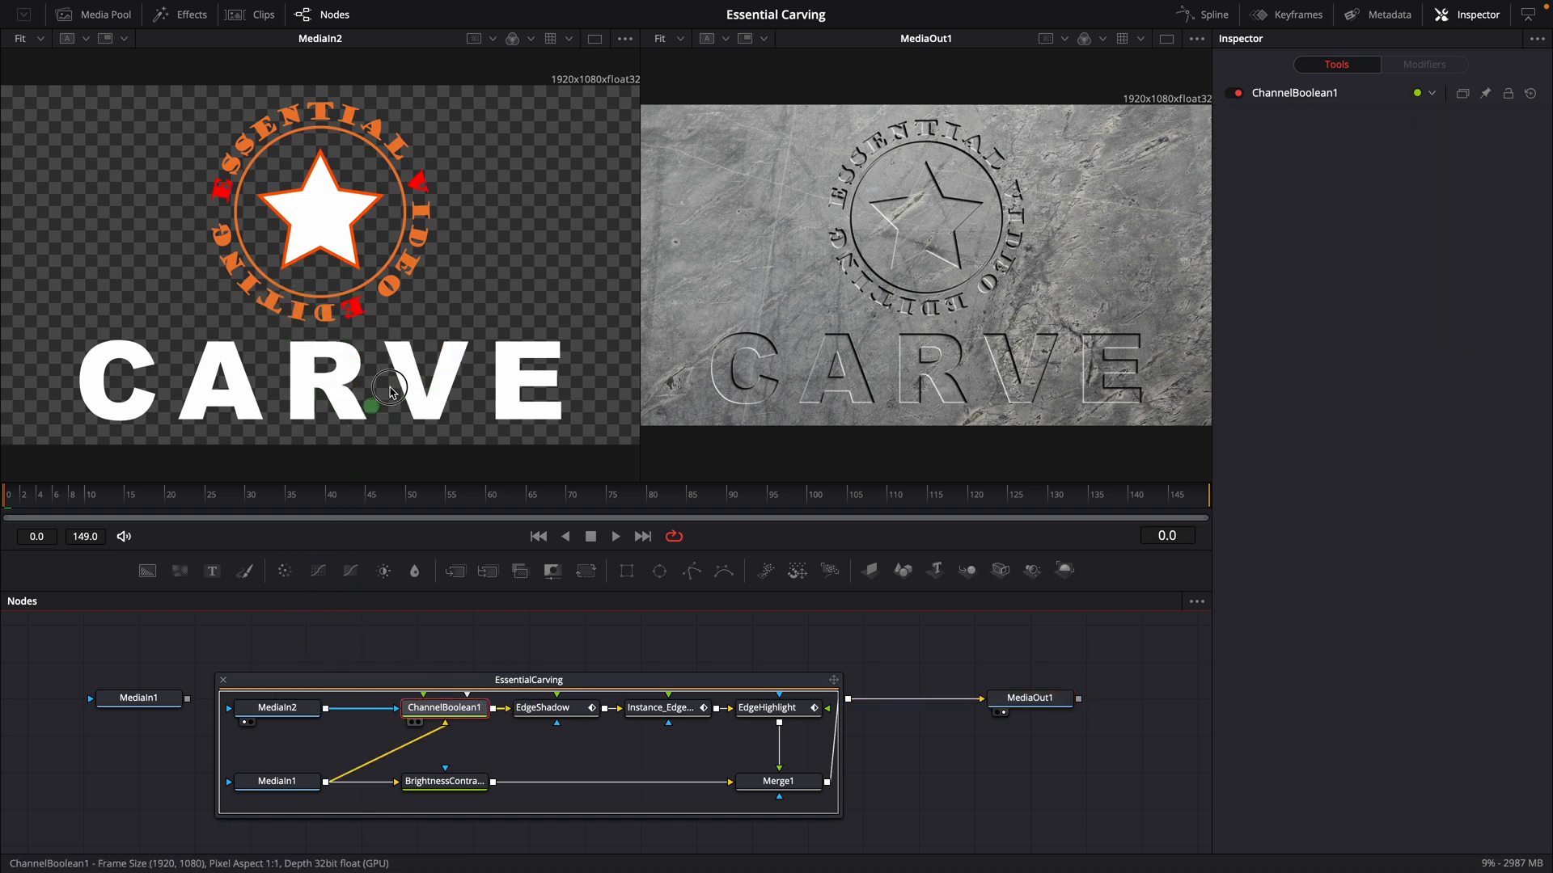
{"action": "left_click", "coordinate": [444, 707]}
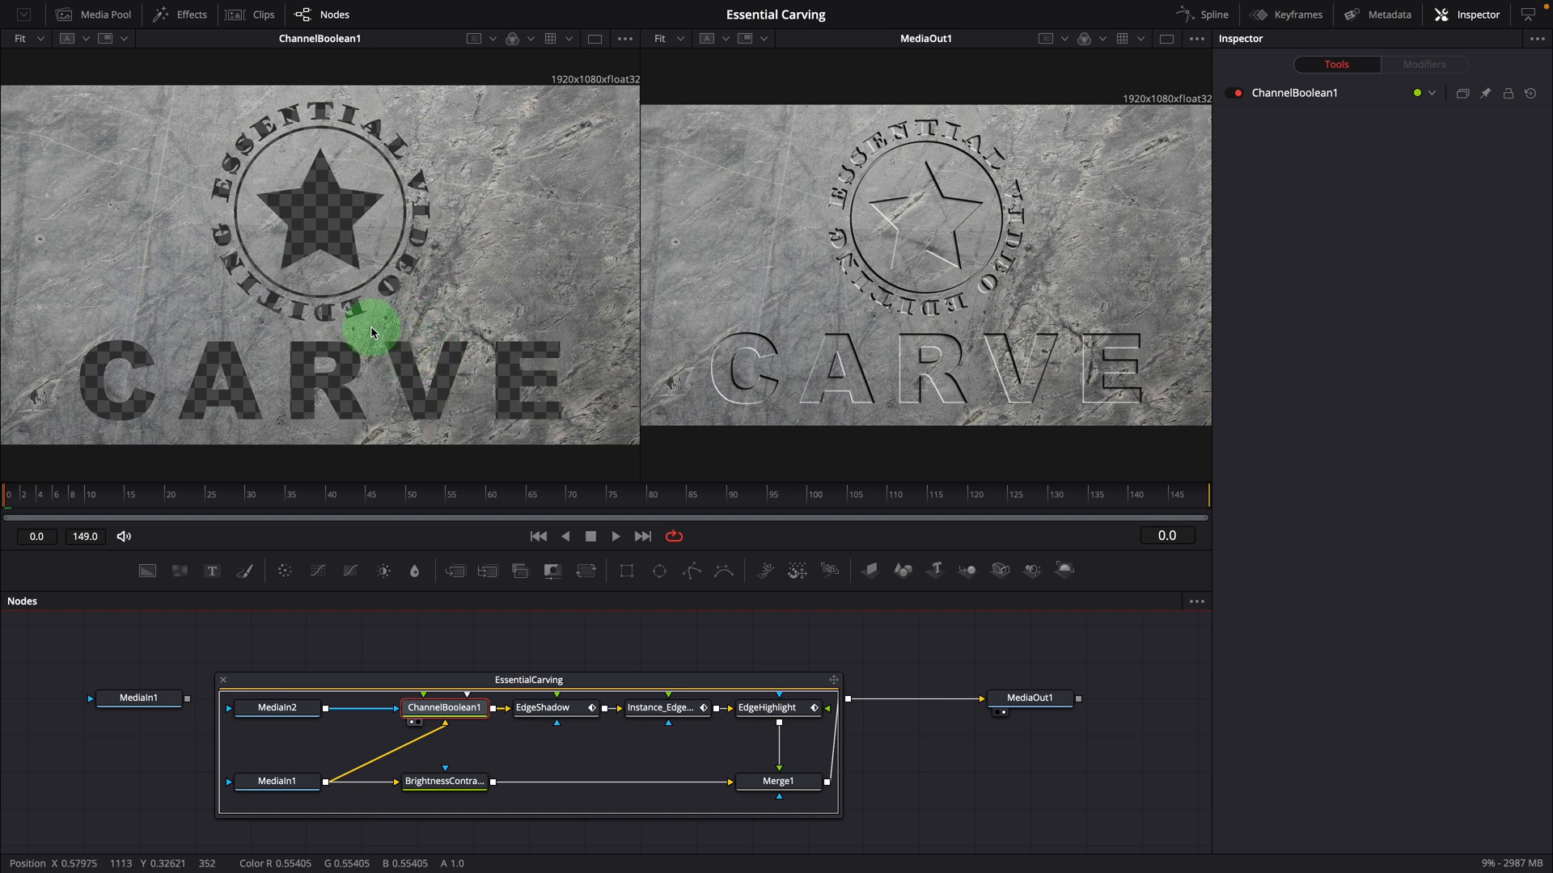
In ChannelBoolean1, toggle Apply Mask Inverted and Multiply by Mask off and back on to compare.
{"action": "left_click", "coordinate": [1431, 121]}
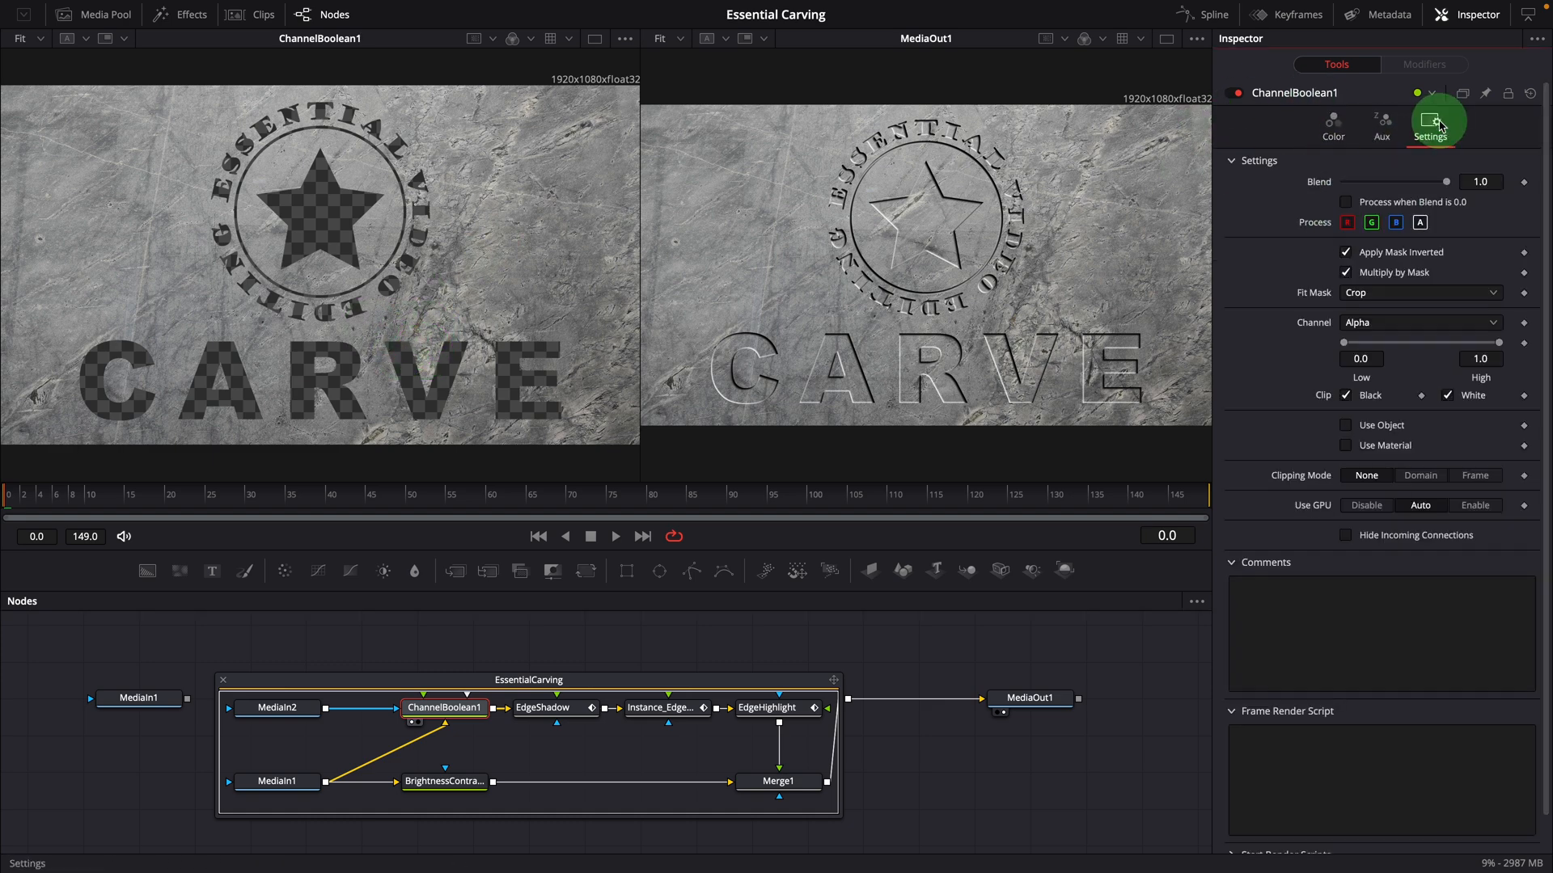
{"action": "left_click", "coordinate": [1345, 252]}
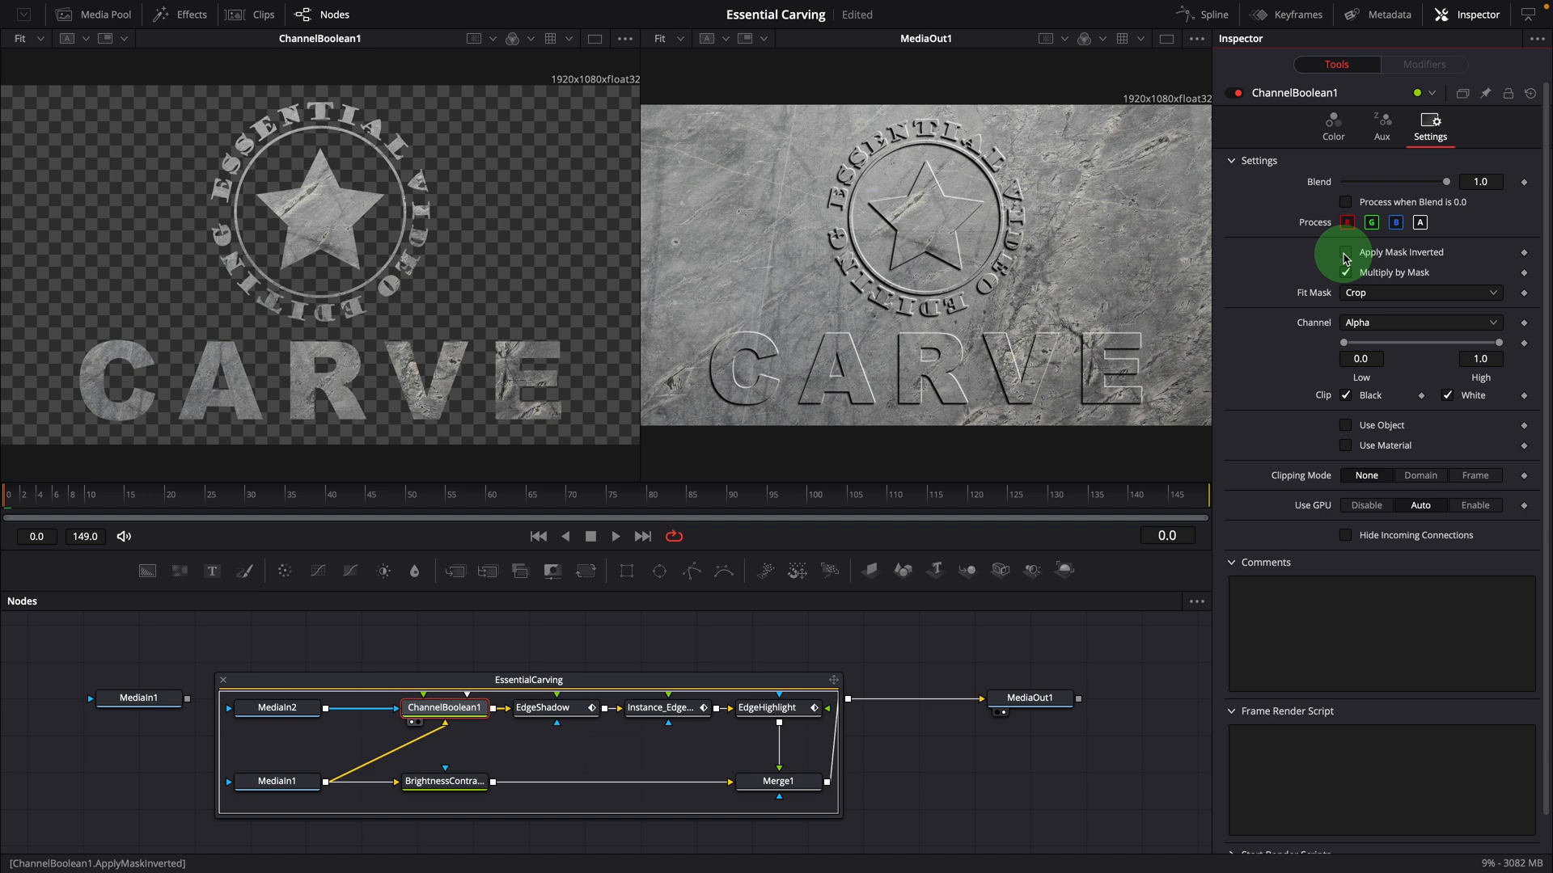
{"action": "left_click", "coordinate": [1345, 253]}
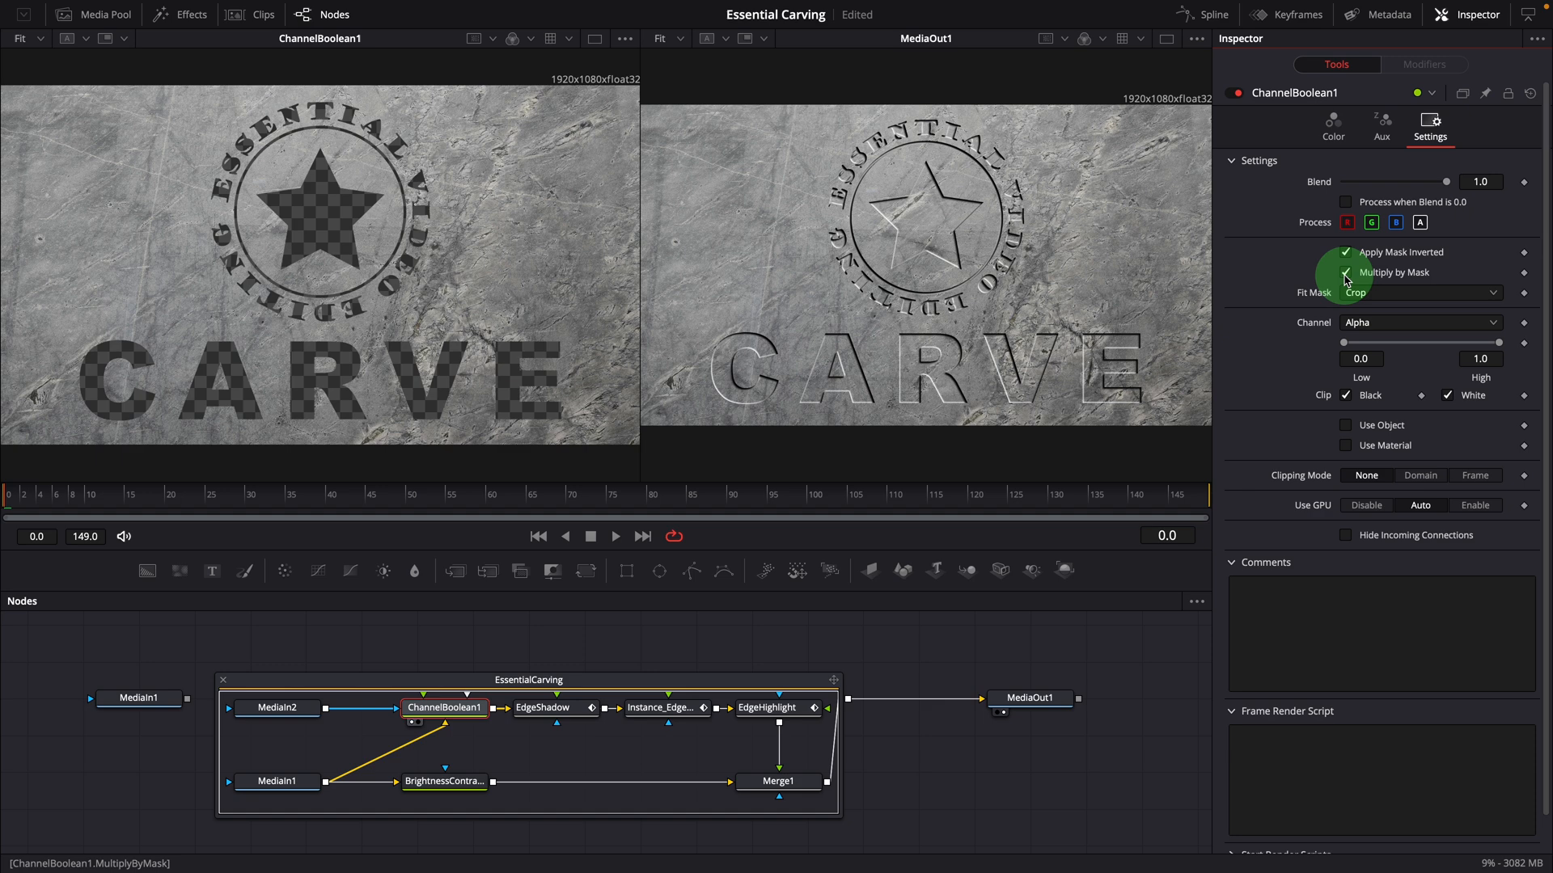
{"action": "left_click", "coordinate": [1345, 272]}
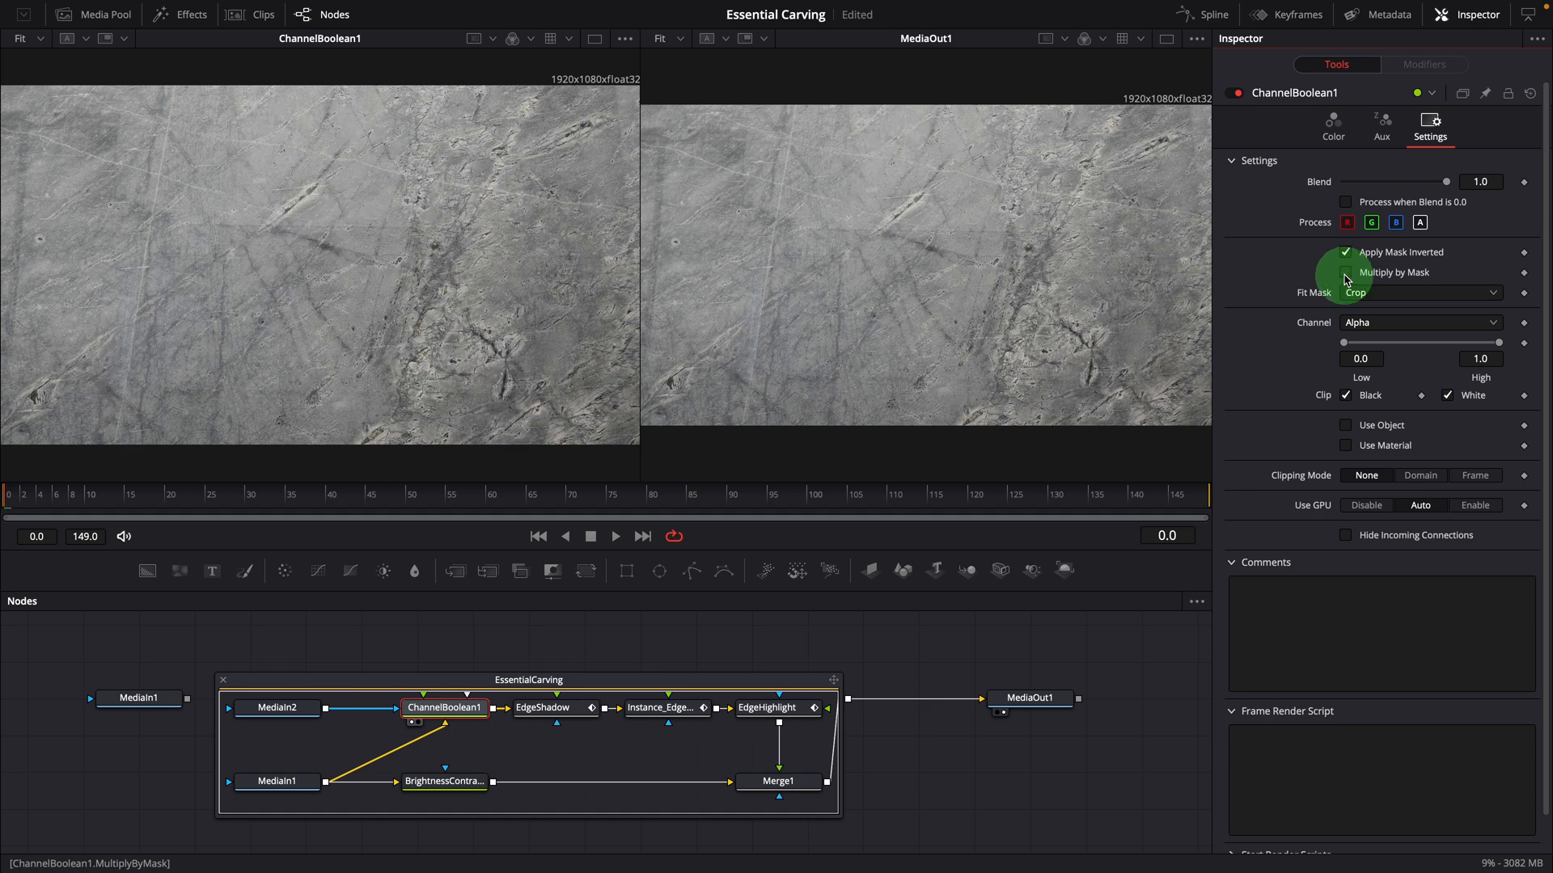
{"action": "left_click", "coordinate": [1347, 272]}
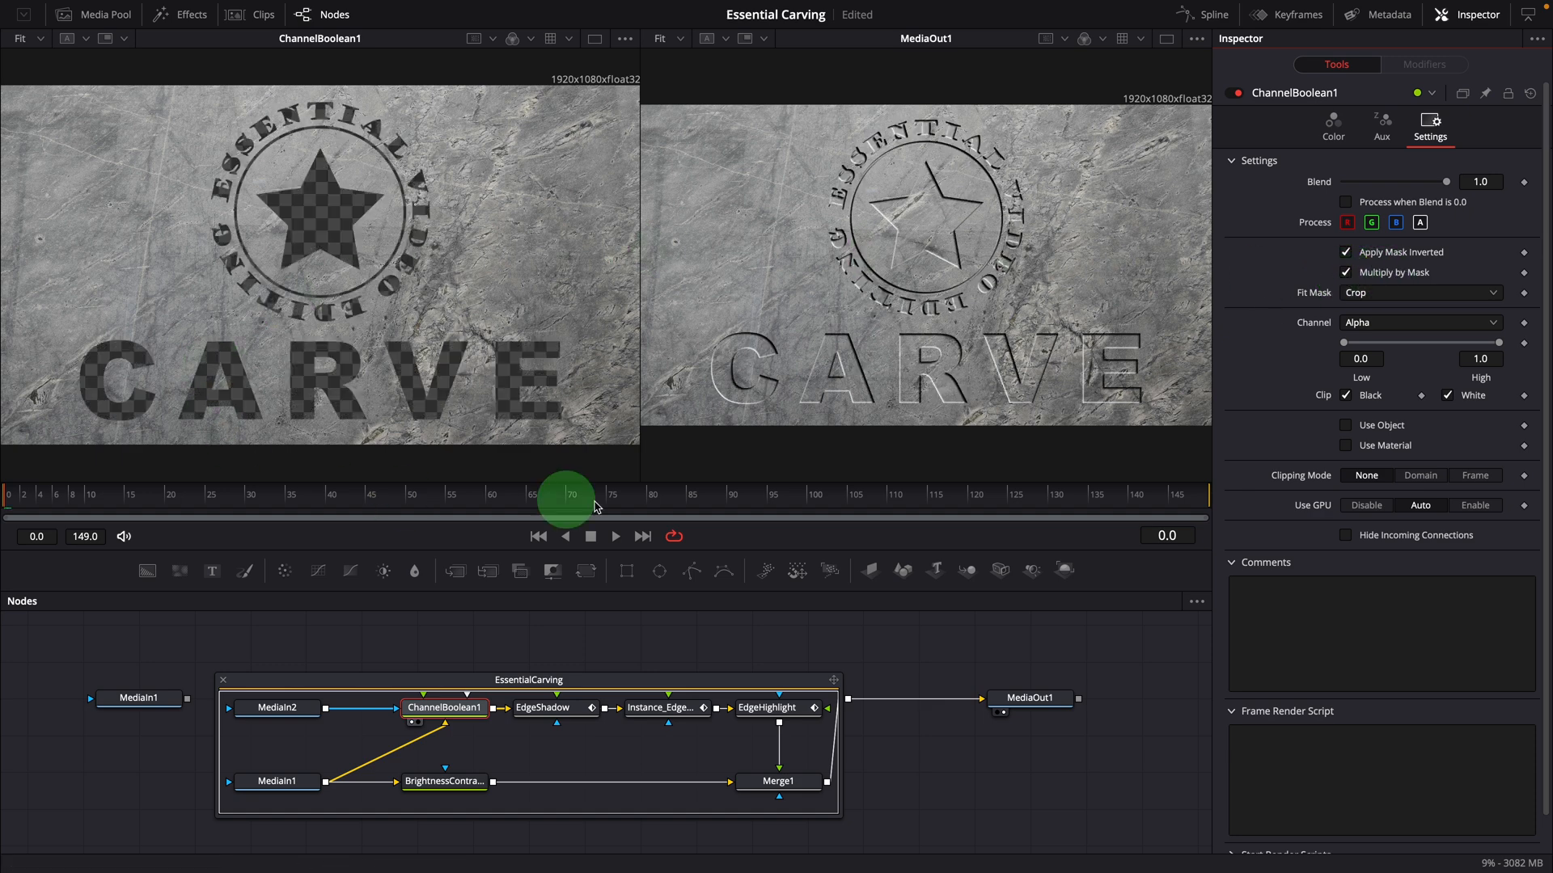
{"action": "left_click", "coordinate": [542, 707]}
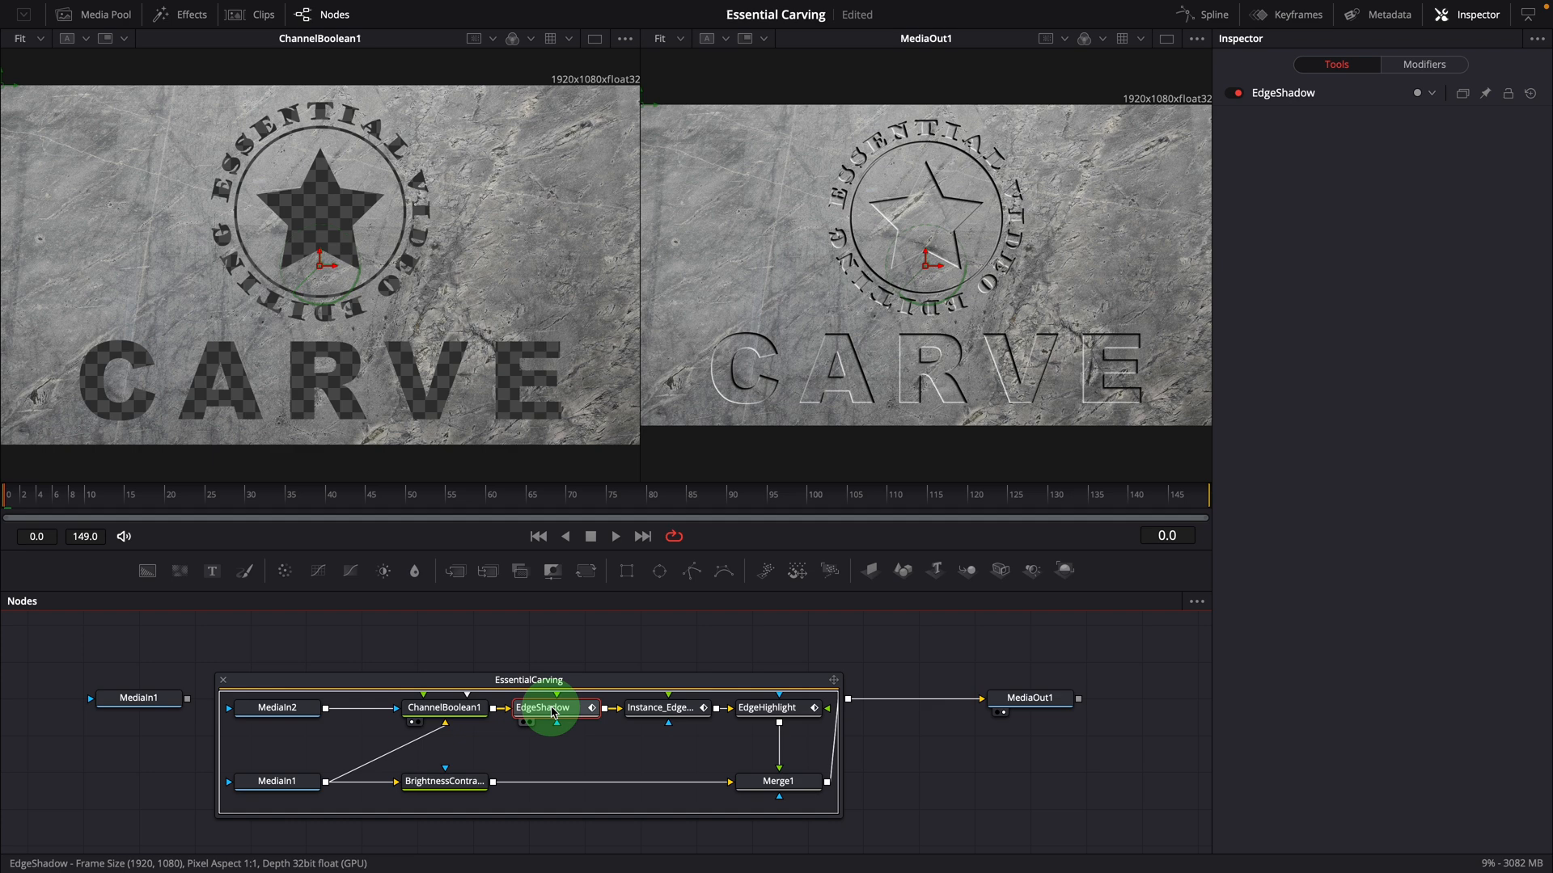
{"action": "mouse_move", "coordinate": [543, 707]}
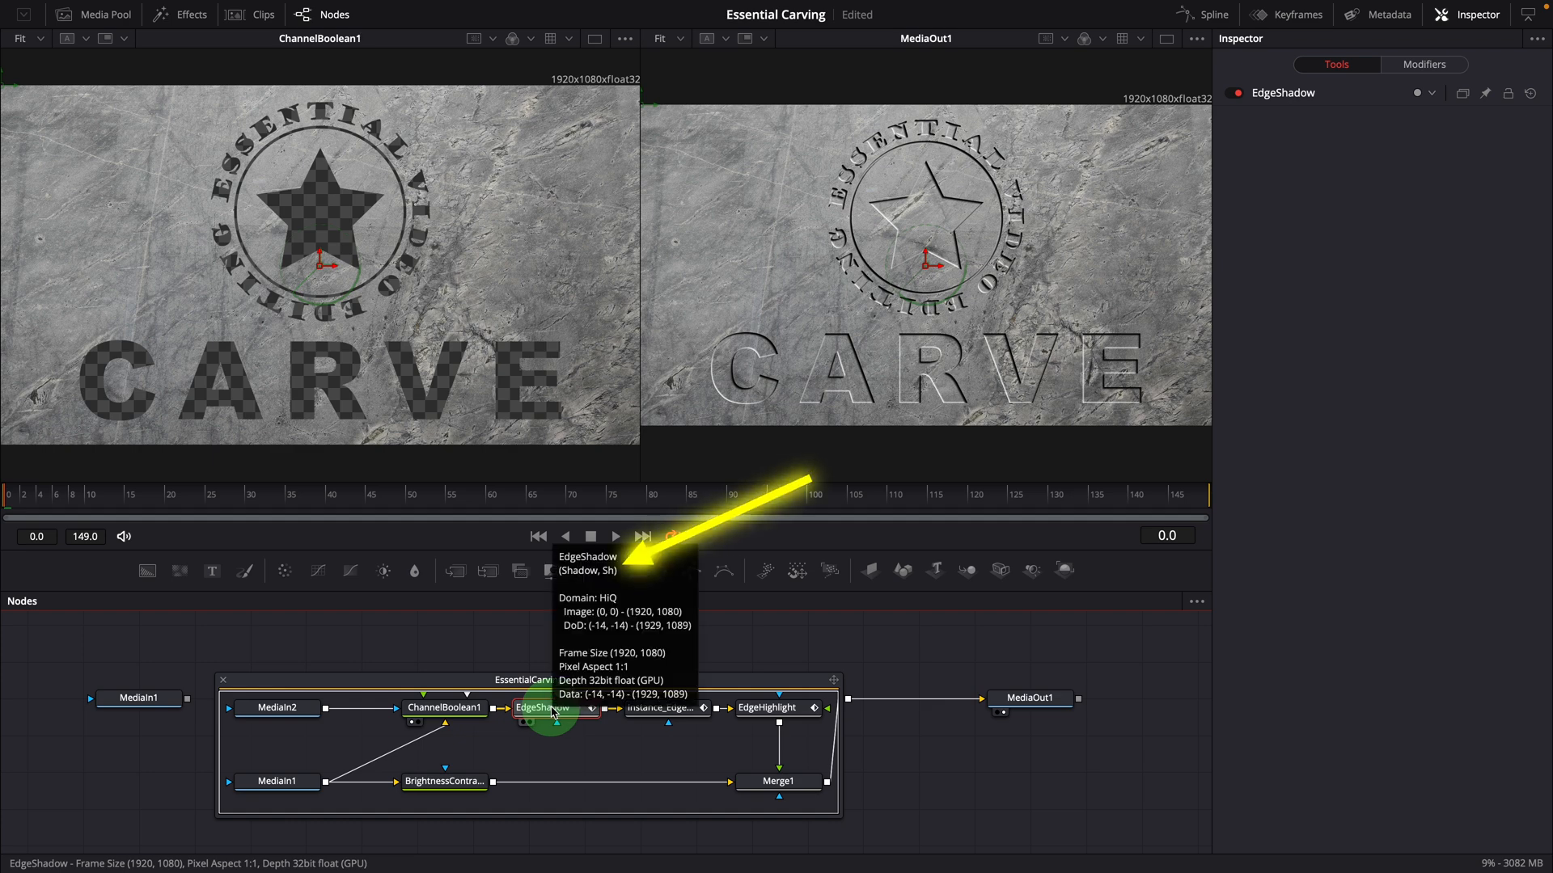
View EdgeShadow's shadow-offset vector modifier, then load Instance_EdgeShadow into the left viewer.
{"action": "left_click", "coordinate": [542, 707]}
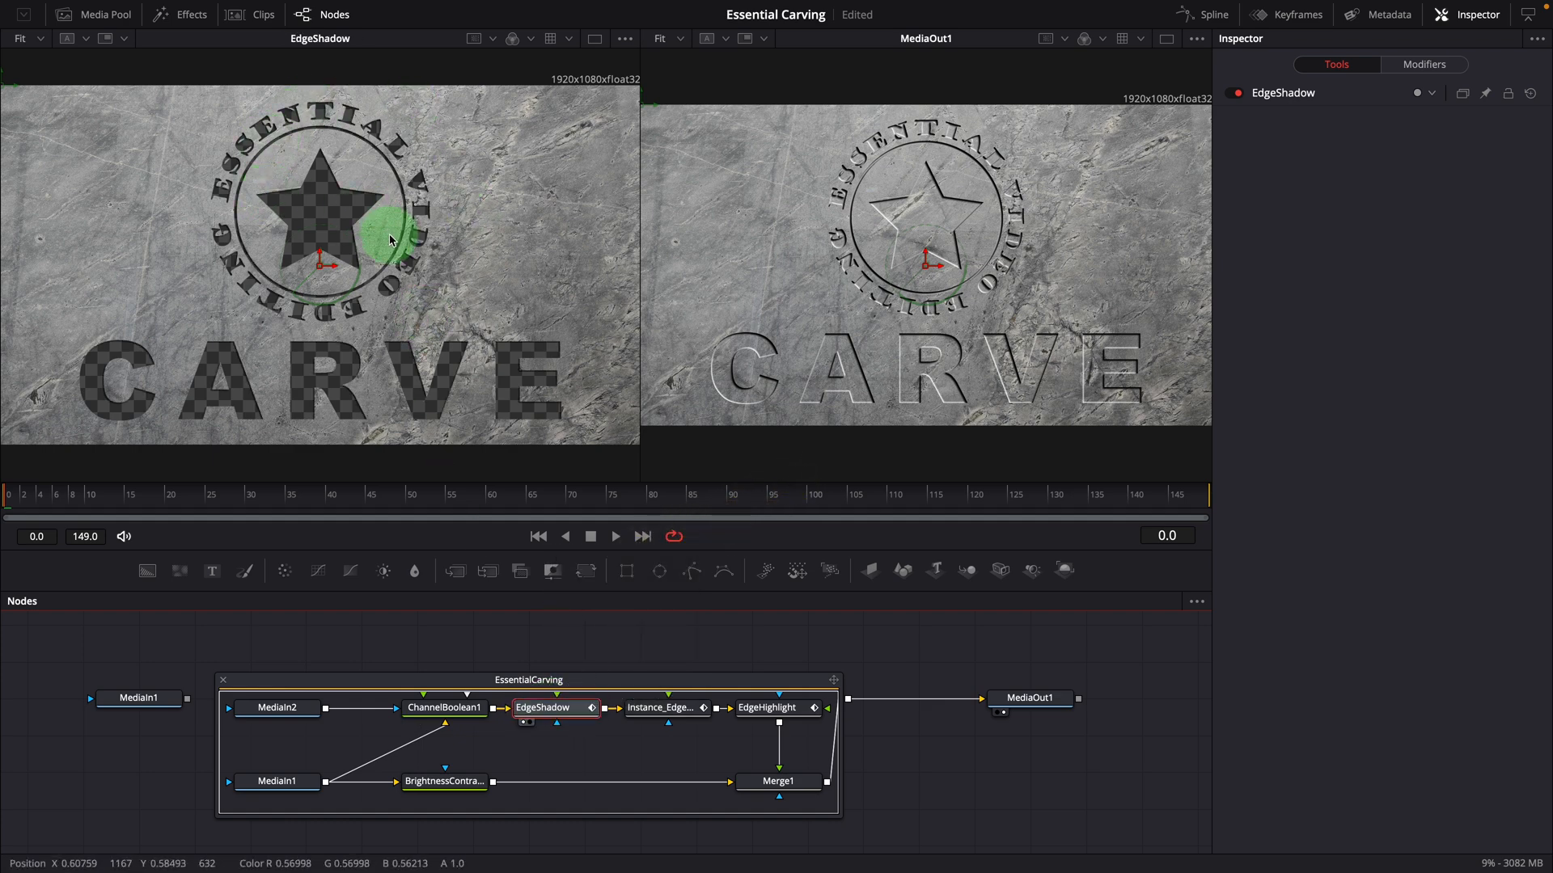
{"action": "left_click", "coordinate": [543, 707]}
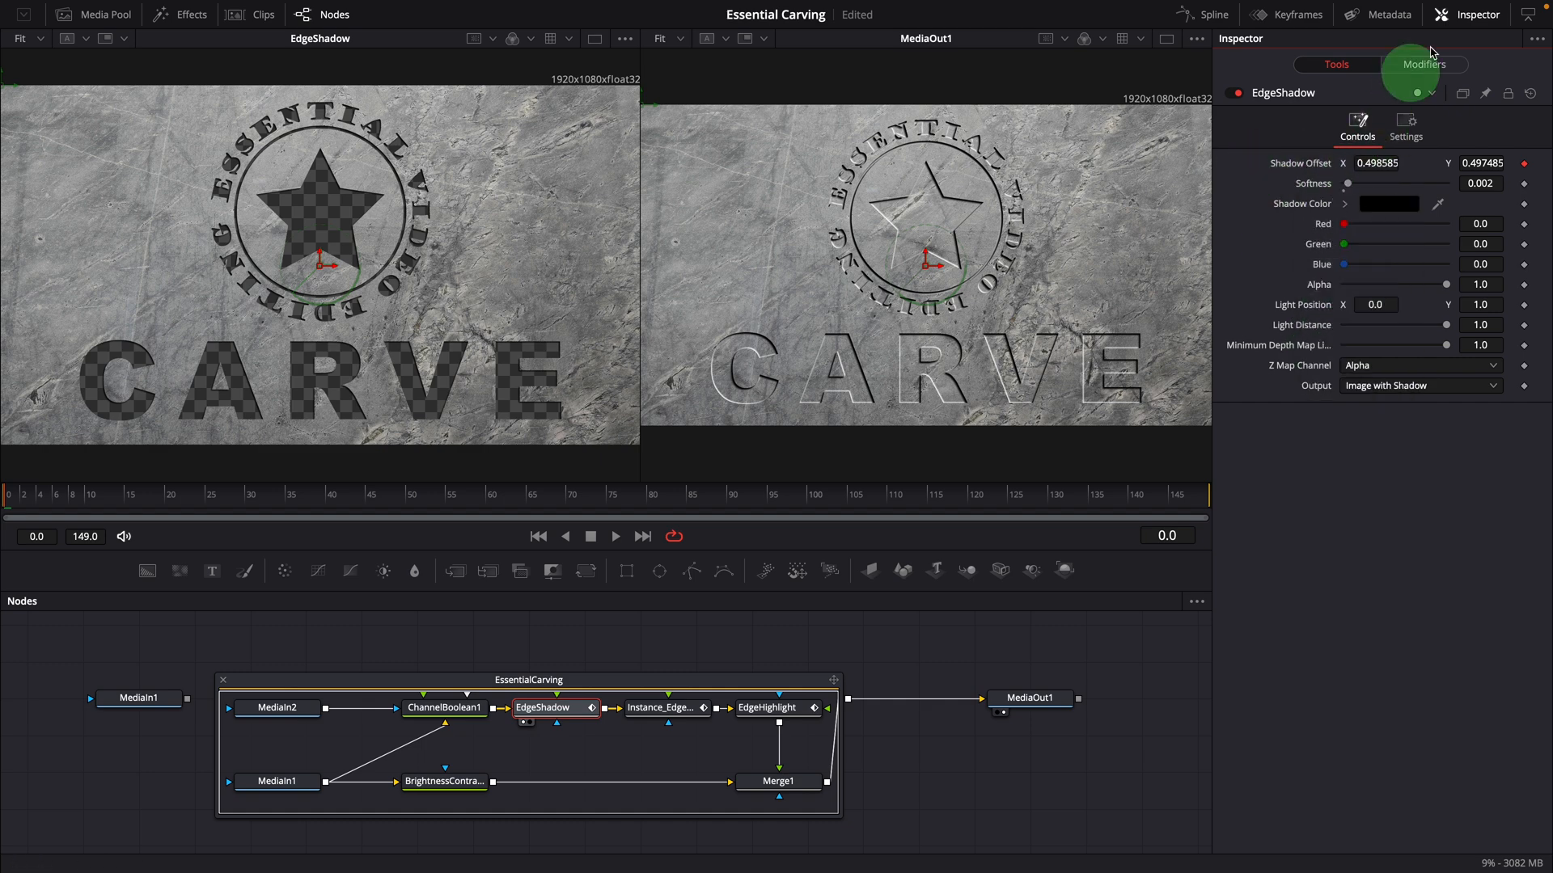
{"action": "left_click", "coordinate": [1424, 65]}
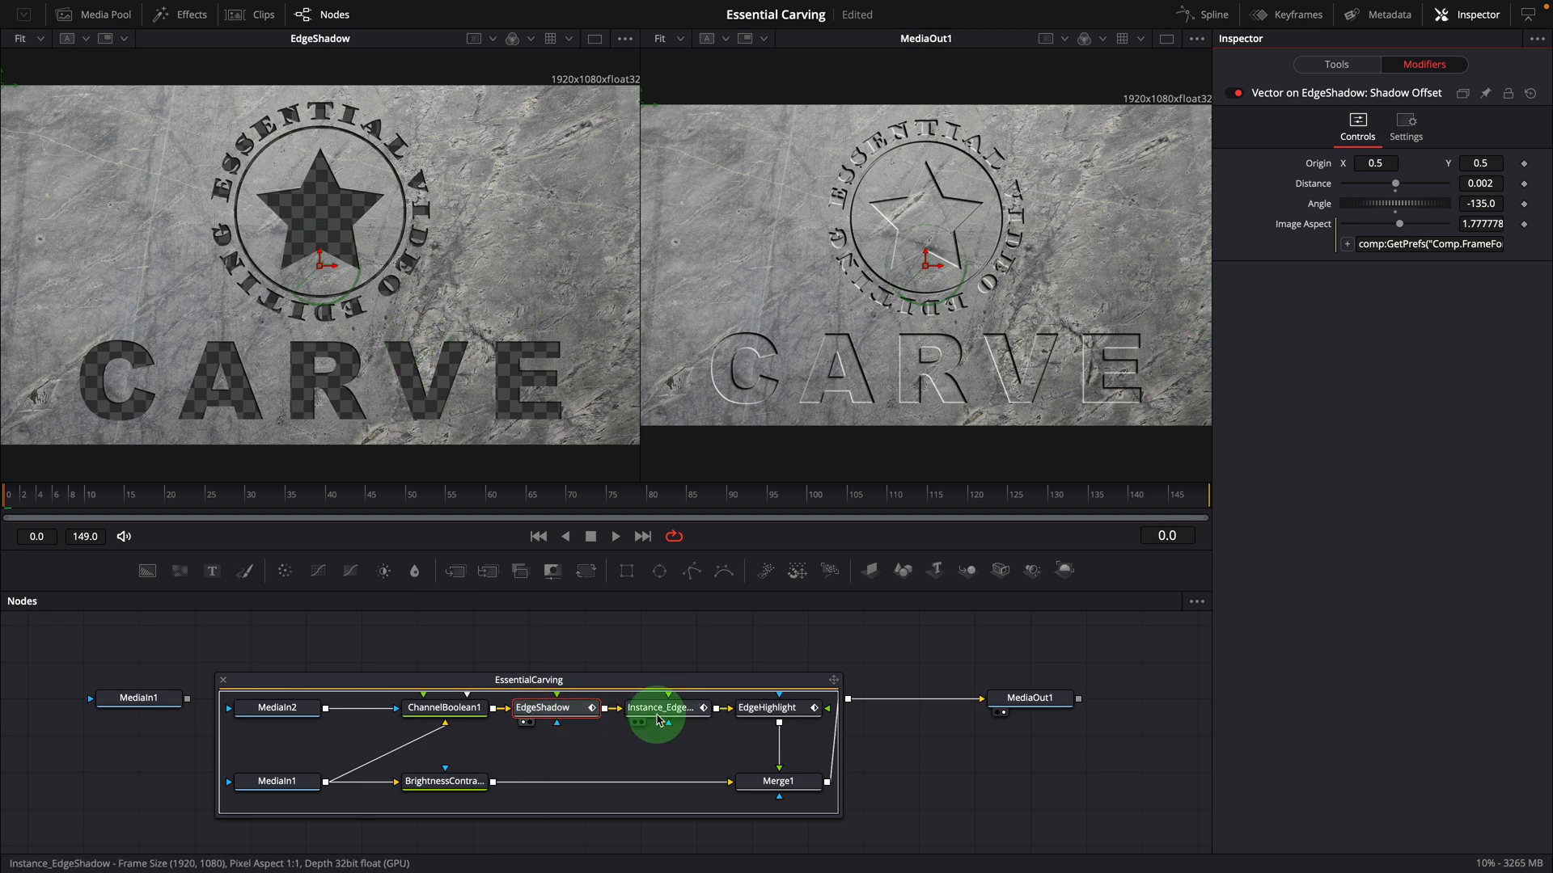
{"action": "left_click_drag", "start_coordinate": [659, 707], "coordinate": [708, 752]}
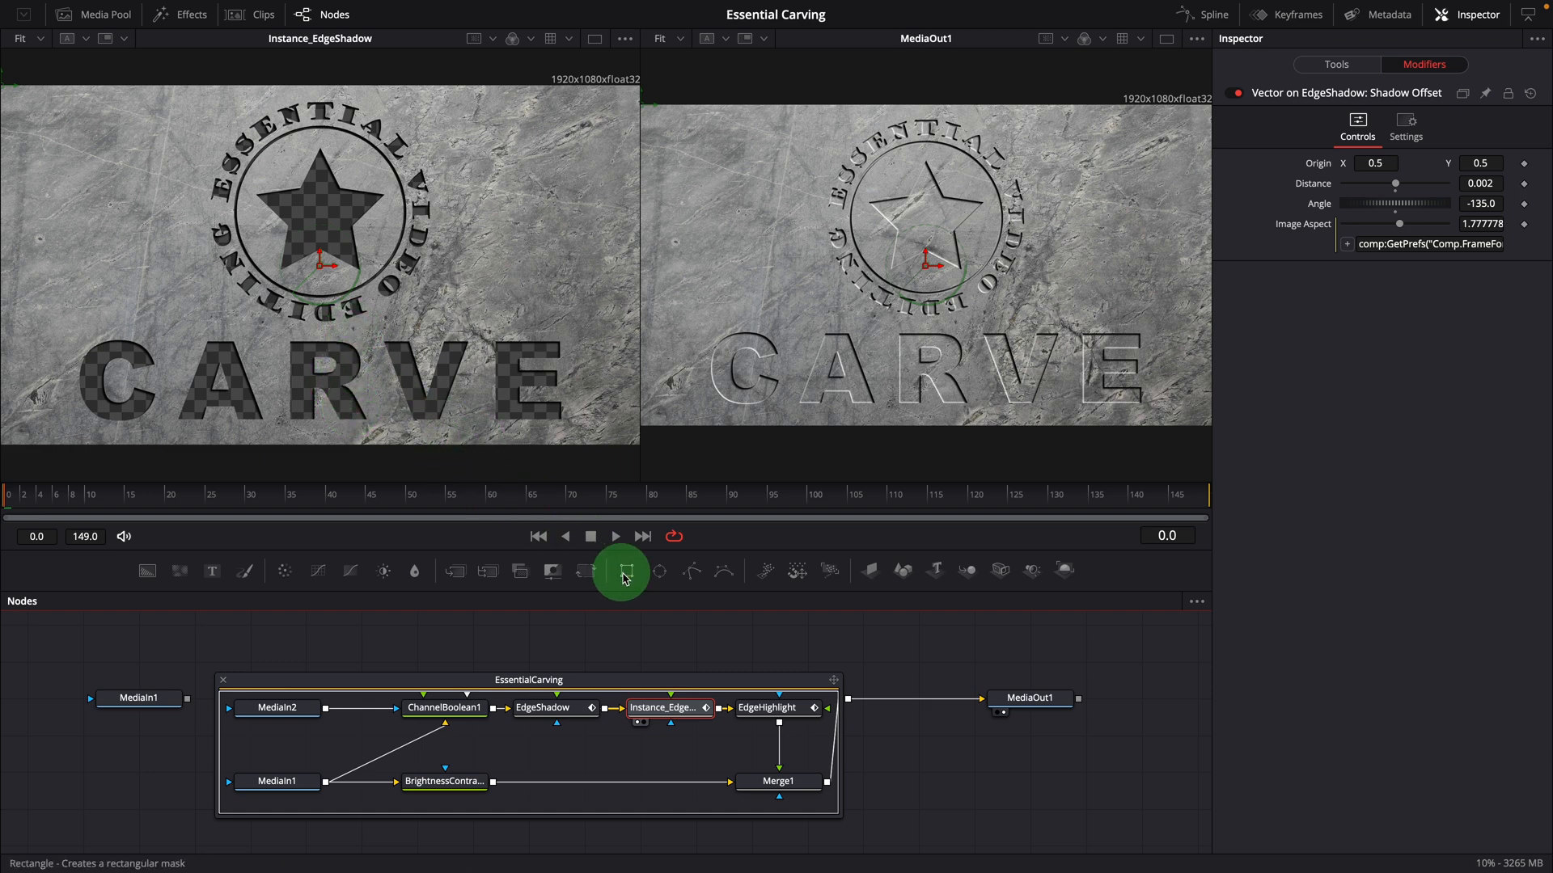
{"action": "left_click", "coordinate": [767, 706]}
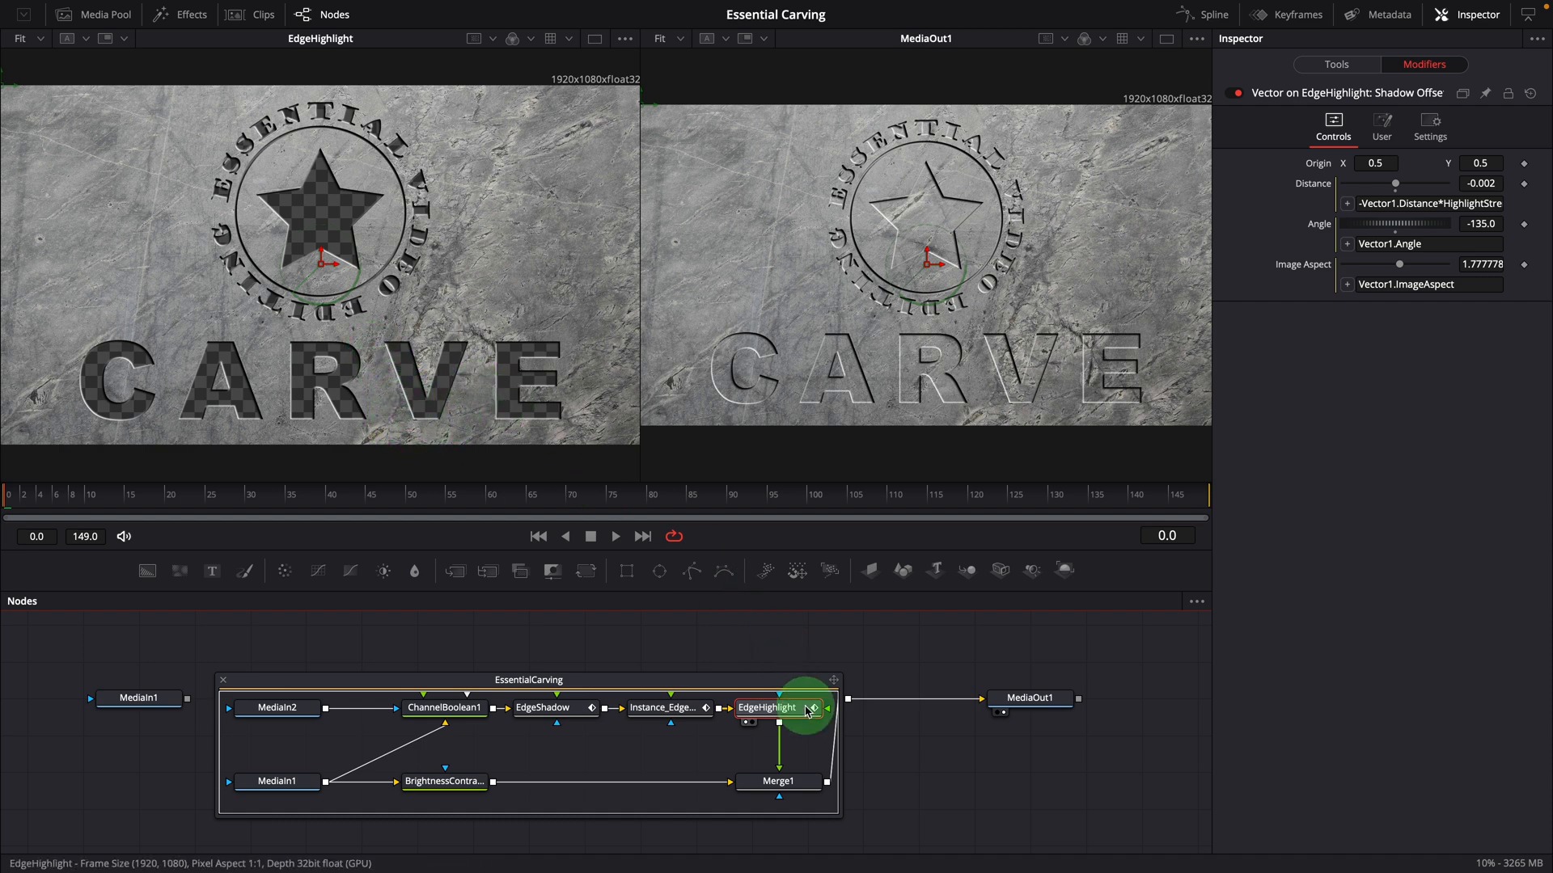
{"action": "left_click", "coordinate": [1336, 63]}
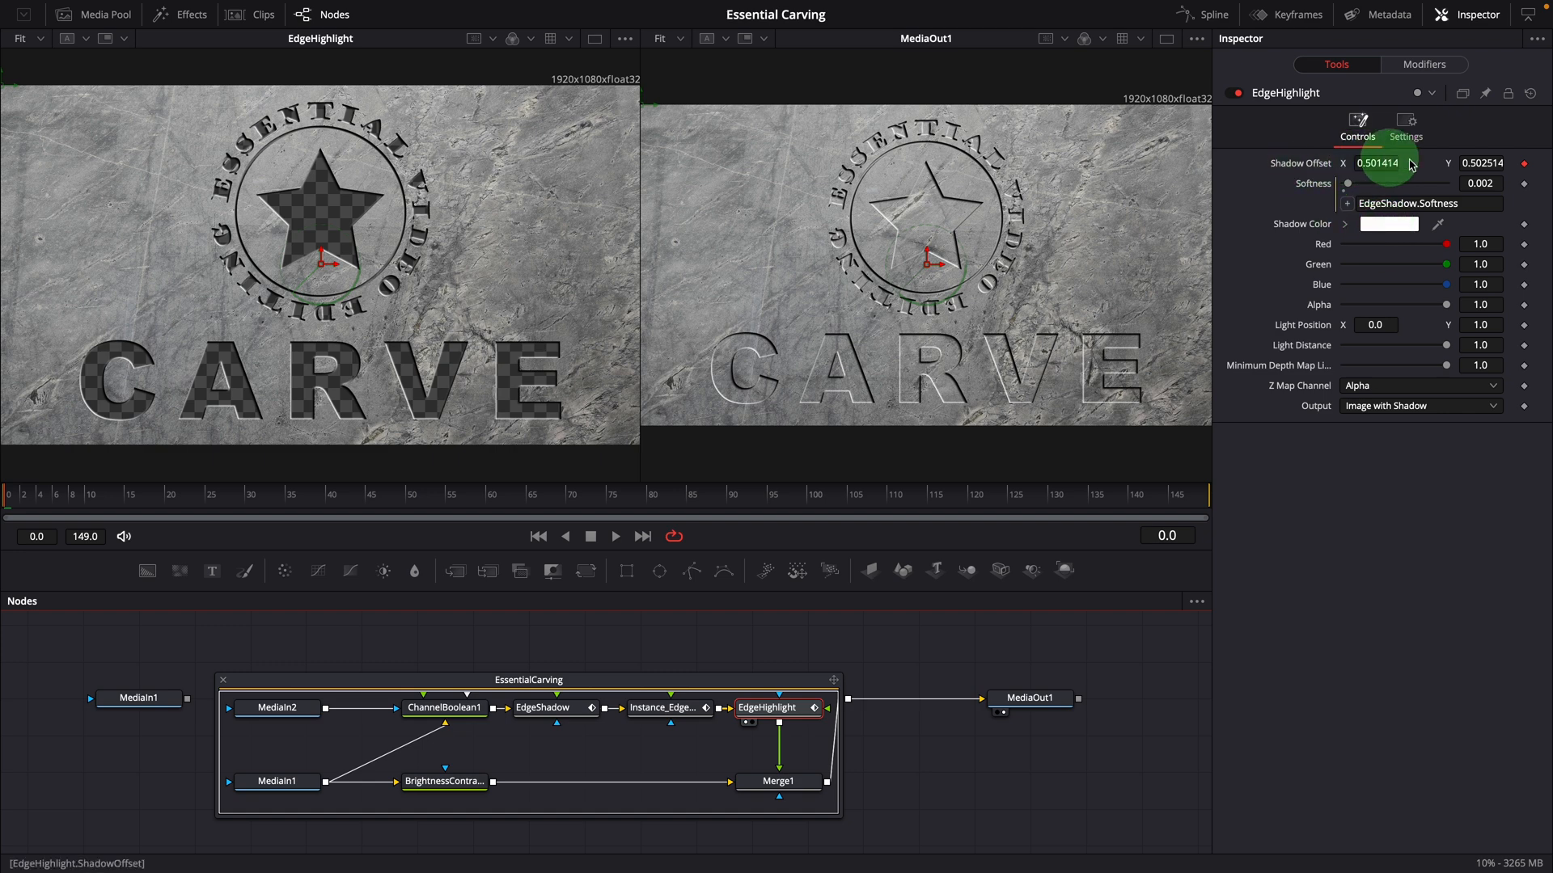
{"action": "right_click", "coordinate": [1396, 162]}
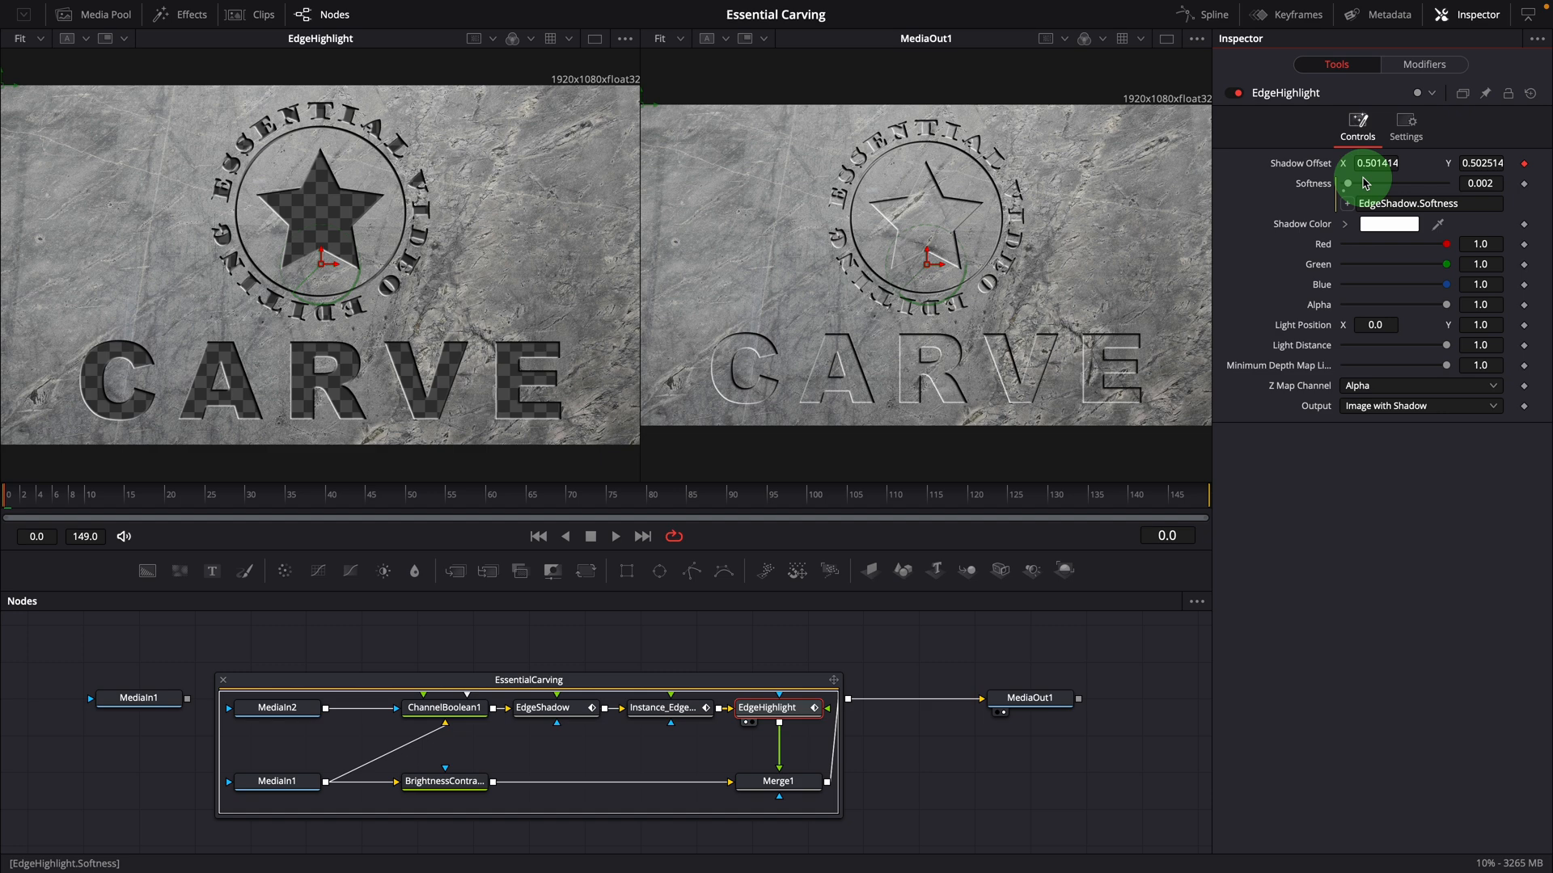
{"action": "left_click", "coordinate": [544, 706]}
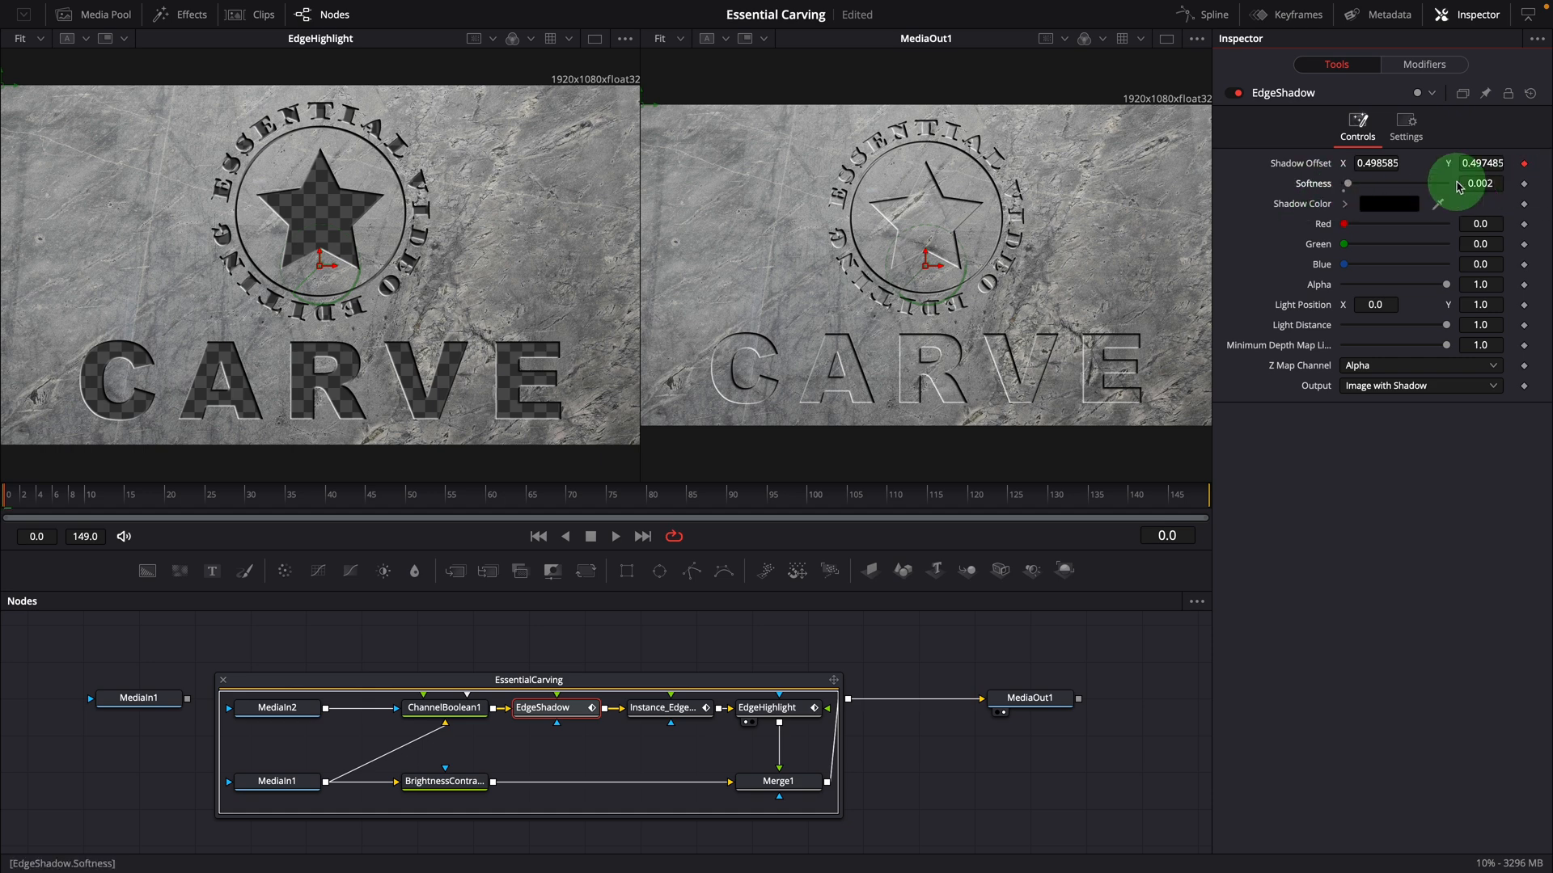
{"action": "left_click", "coordinate": [766, 707]}
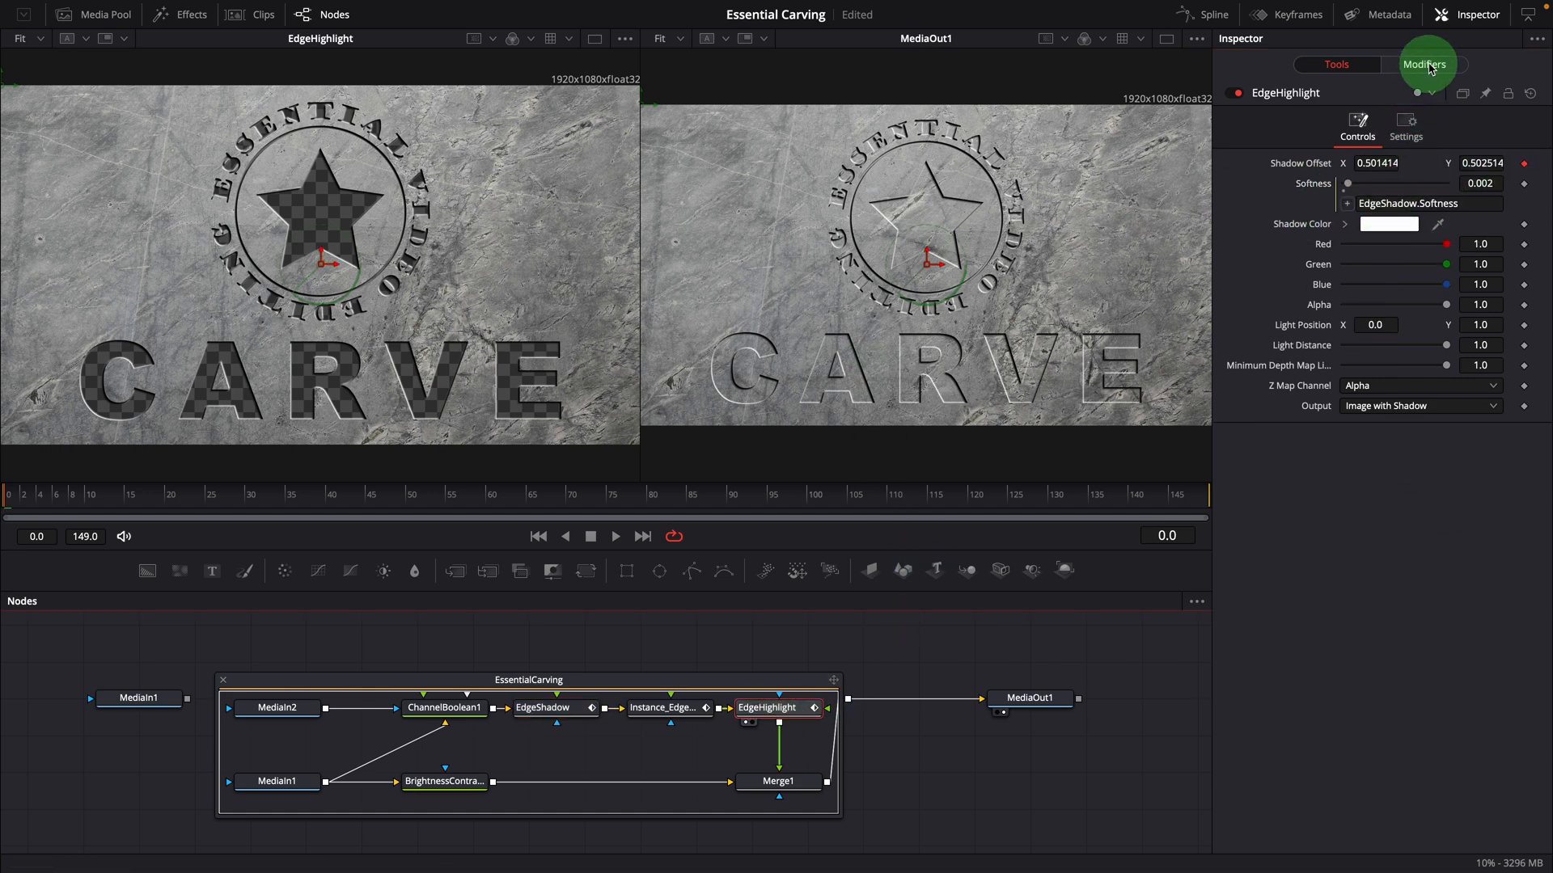
Compare the shadow-offset vector modifiers on EdgeHighlight and EdgeShadow, ending on EdgeHighlight's Distance expression.
{"action": "left_click", "coordinate": [1423, 63]}
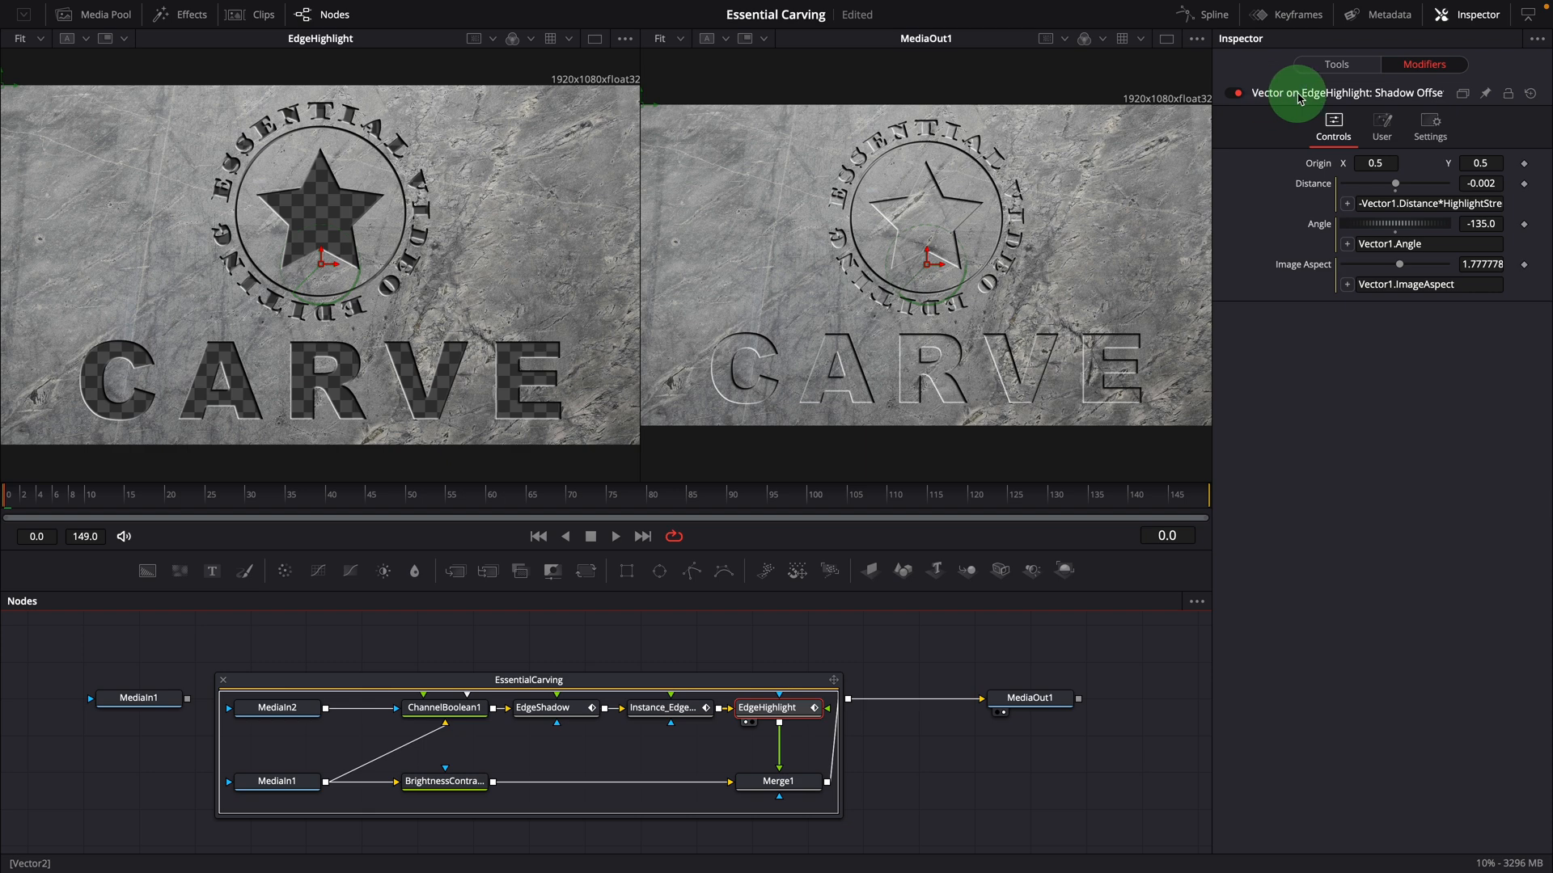
{"action": "mouse_move", "coordinate": [1395, 94]}
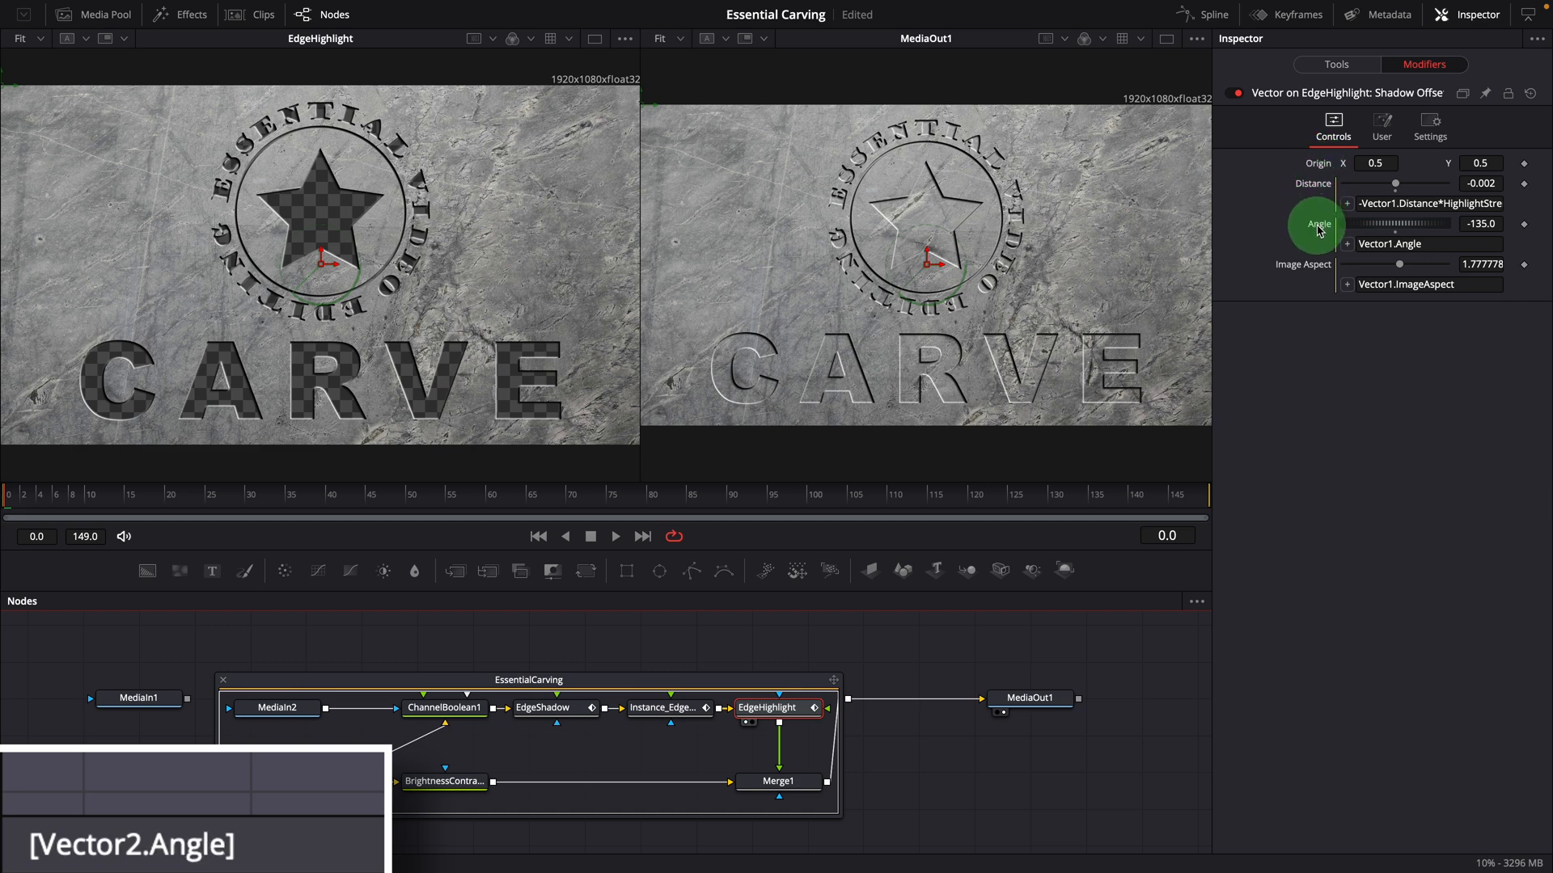
{"action": "mouse_move", "coordinate": [1314, 270]}
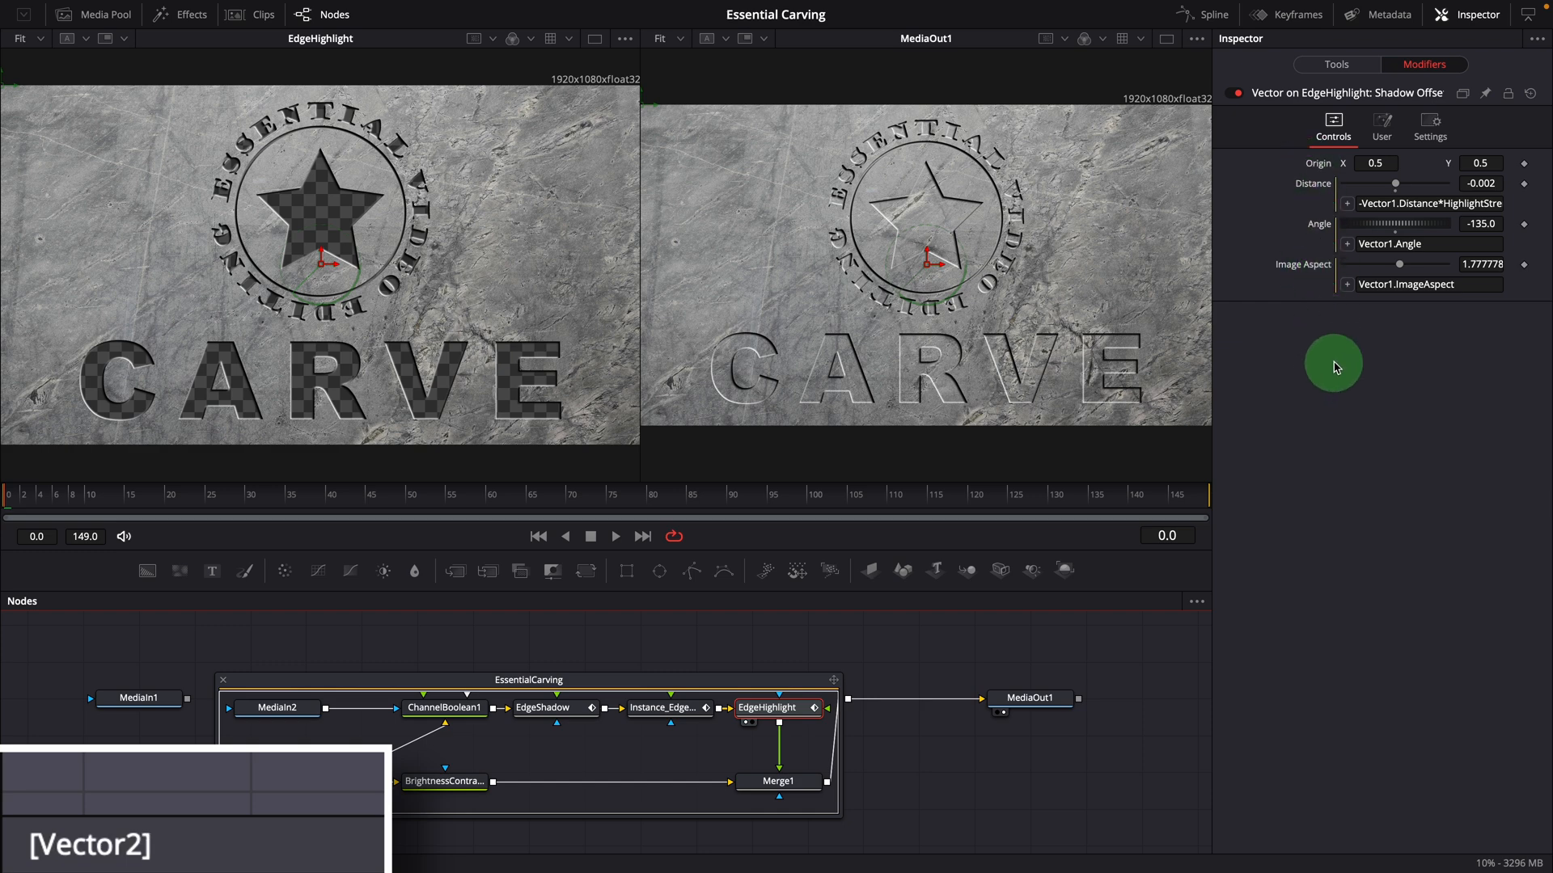
{"action": "left_click", "coordinate": [542, 706]}
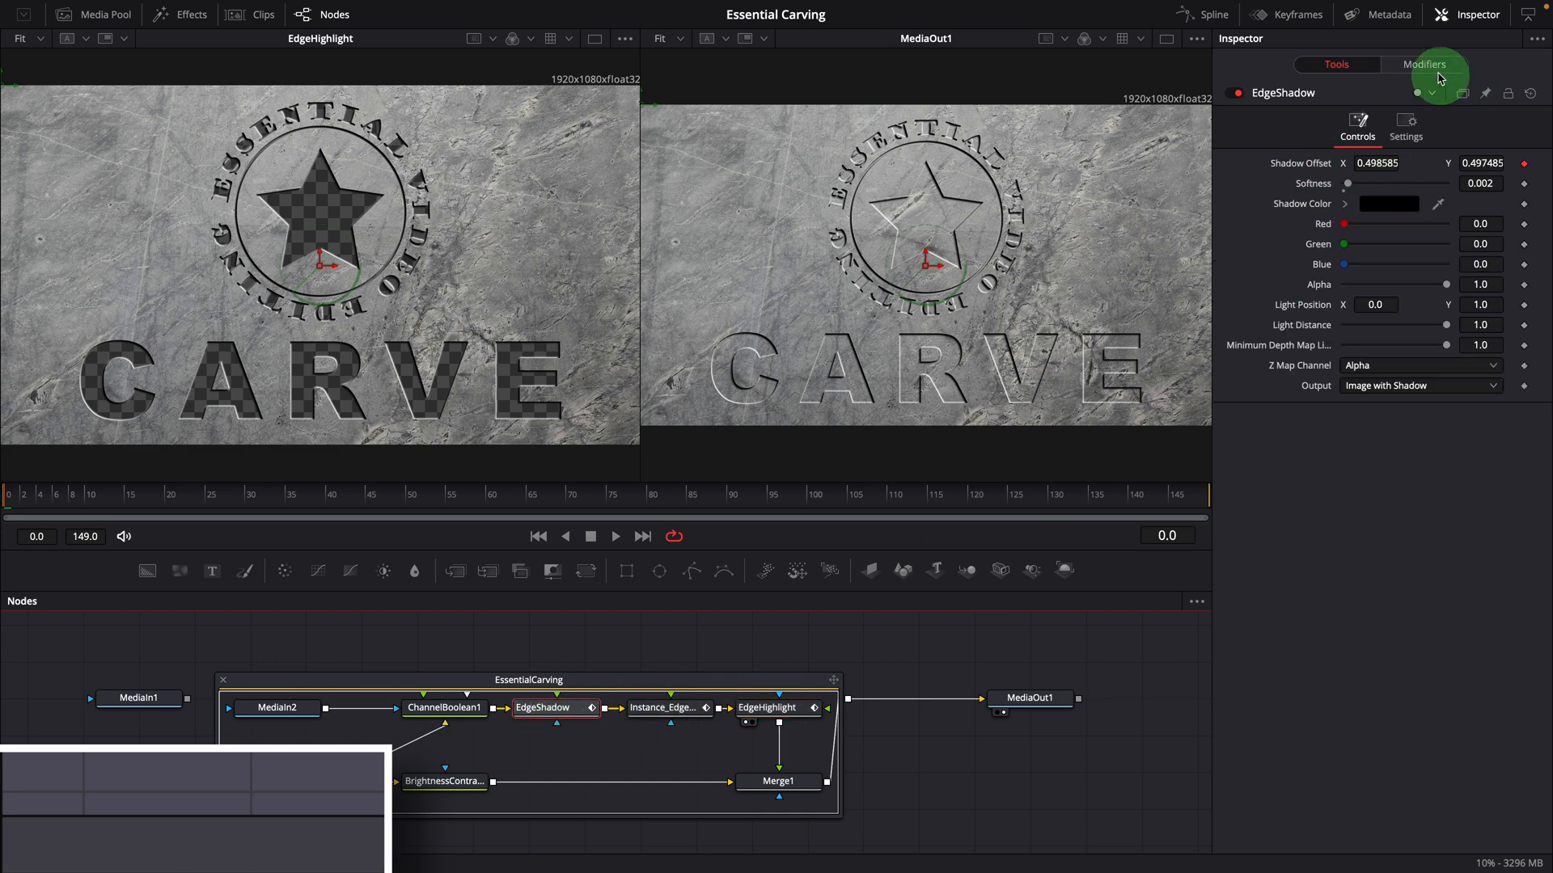
{"action": "left_click", "coordinate": [1423, 63]}
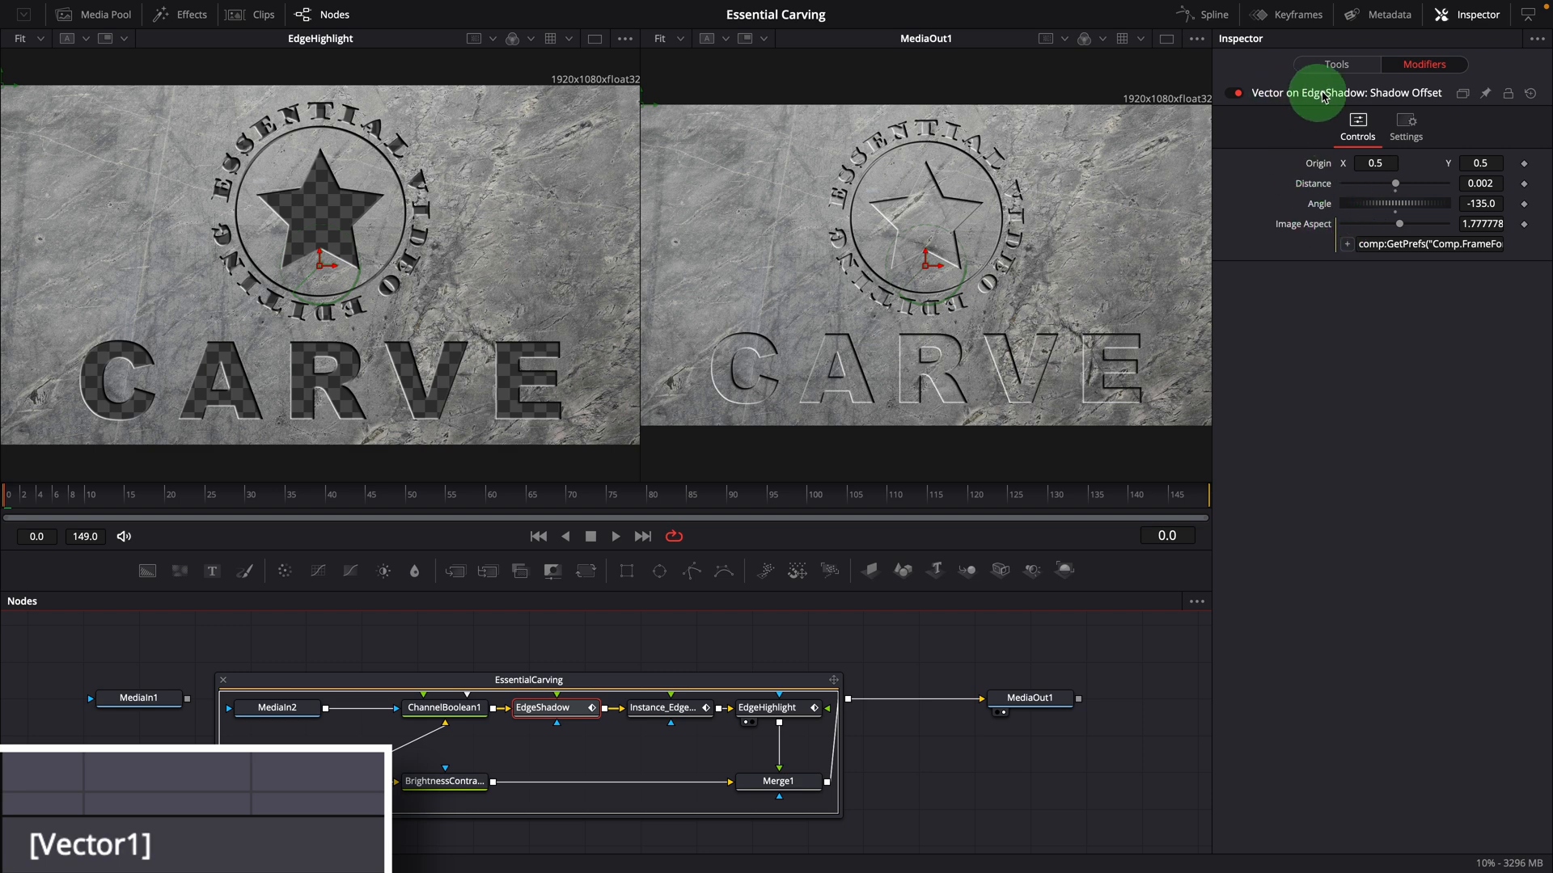
{"action": "left_click", "coordinate": [767, 707]}
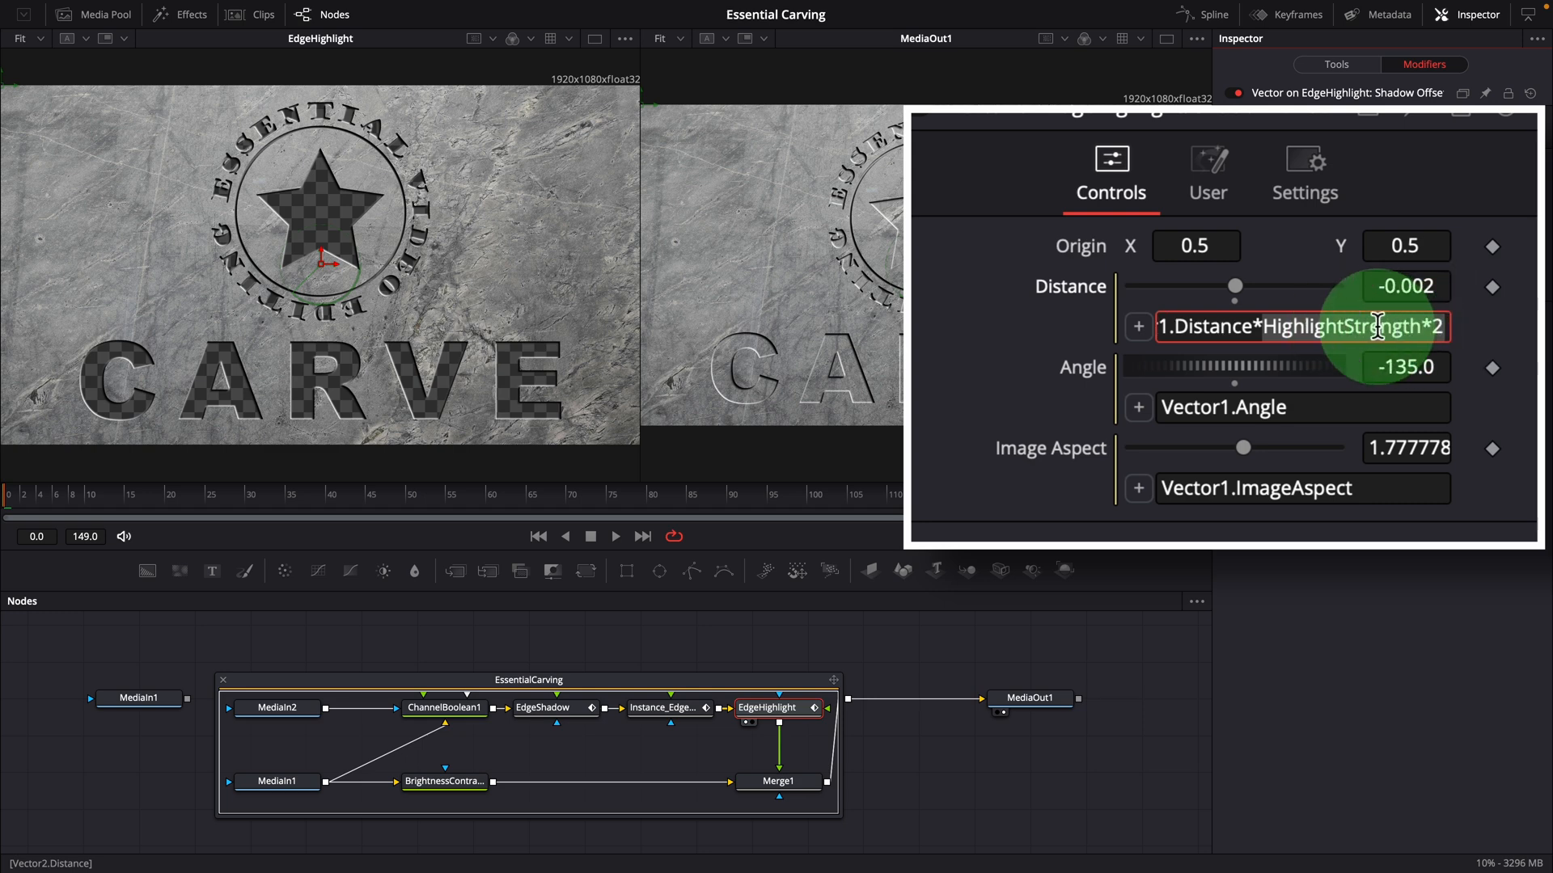
On the modifier's User tab, test the Highlight Strength slider and leave it at 0.5.
{"action": "left_click", "coordinate": [1206, 173]}
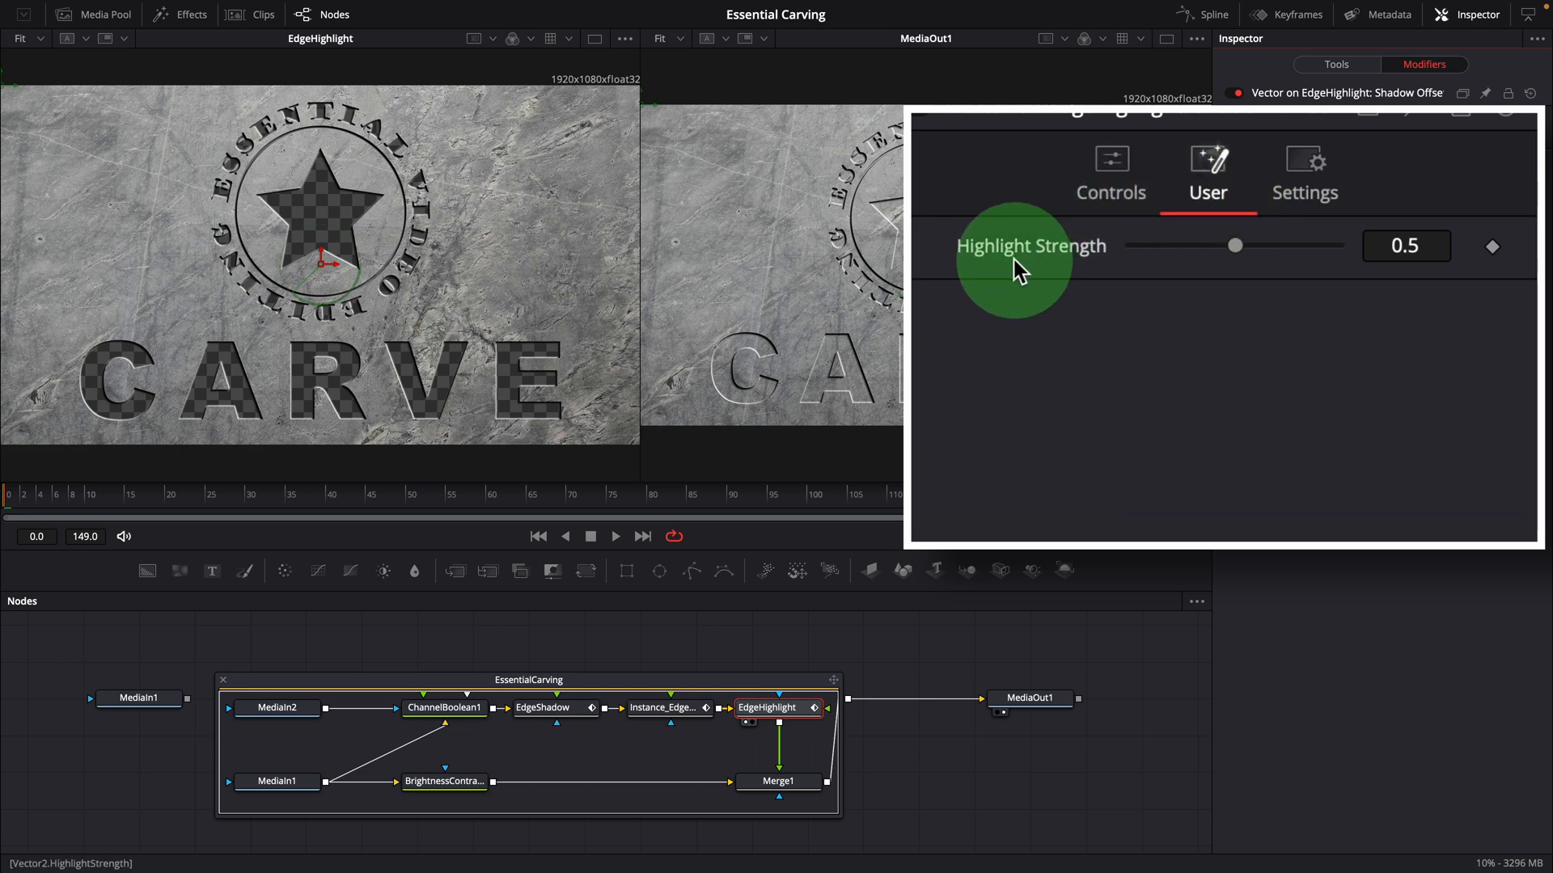
{"action": "left_click_drag", "start_coordinate": [1235, 245], "coordinate": [1219, 244]}
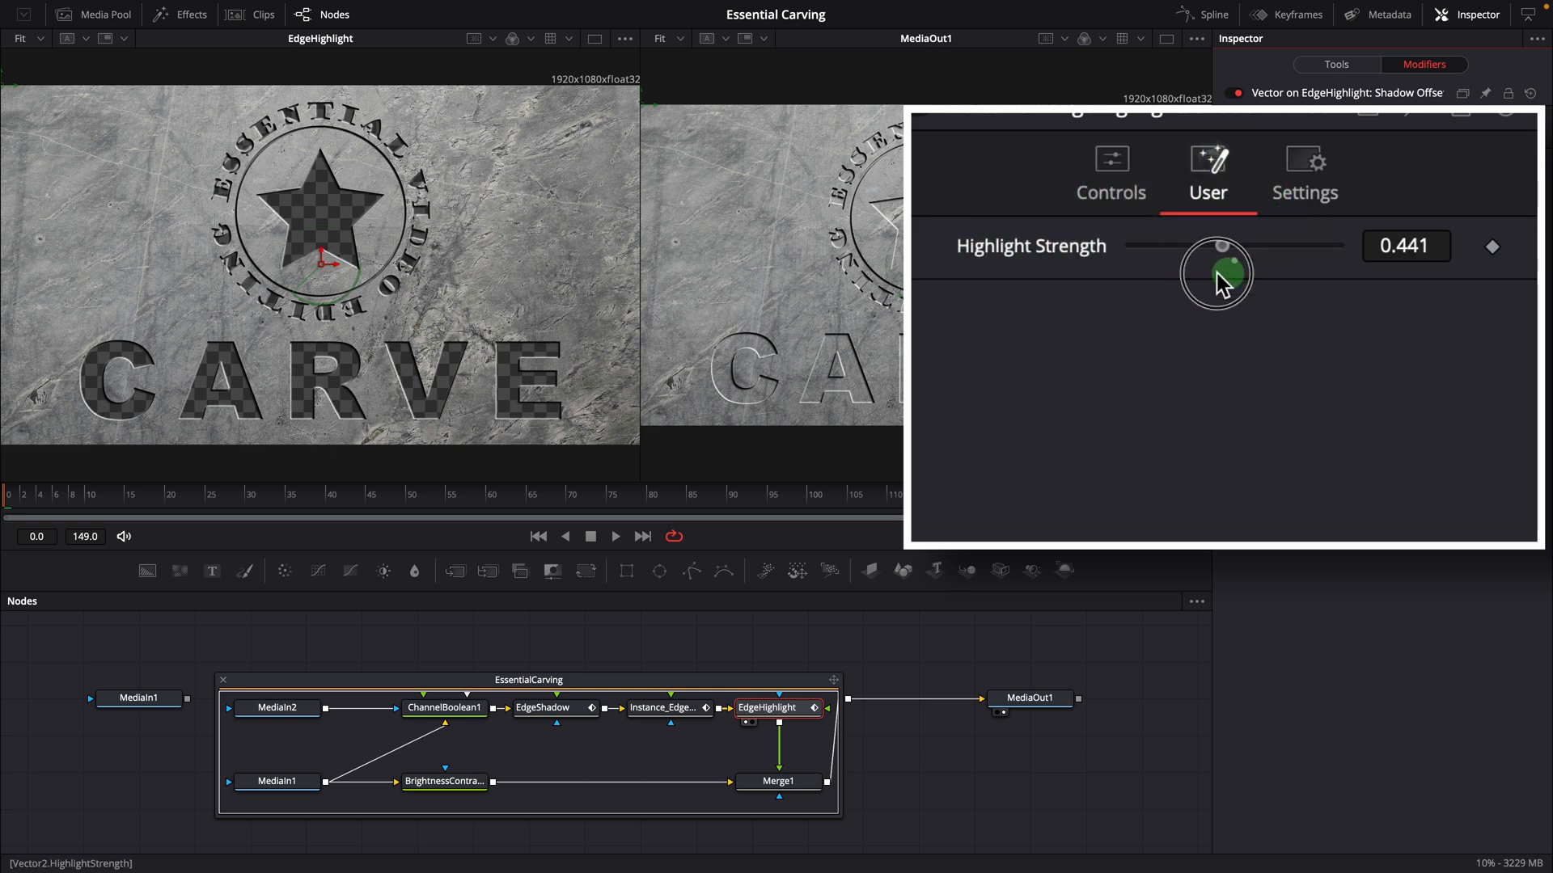
{"action": "left_click_drag", "start_coordinate": [1216, 273], "coordinate": [1258, 270]}
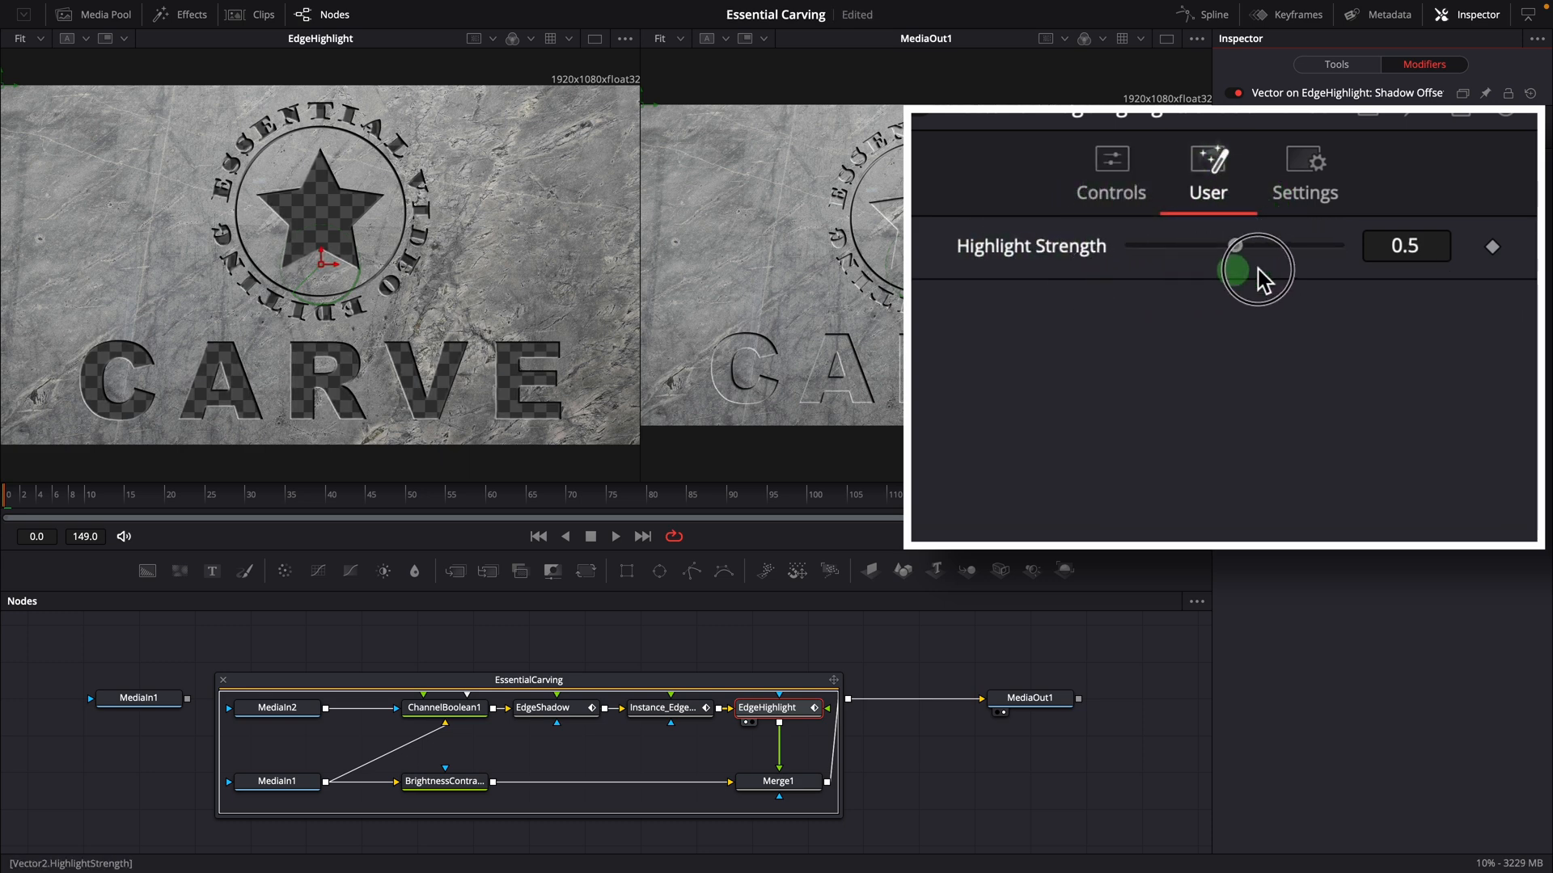
{"action": "left_click_drag", "start_coordinate": [1259, 267], "coordinate": [1247, 266]}
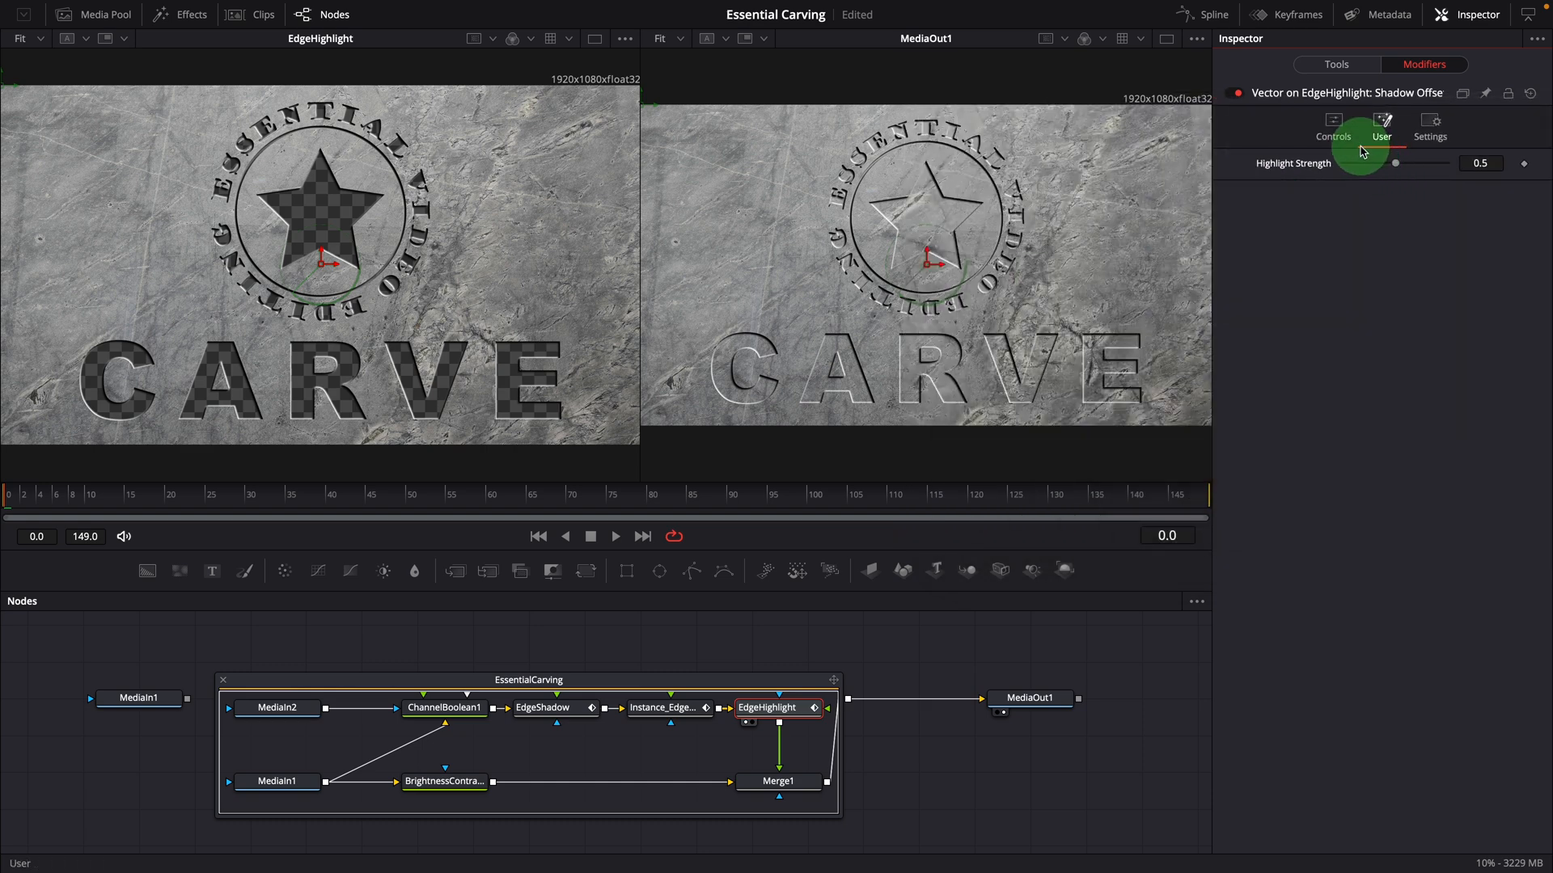
{"action": "left_click", "coordinate": [1332, 129]}
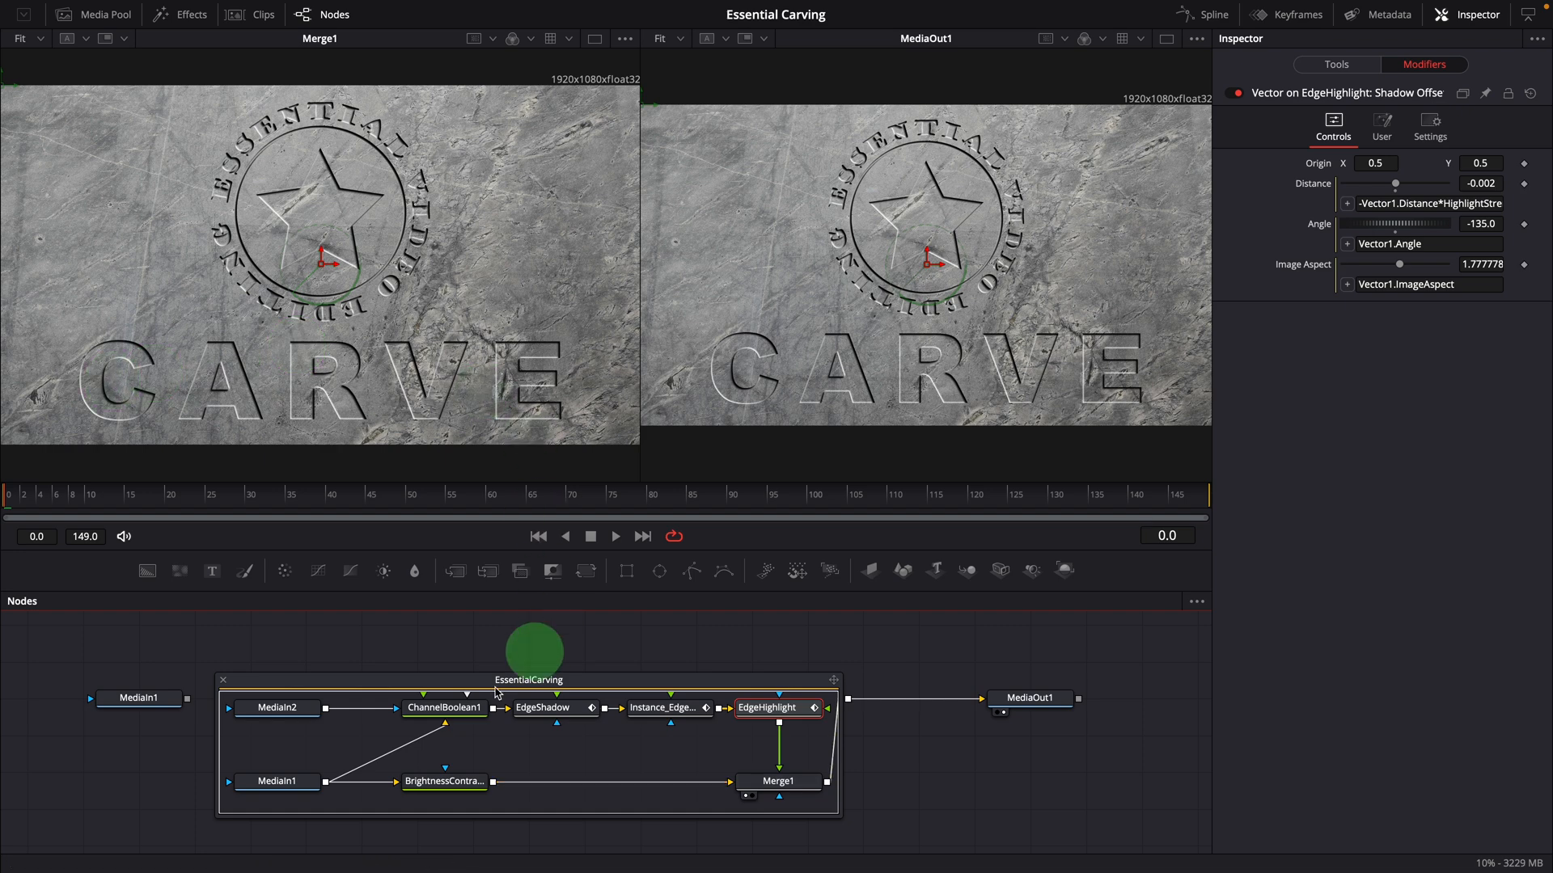
Adjust BrightnessContrast1's Gain, trying darker and near-white values before settling at about 1.38.
{"action": "left_click", "coordinate": [444, 781]}
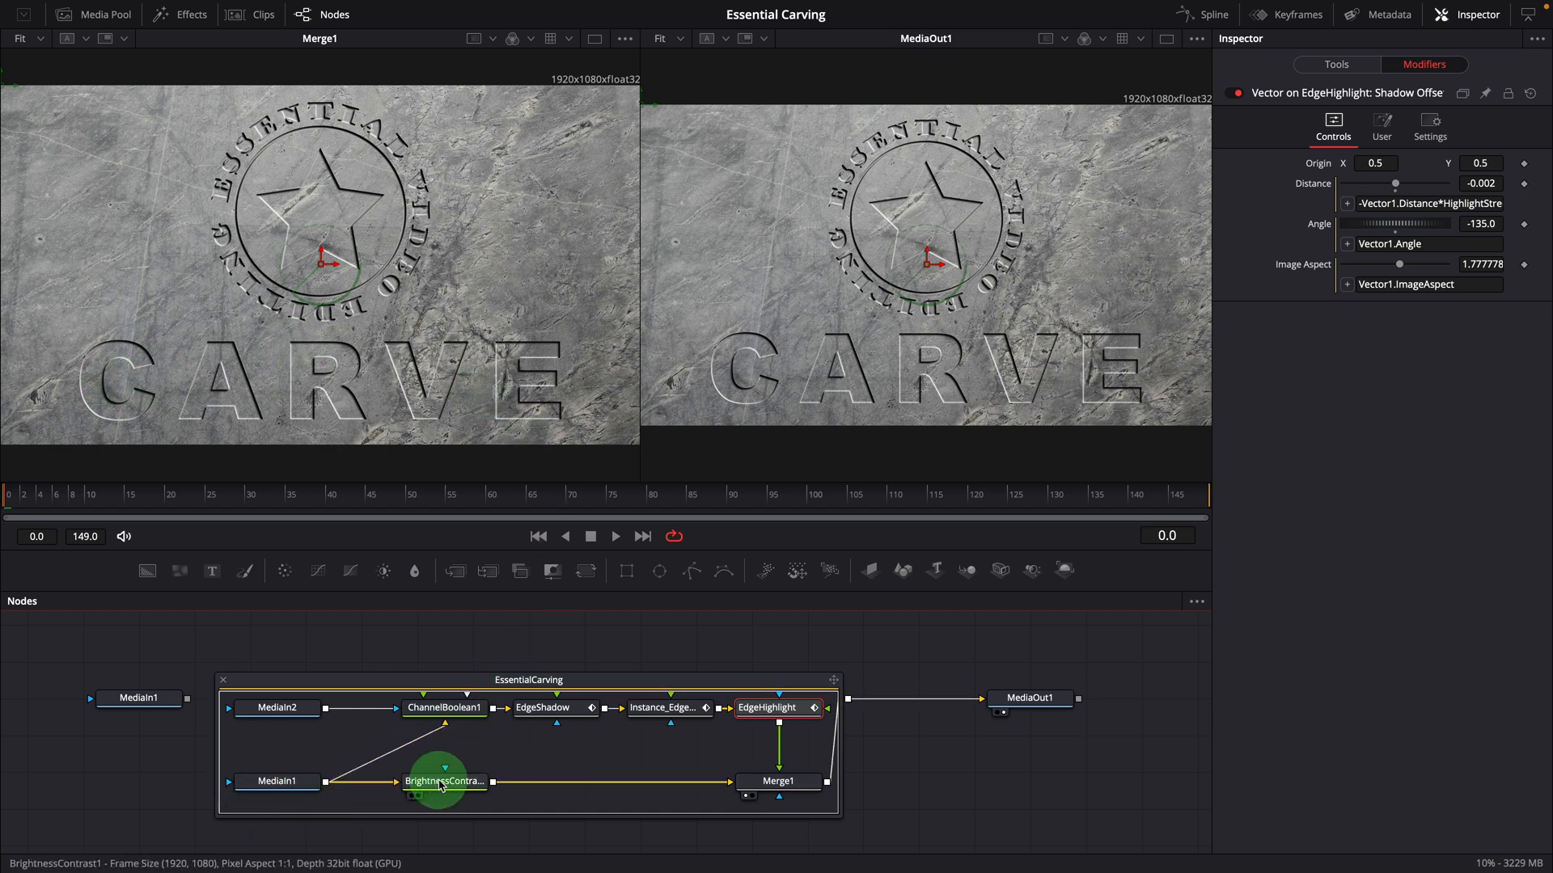
{"action": "left_click", "coordinate": [445, 781]}
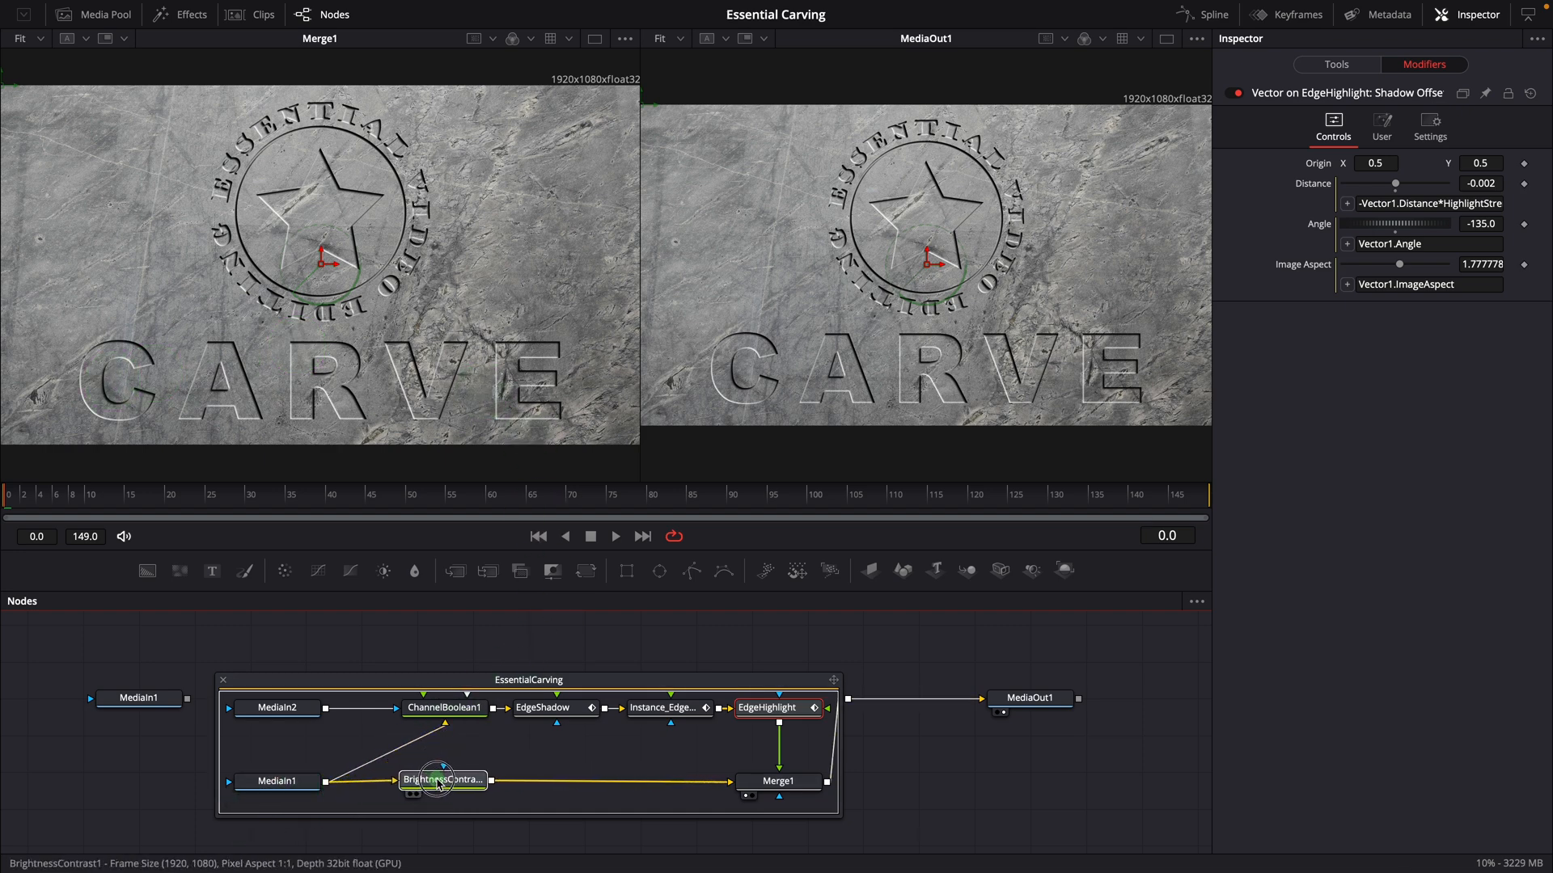
{"action": "left_click", "coordinate": [443, 781]}
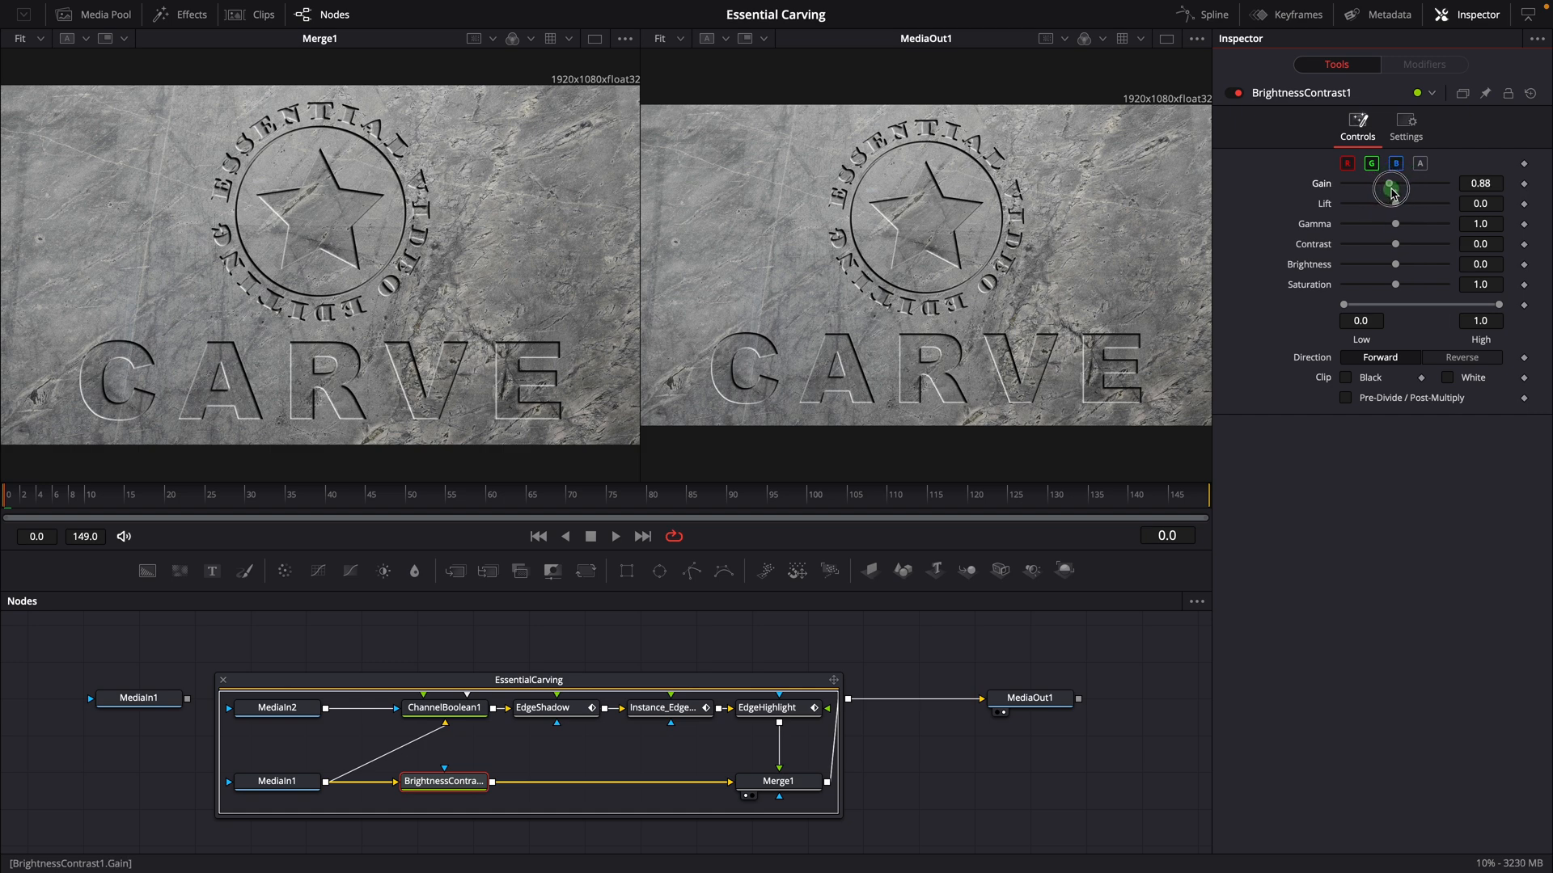
{"action": "left_click_drag", "start_coordinate": [1391, 188], "coordinate": [1369, 188]}
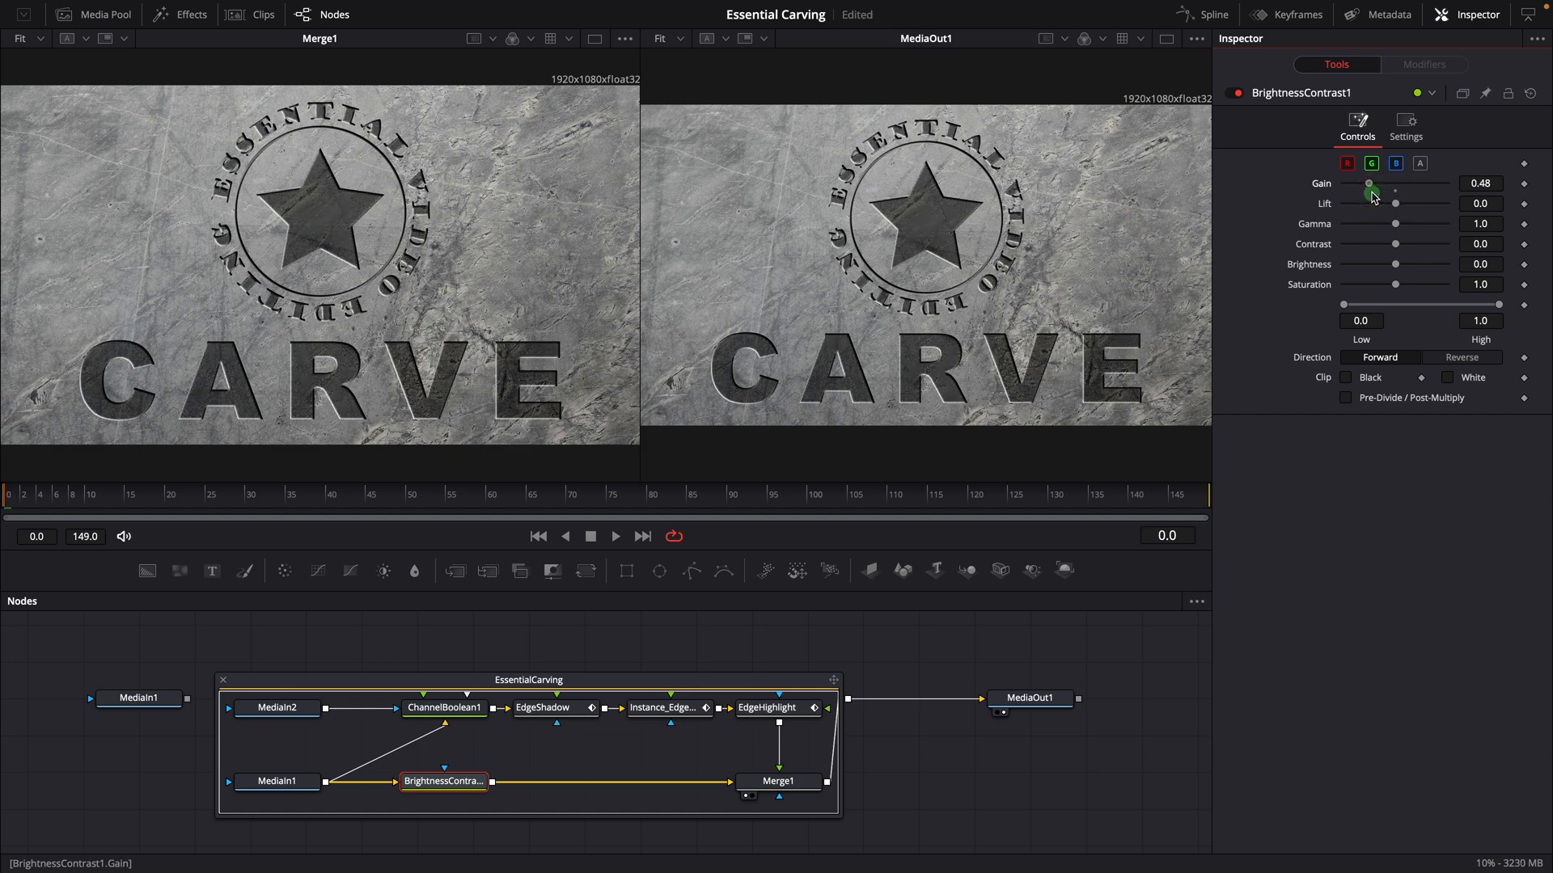
{"action": "left_click_drag", "start_coordinate": [1368, 191], "coordinate": [1383, 194]}
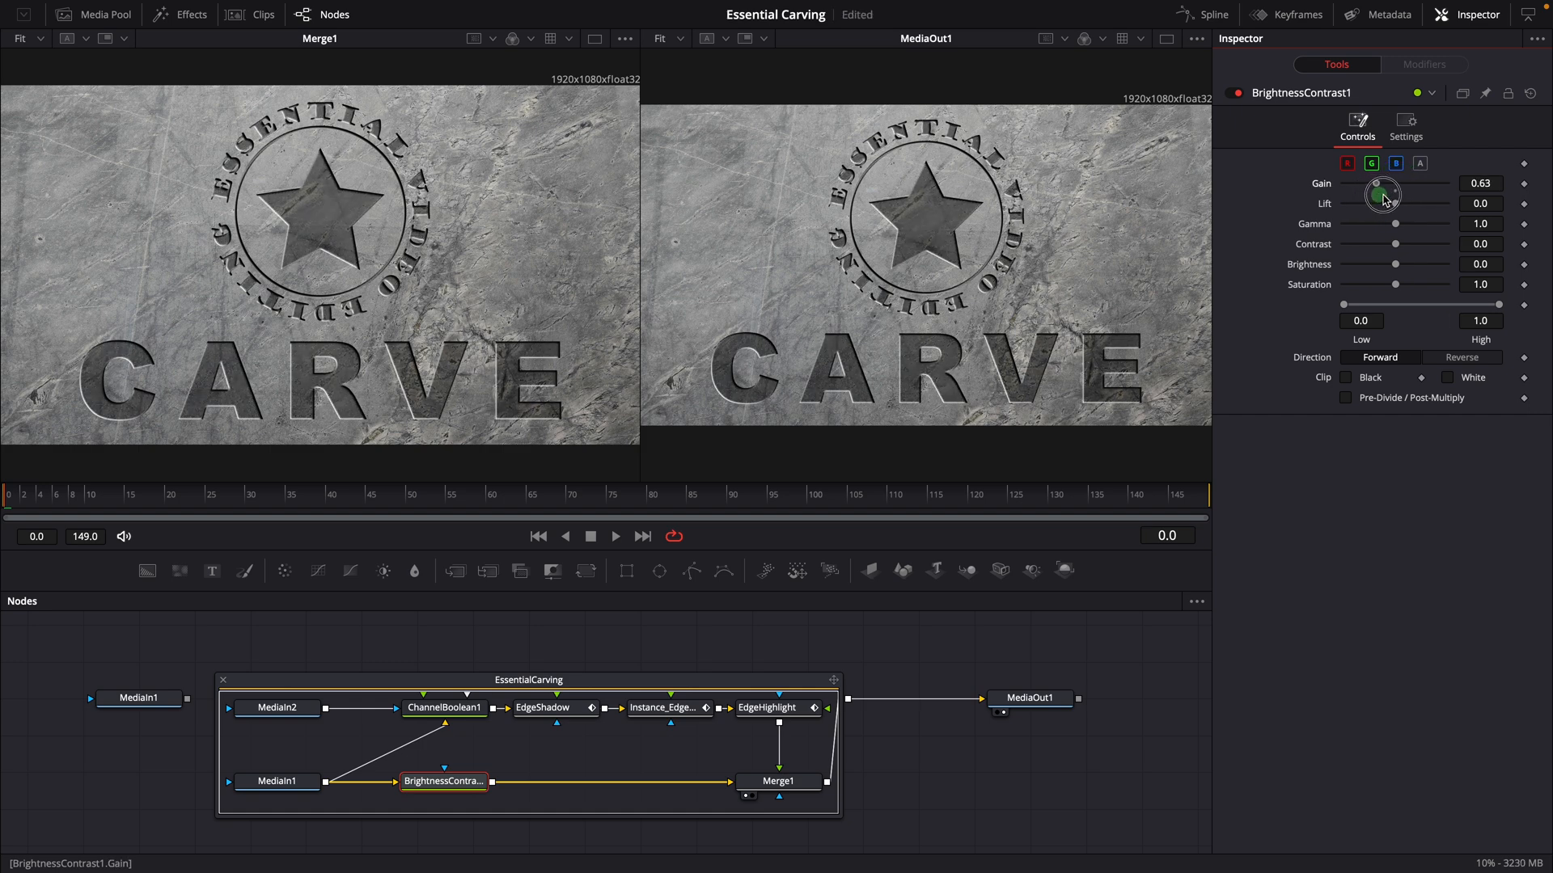
{"action": "left_click_drag", "start_coordinate": [1375, 192], "coordinate": [1411, 197]}
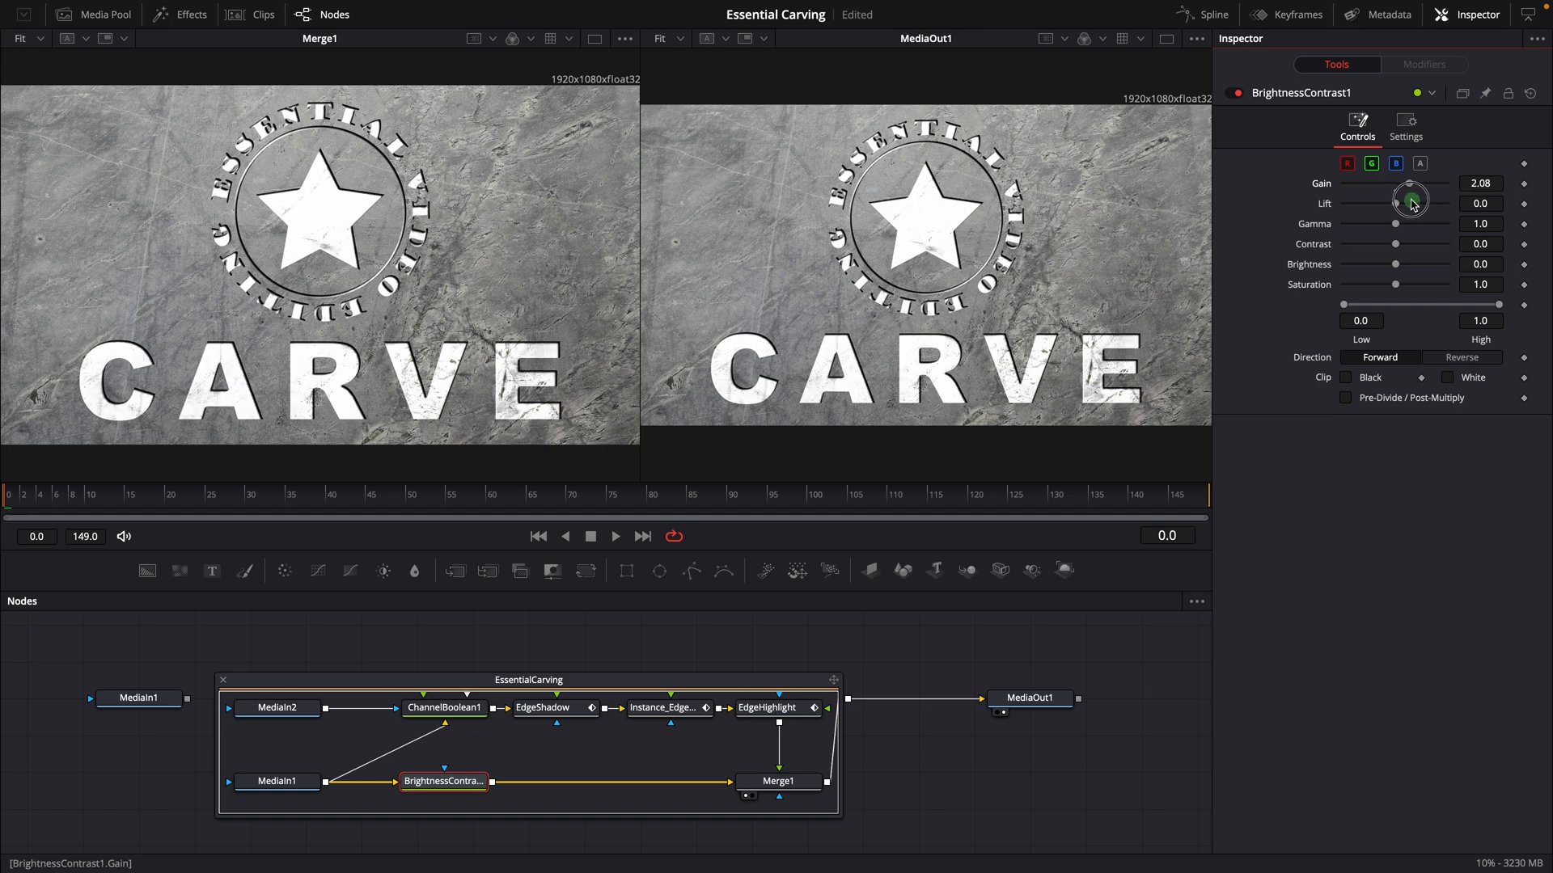
{"action": "left_click_drag", "start_coordinate": [1412, 201], "coordinate": [1402, 206]}
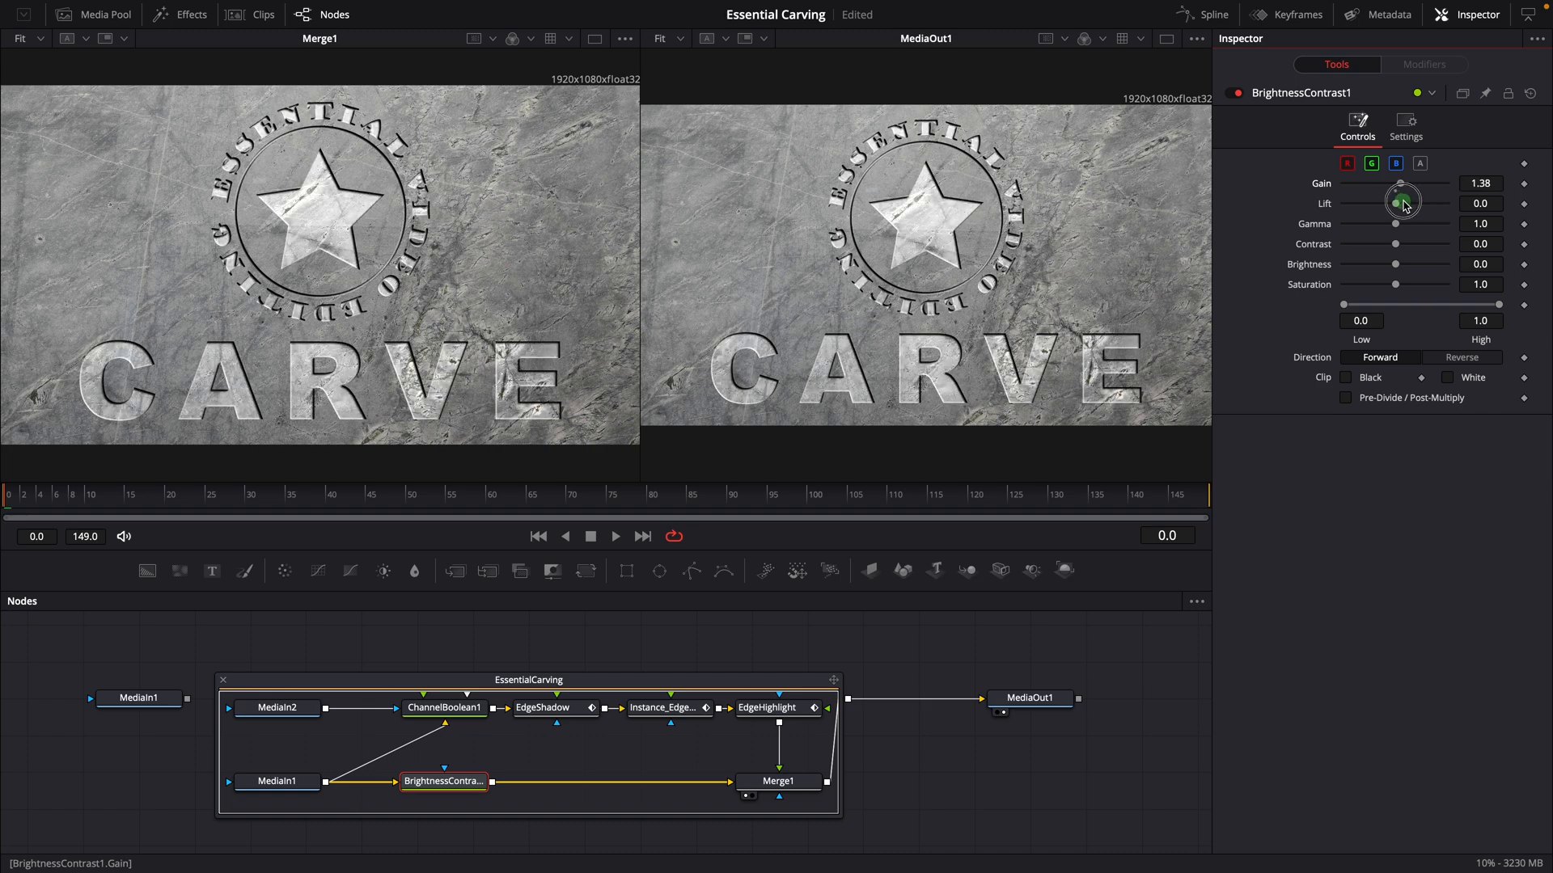